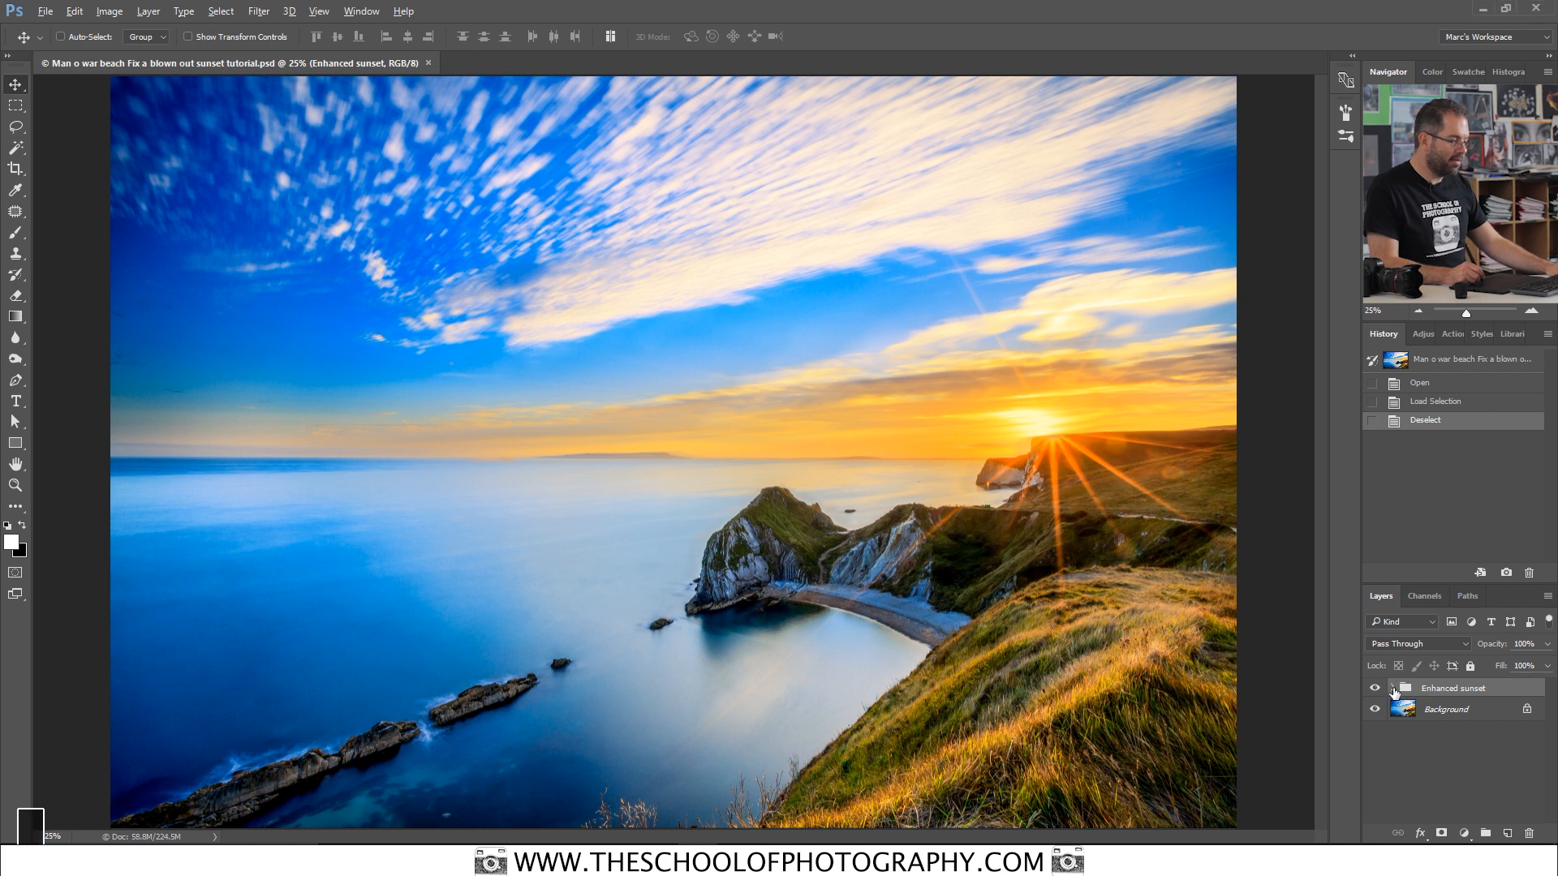
Step: Toggle the Enhanced sunset group off and on to compare with the original photo
click(1392, 688)
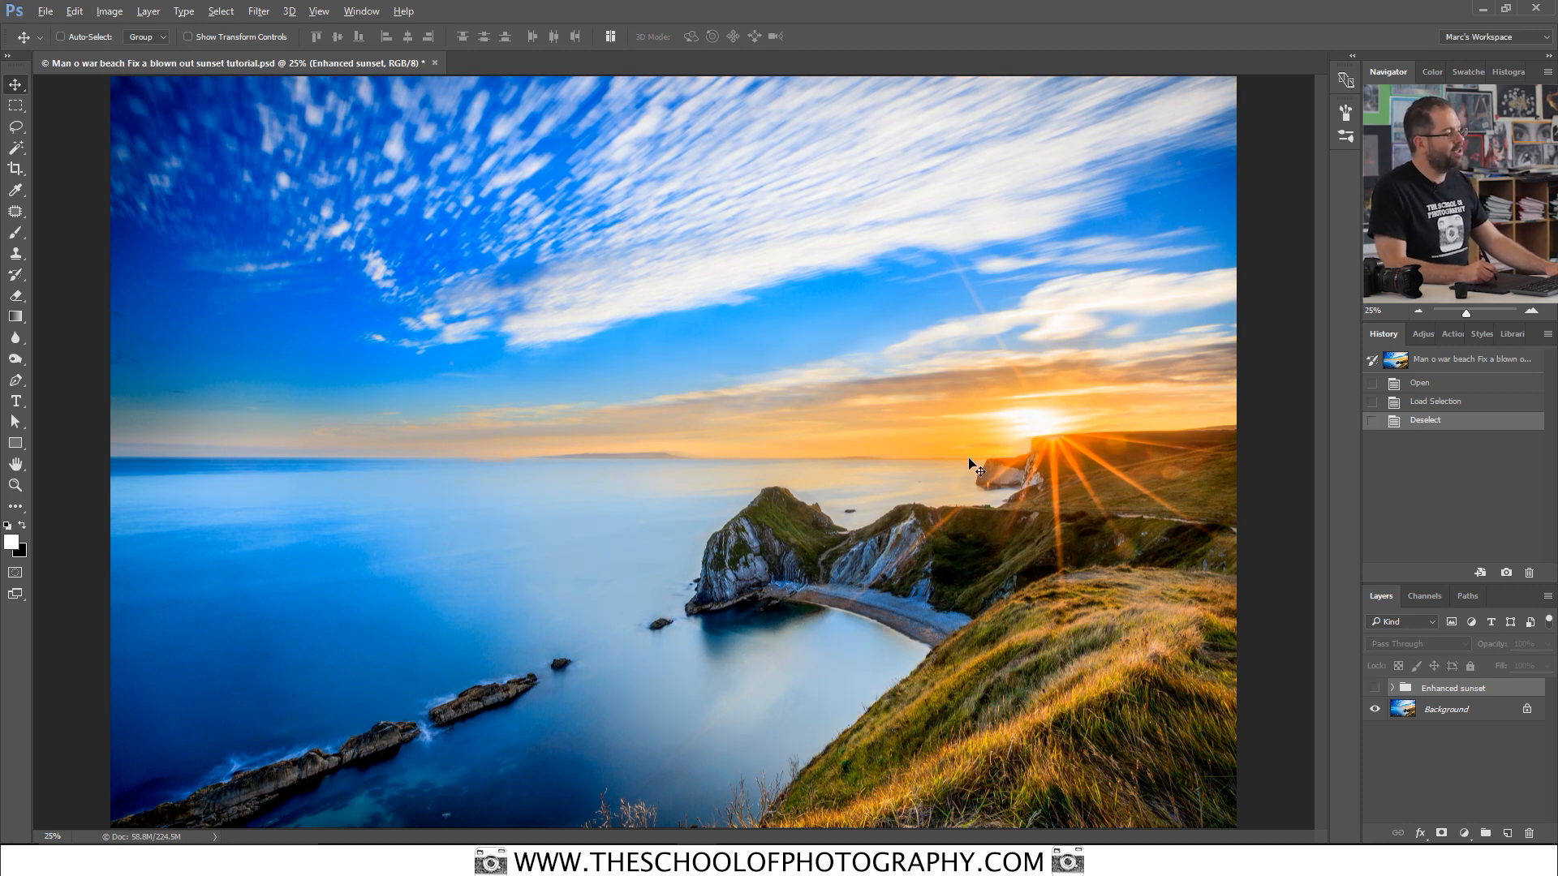
mouse_move(1058, 417)
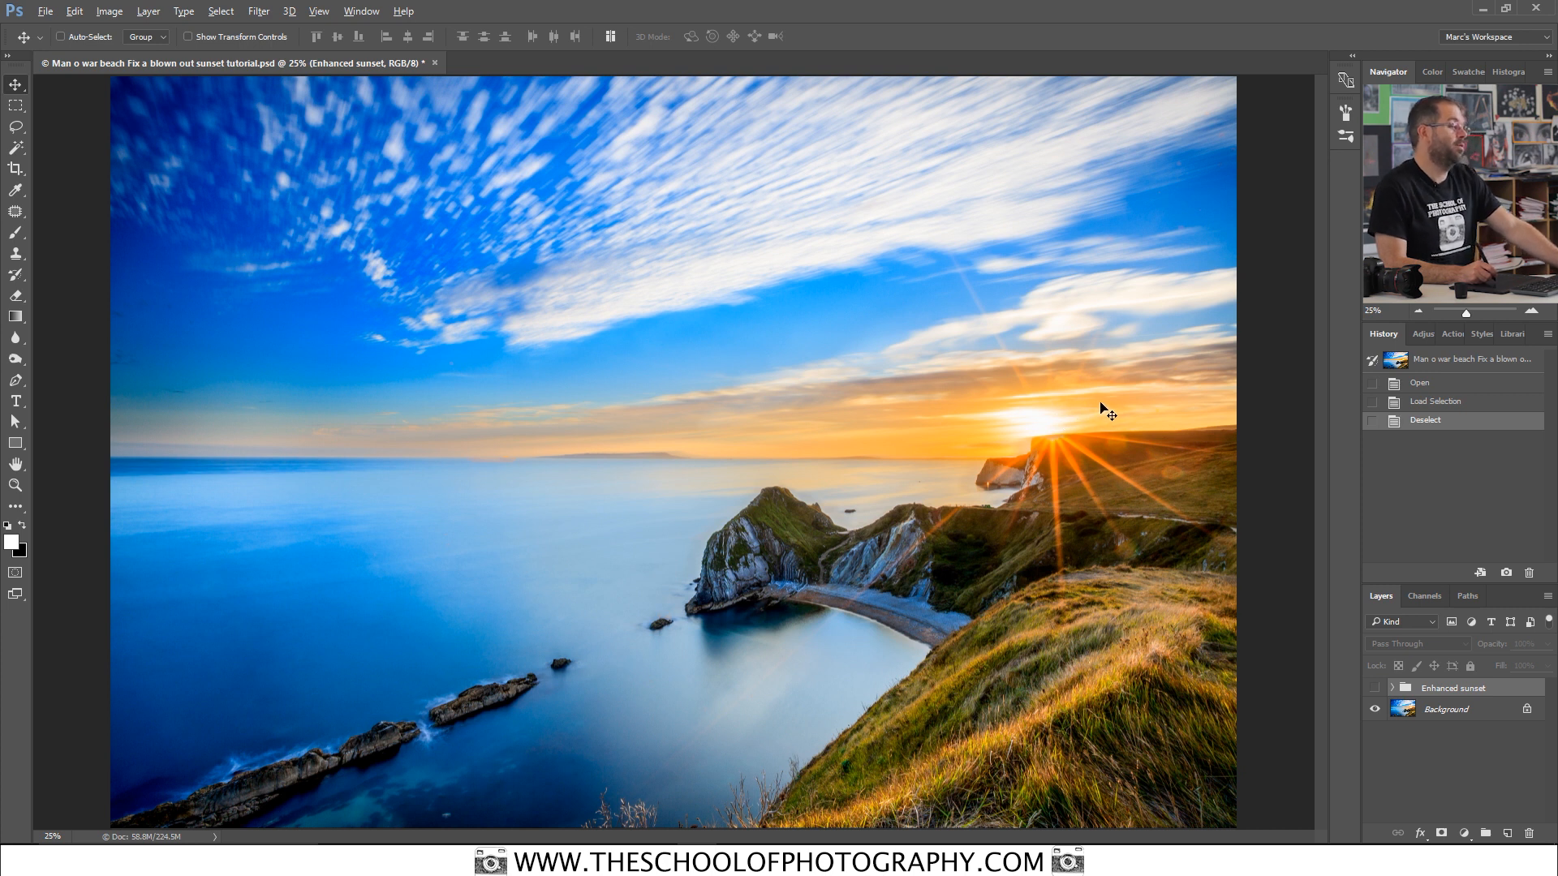
mouse_move(919, 431)
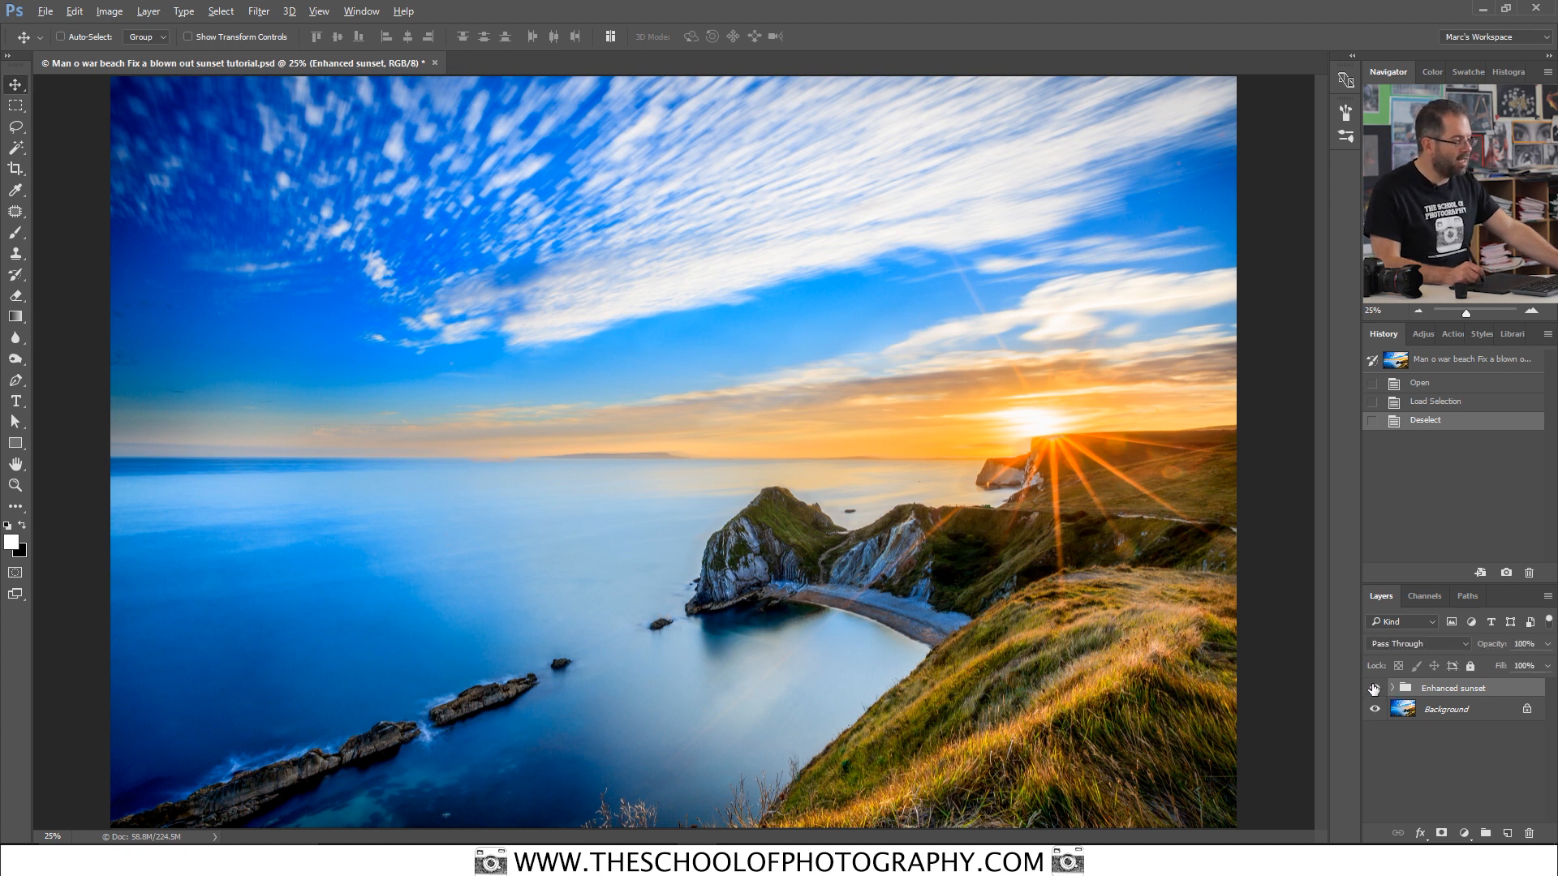
click(1375, 688)
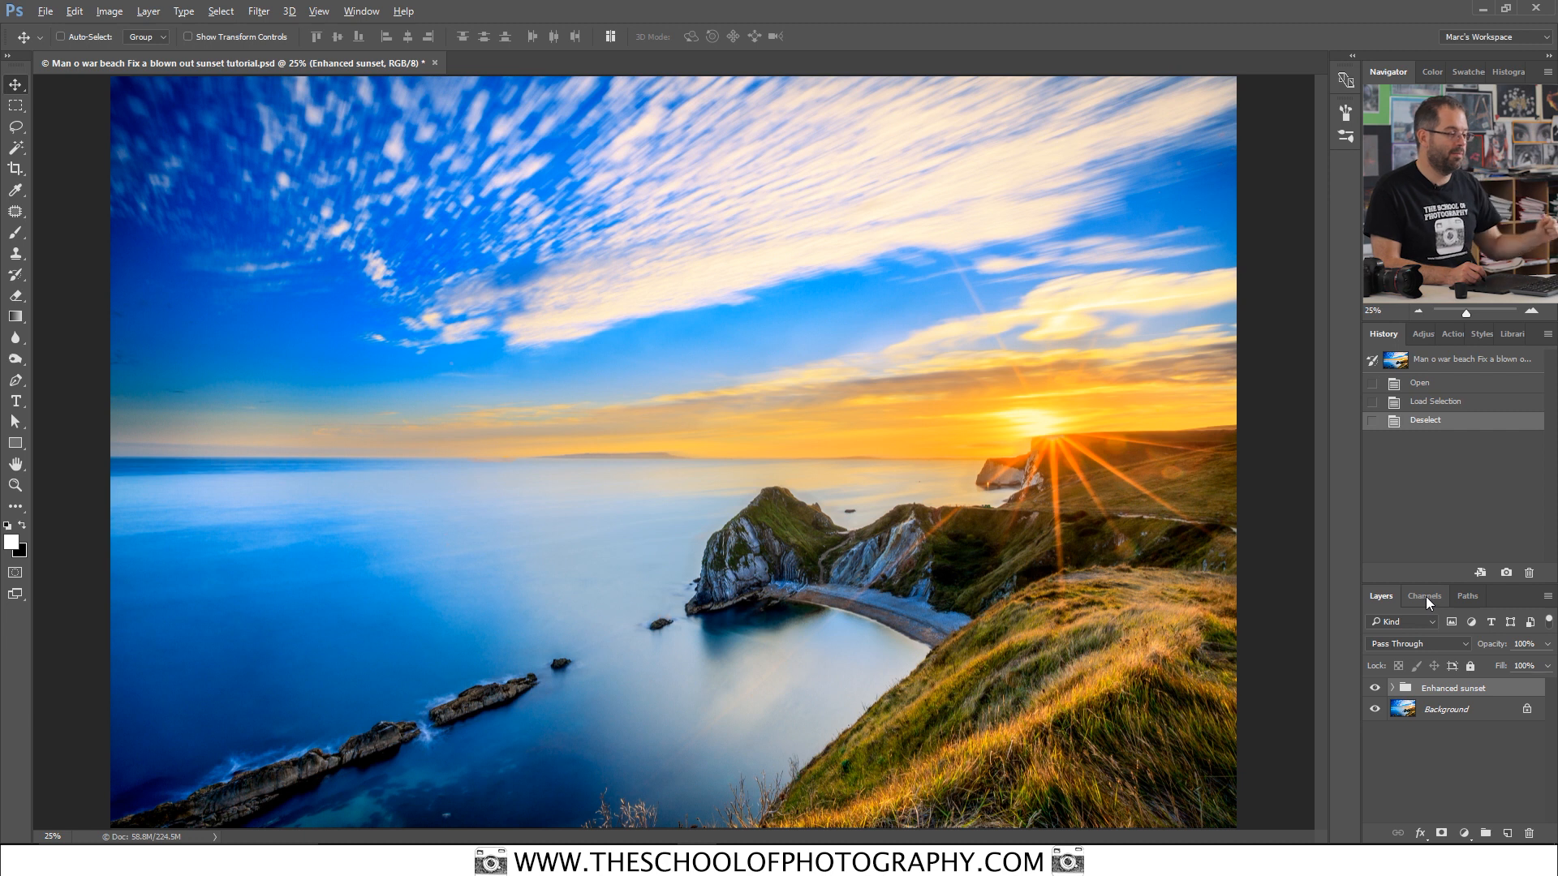
Step: Delete the old Lights 1–5 channels in Channels and return to Layers
click(1423, 595)
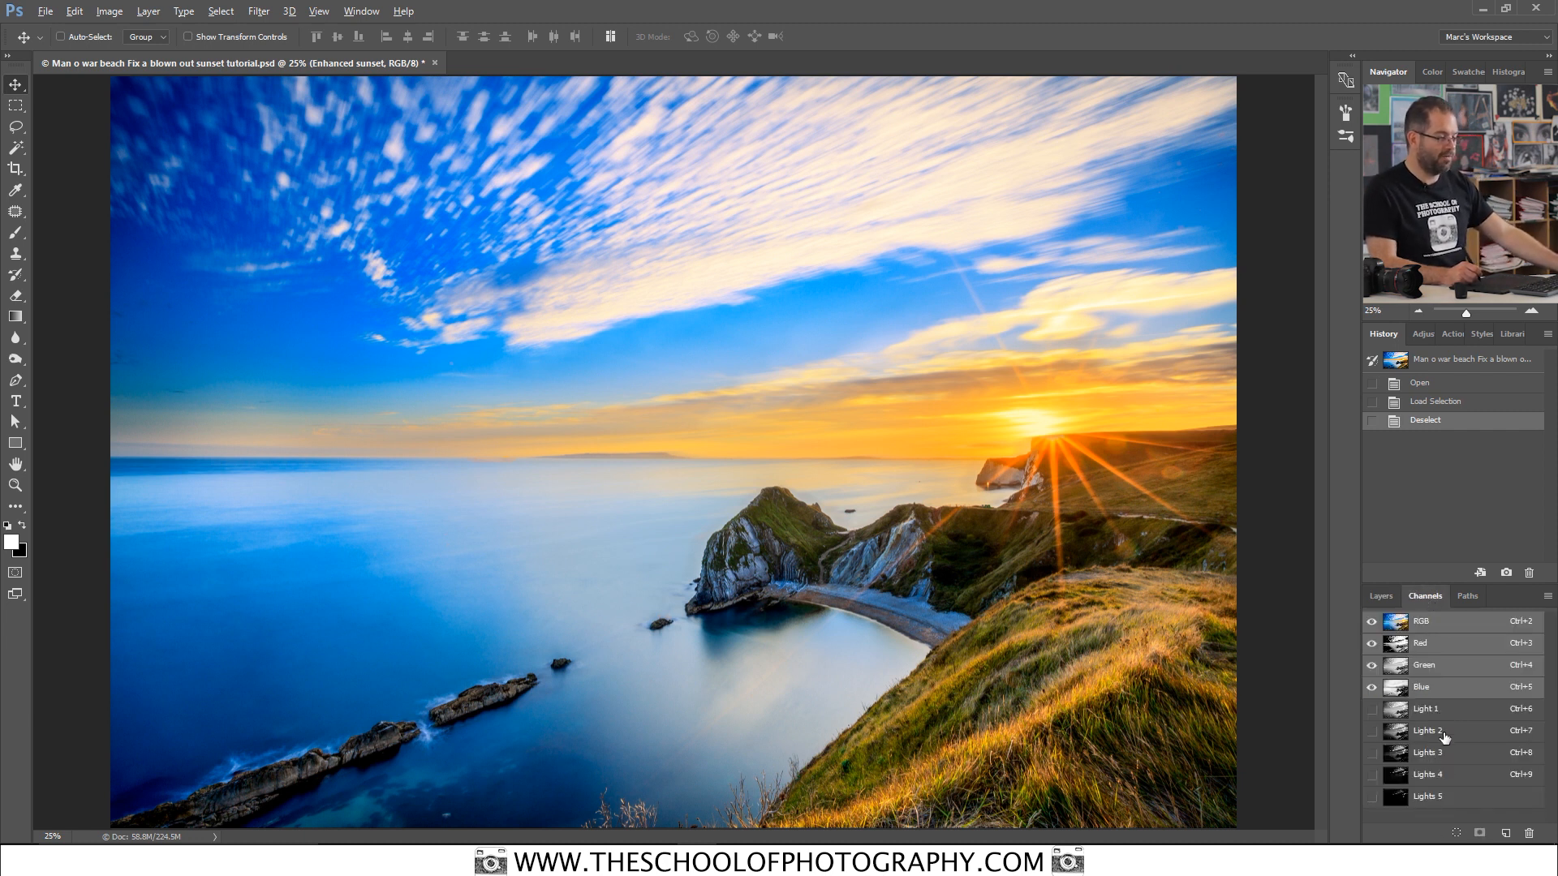
click(1426, 709)
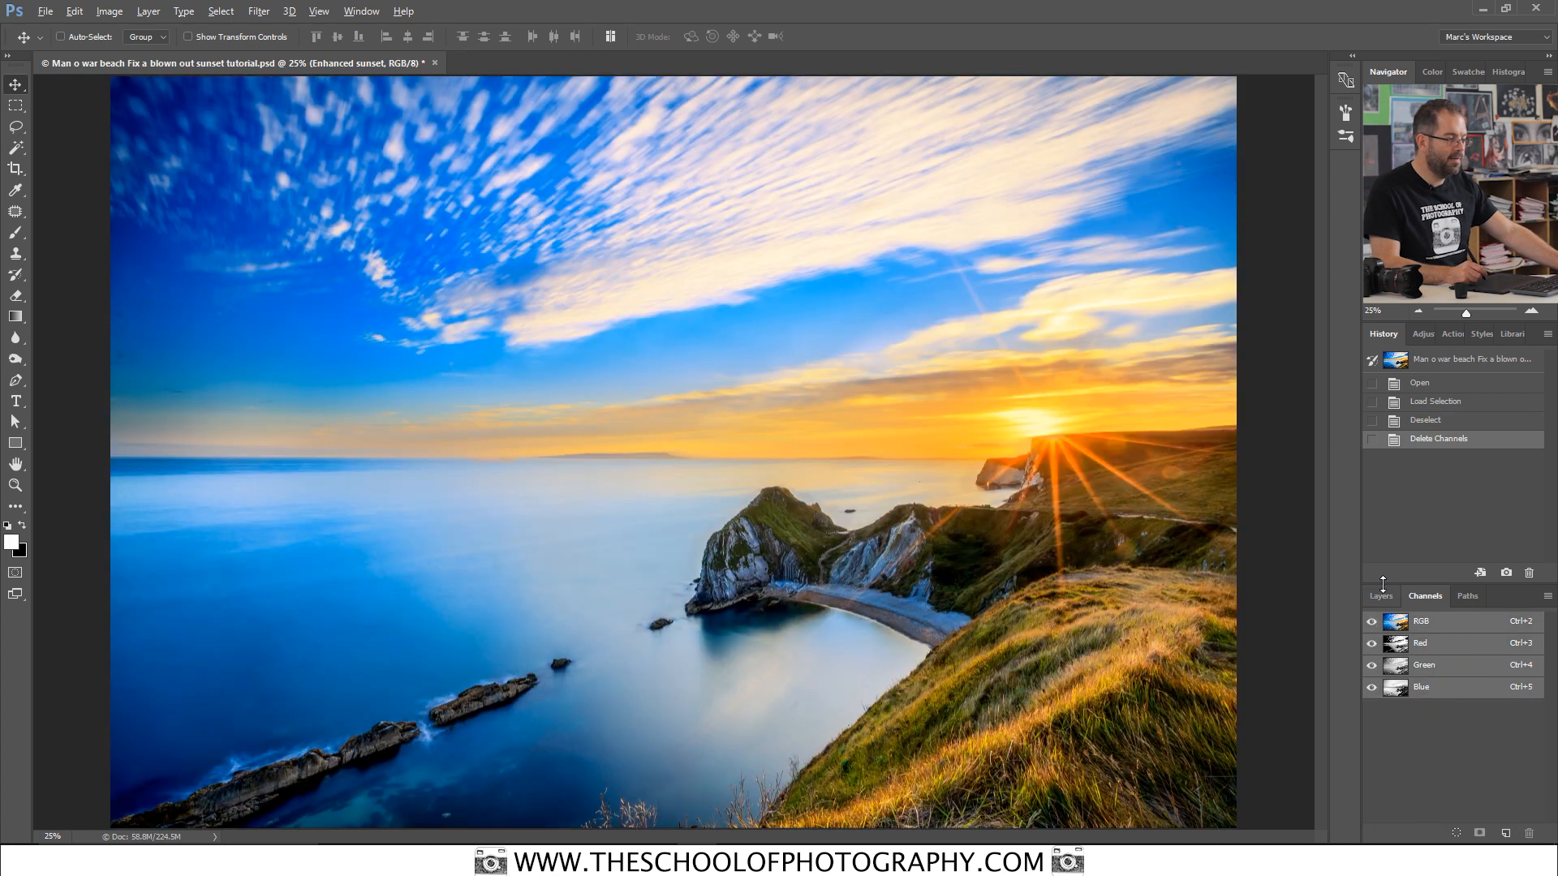
click(1379, 596)
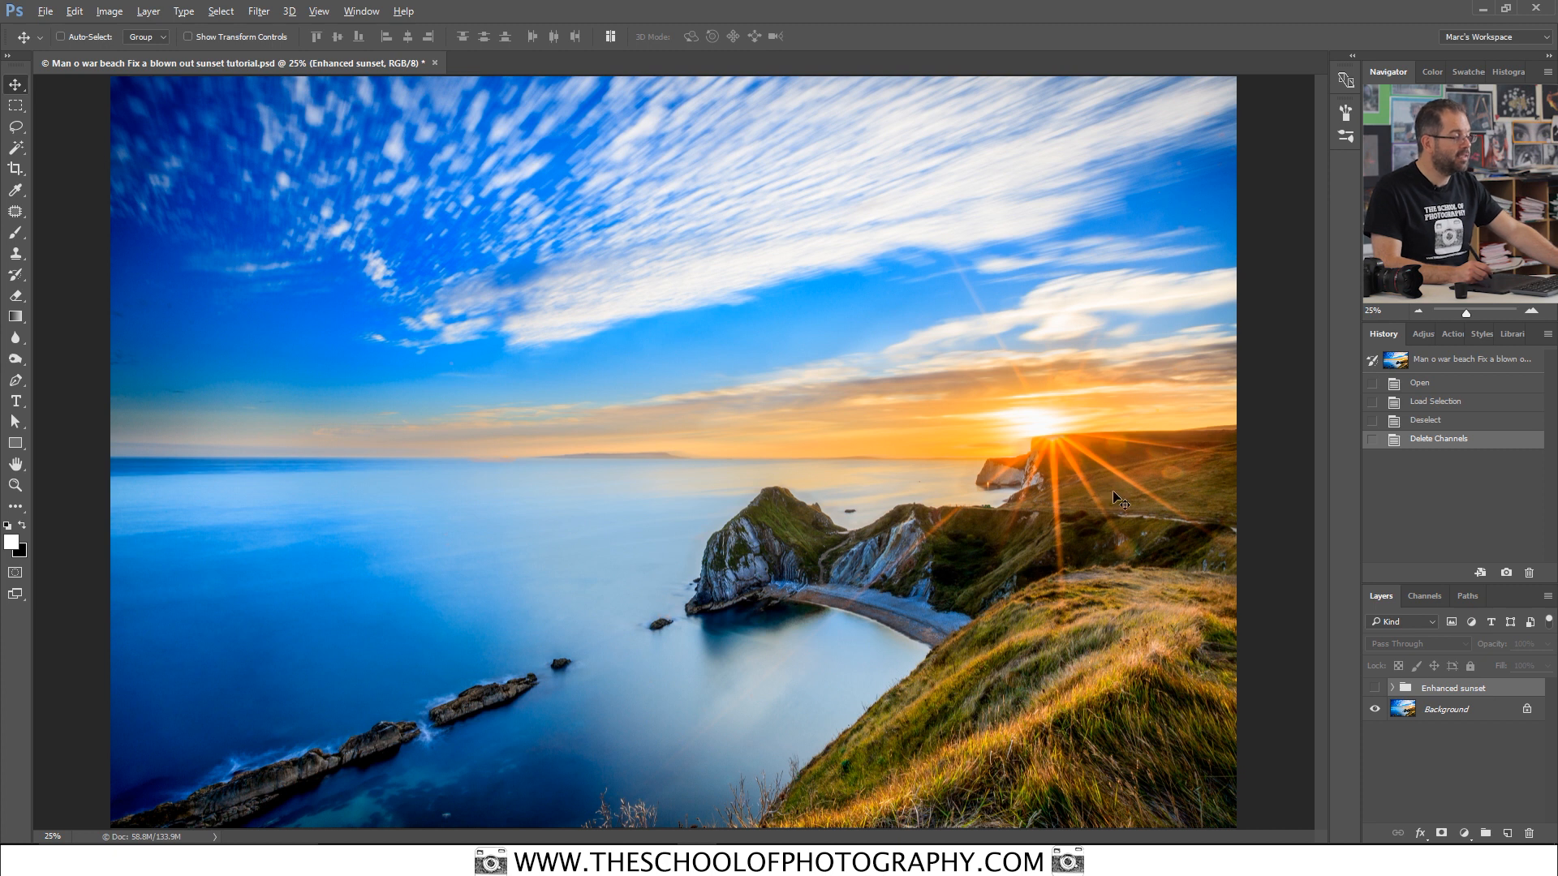
mouse_move(1019, 502)
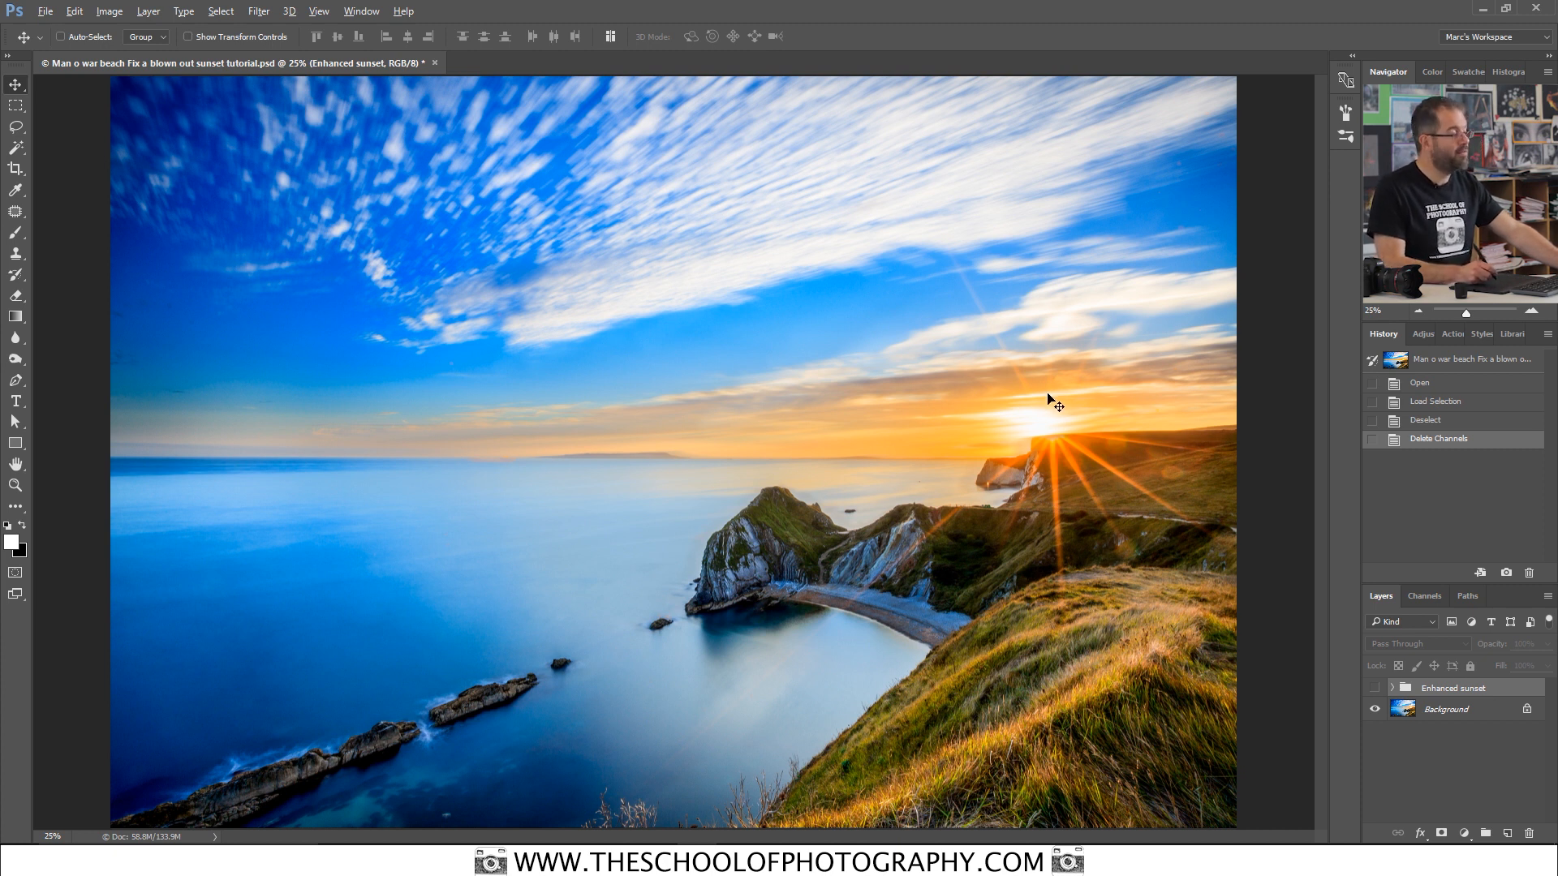
mouse_move(1037, 444)
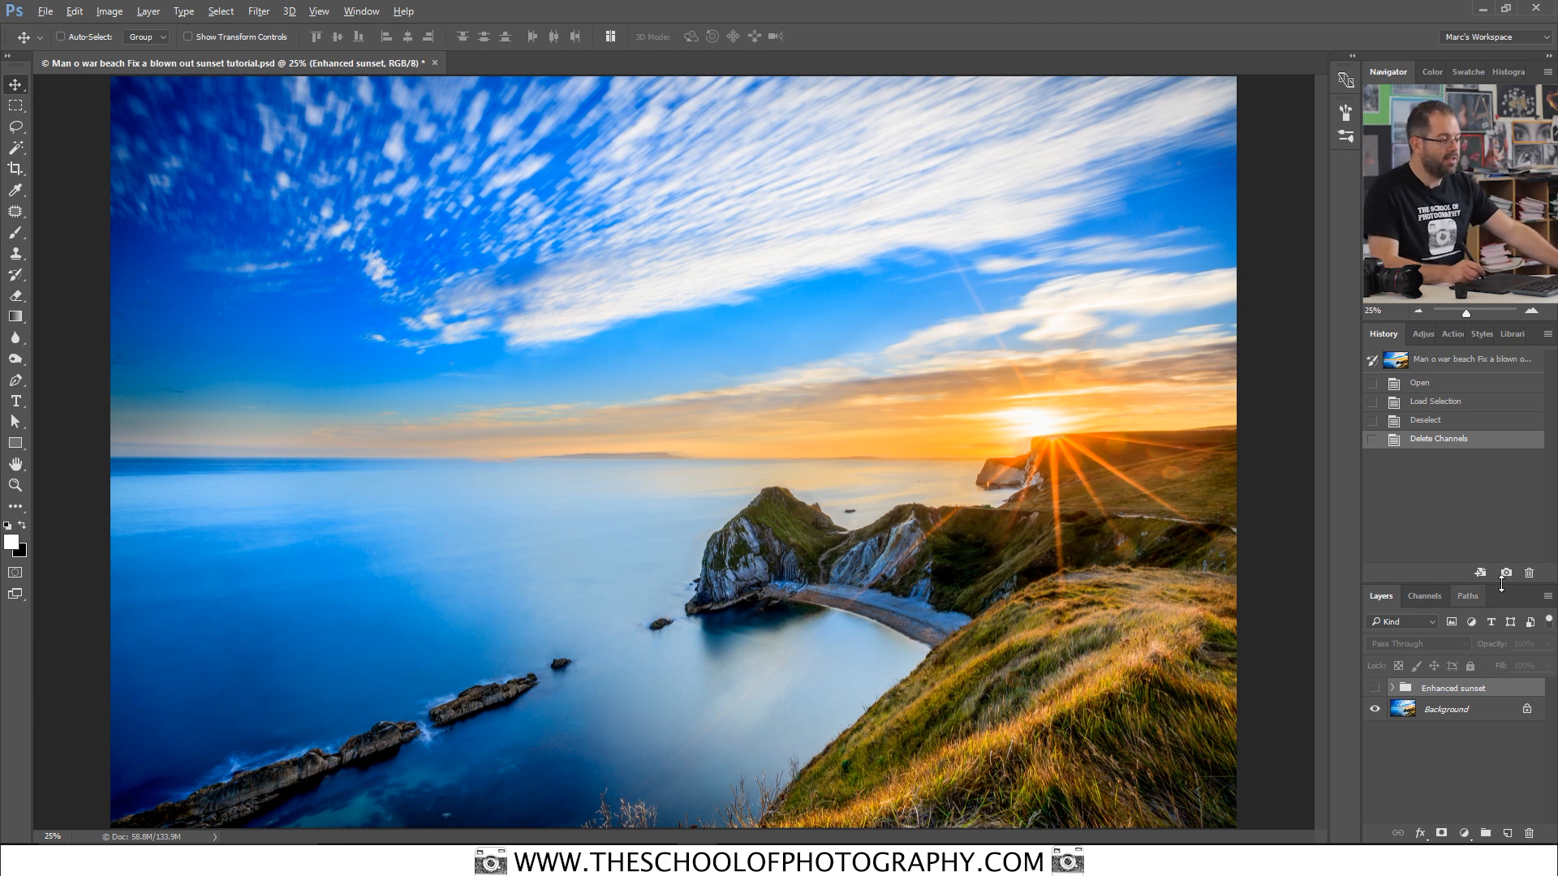
Step: Load luminosity from RGB and save progressively tighter highlight selections as Alpha 1–3
click(1426, 596)
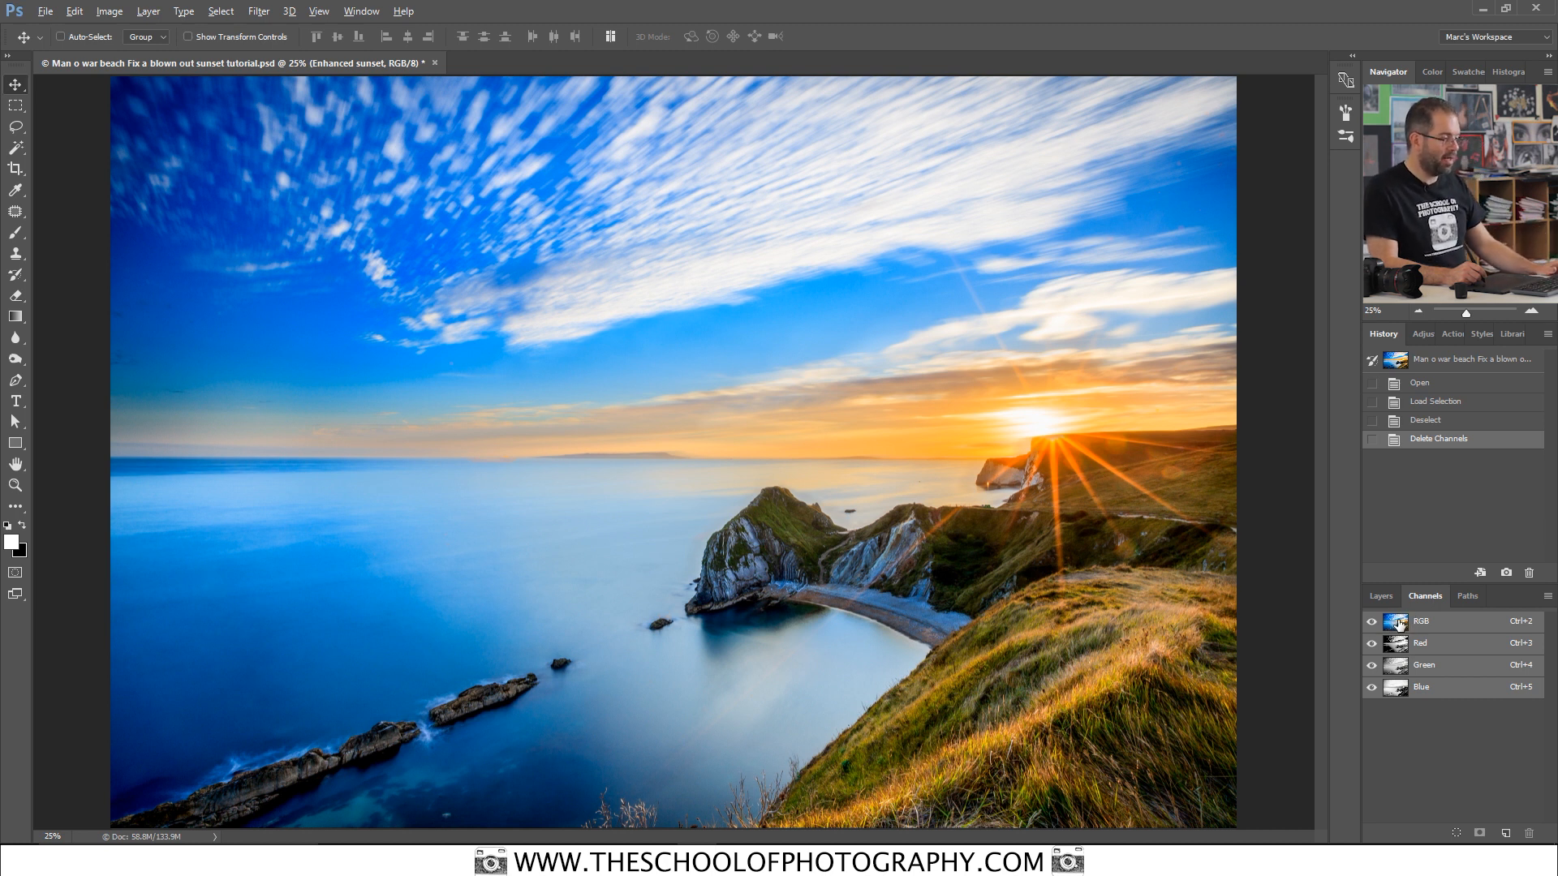
click(60, 37)
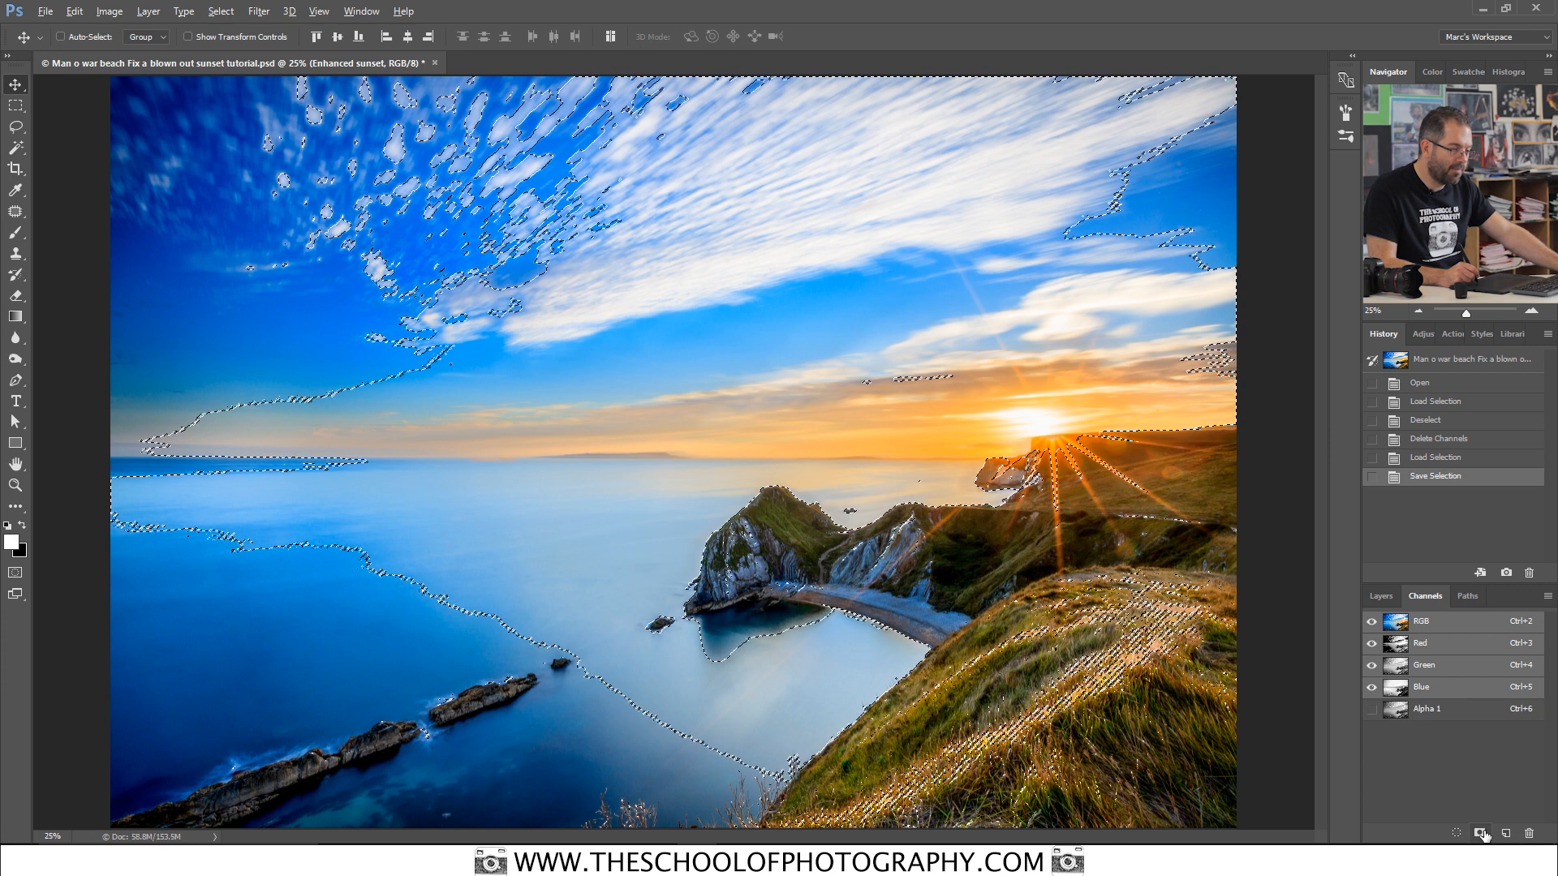
click(1426, 709)
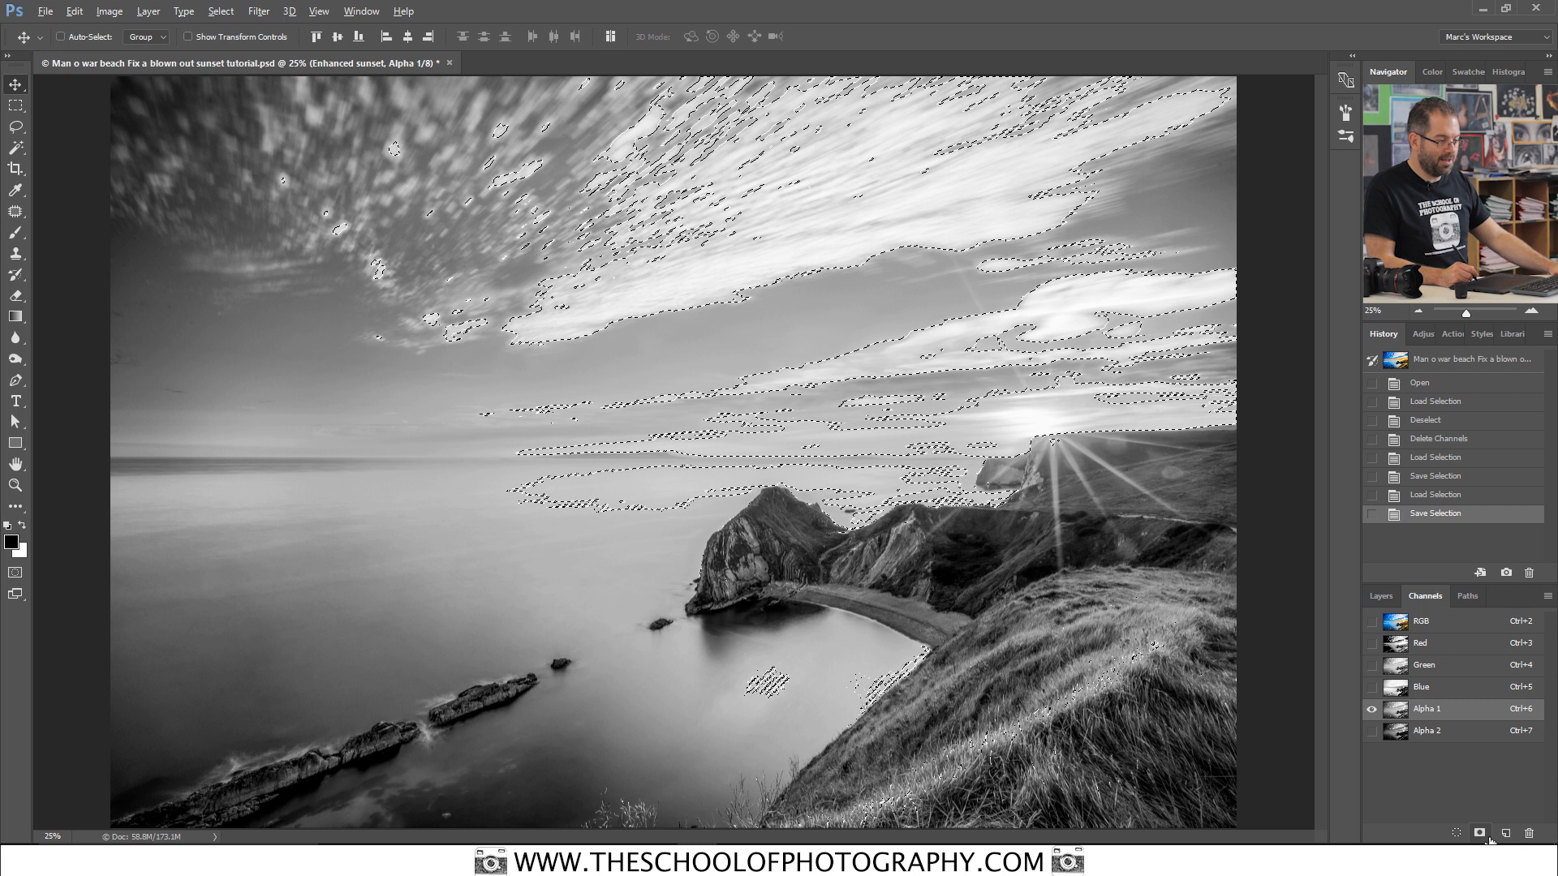
click(1425, 730)
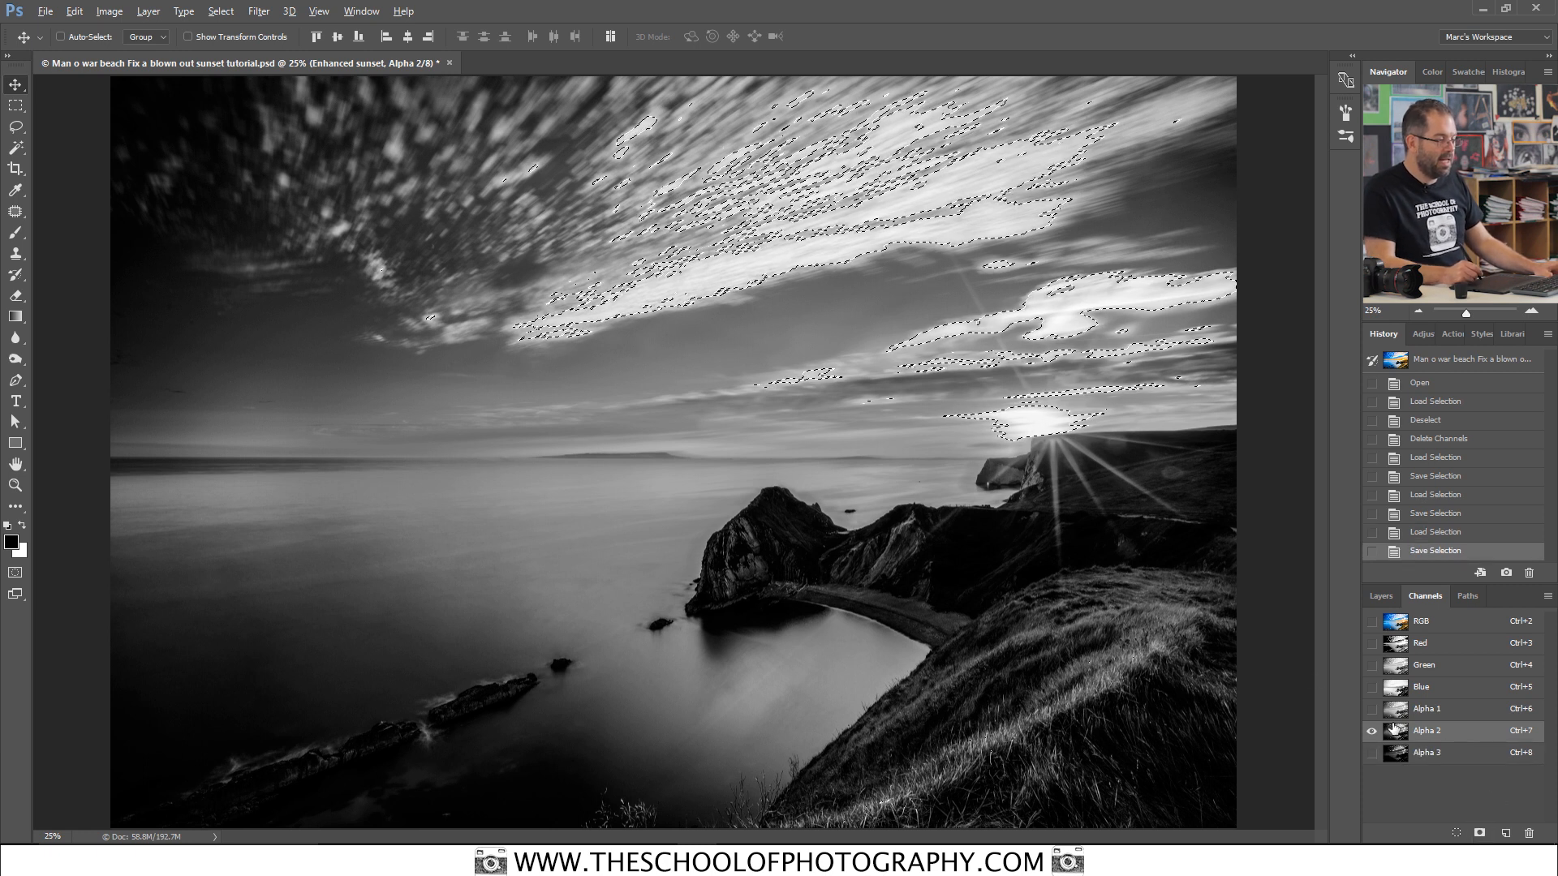
click(1426, 751)
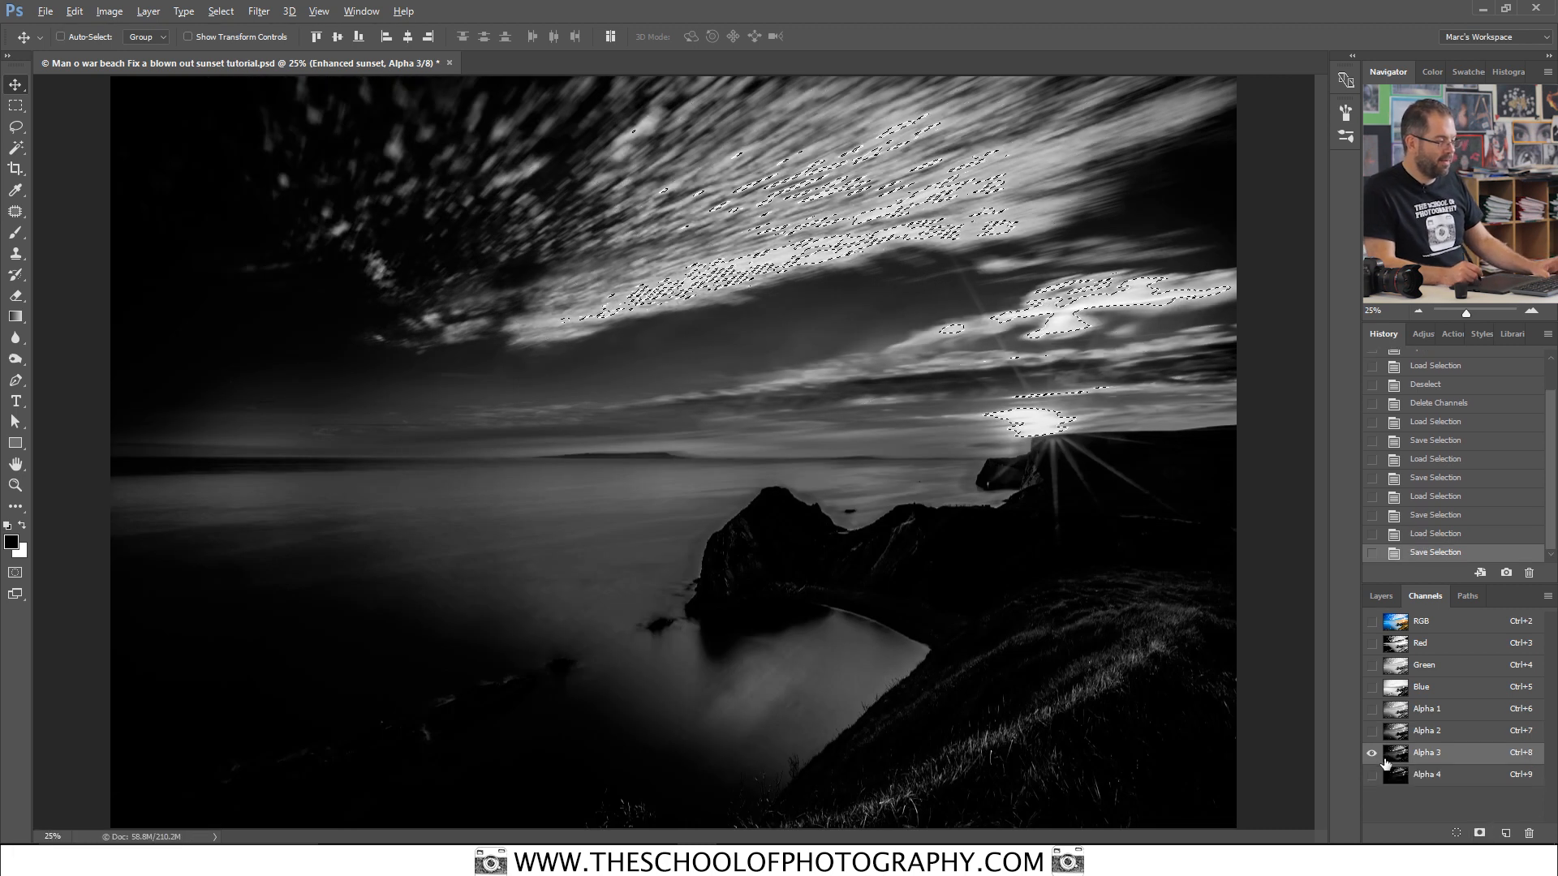
Step: Save the brightest highlights as further Alpha channels up to Alpha 5, then view Alpha 1
click(1426, 774)
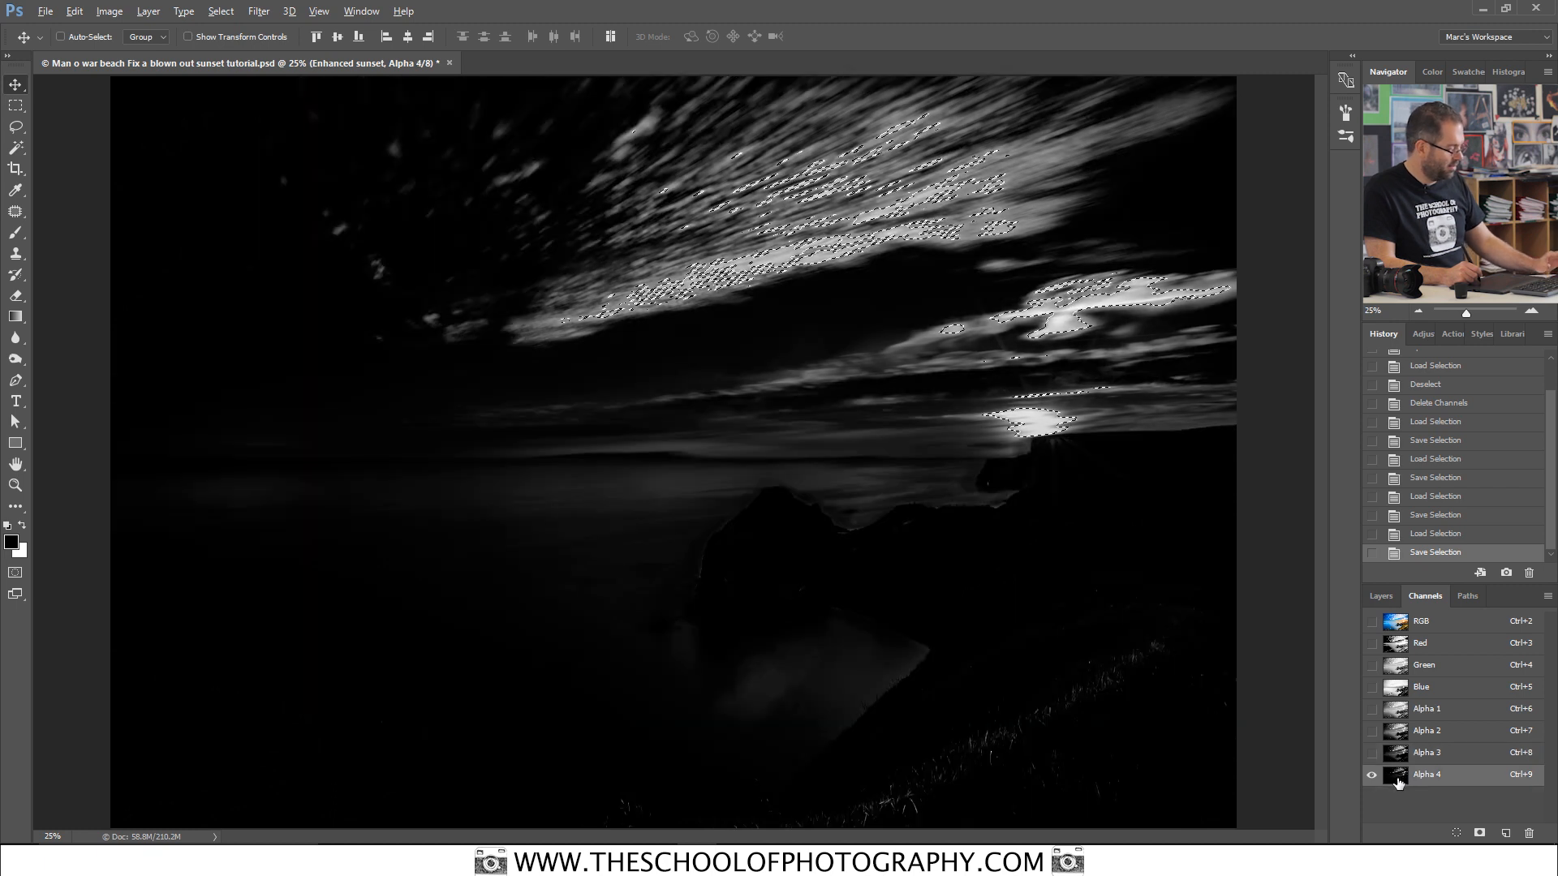
click(1396, 774)
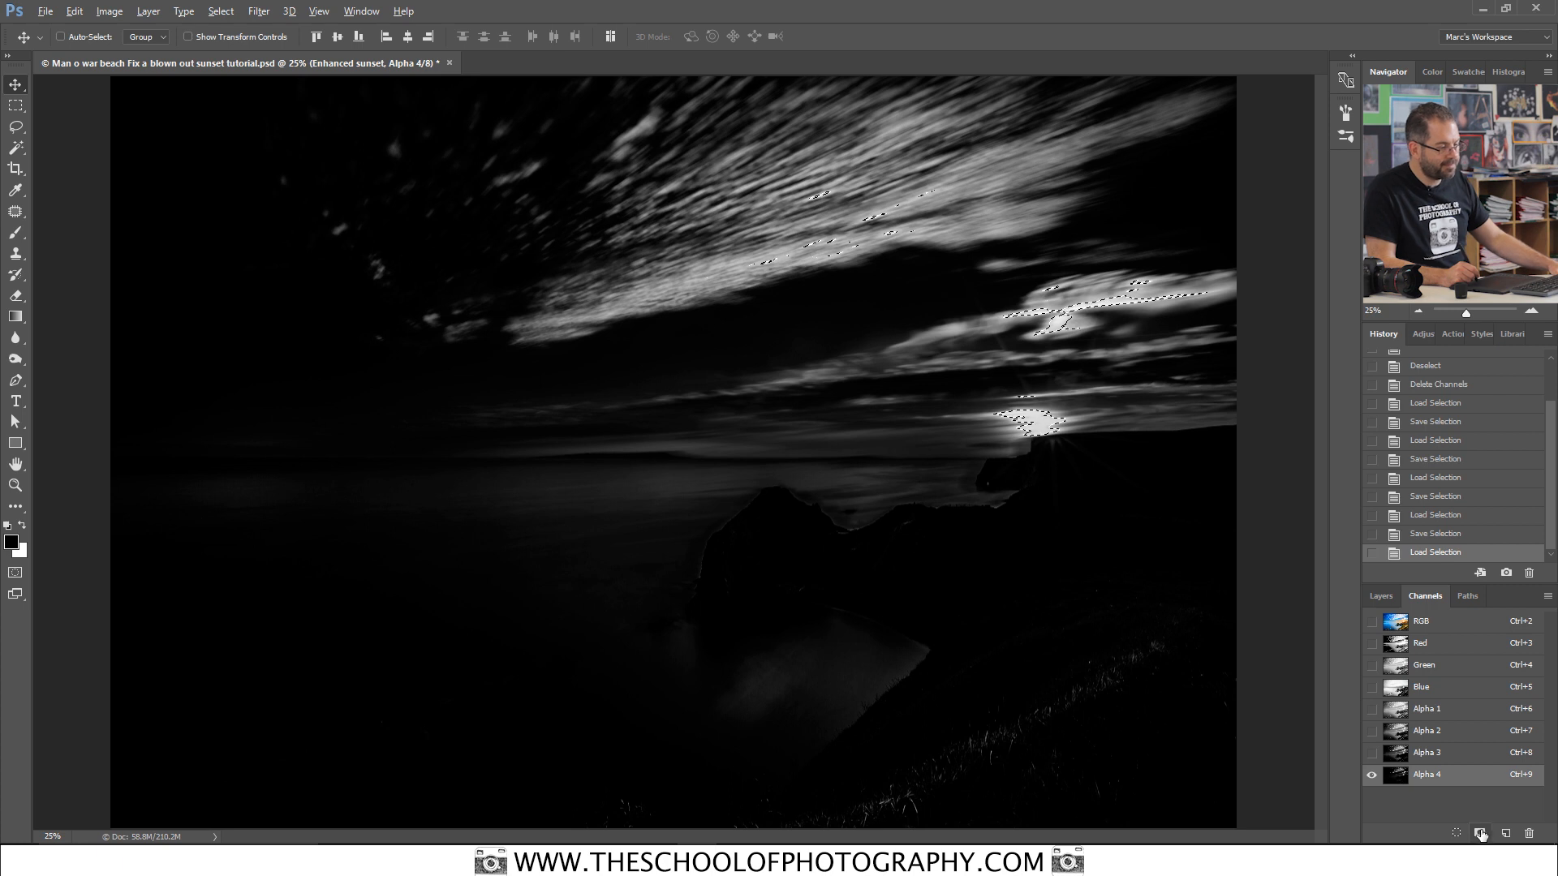
click(1425, 709)
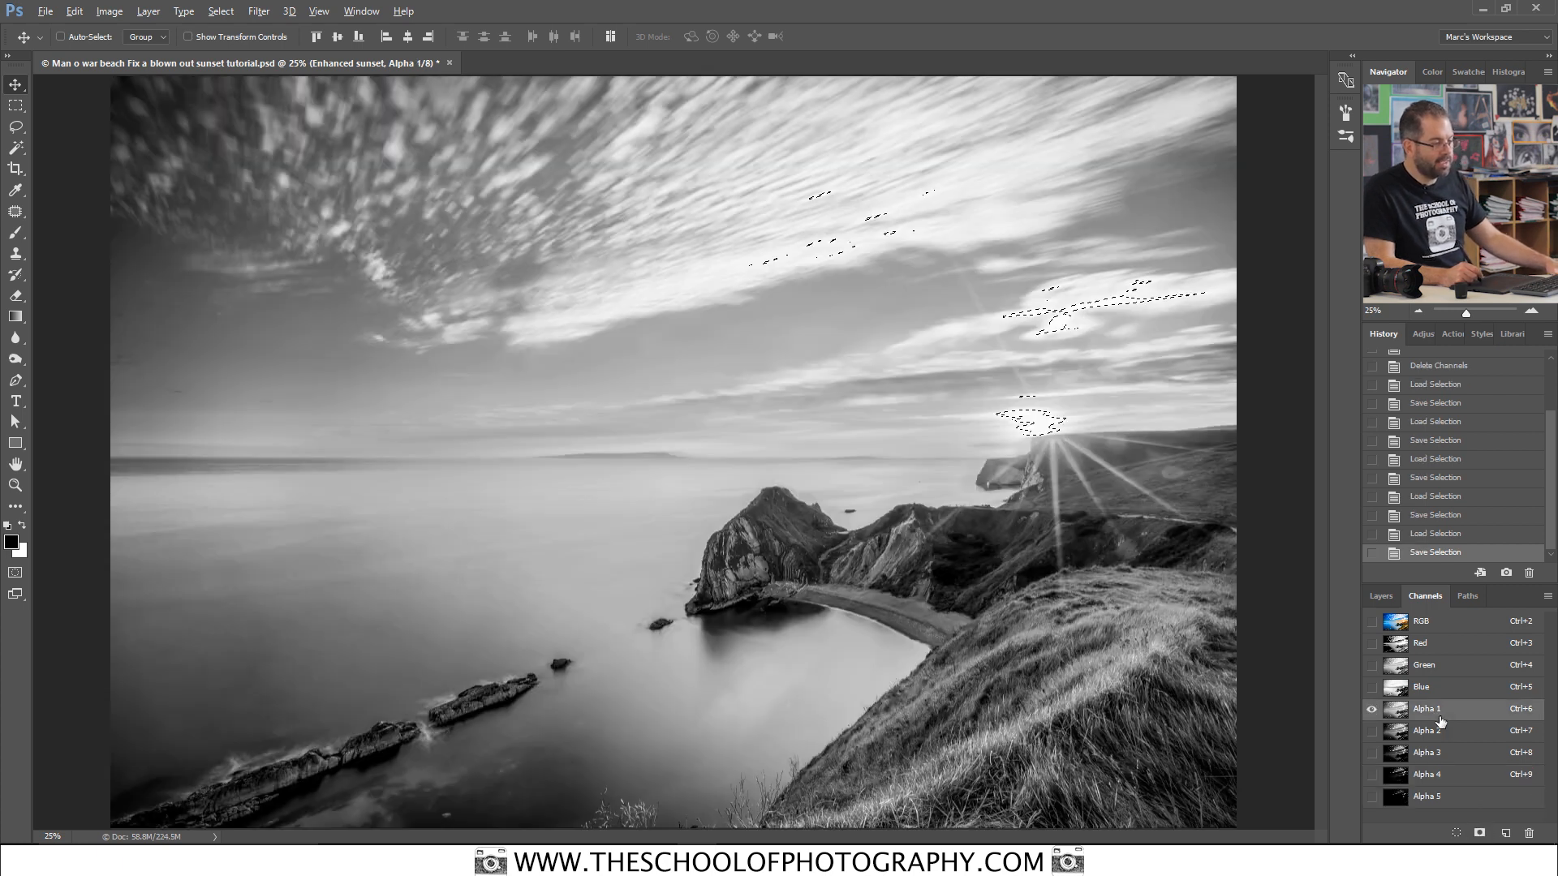
click(1426, 774)
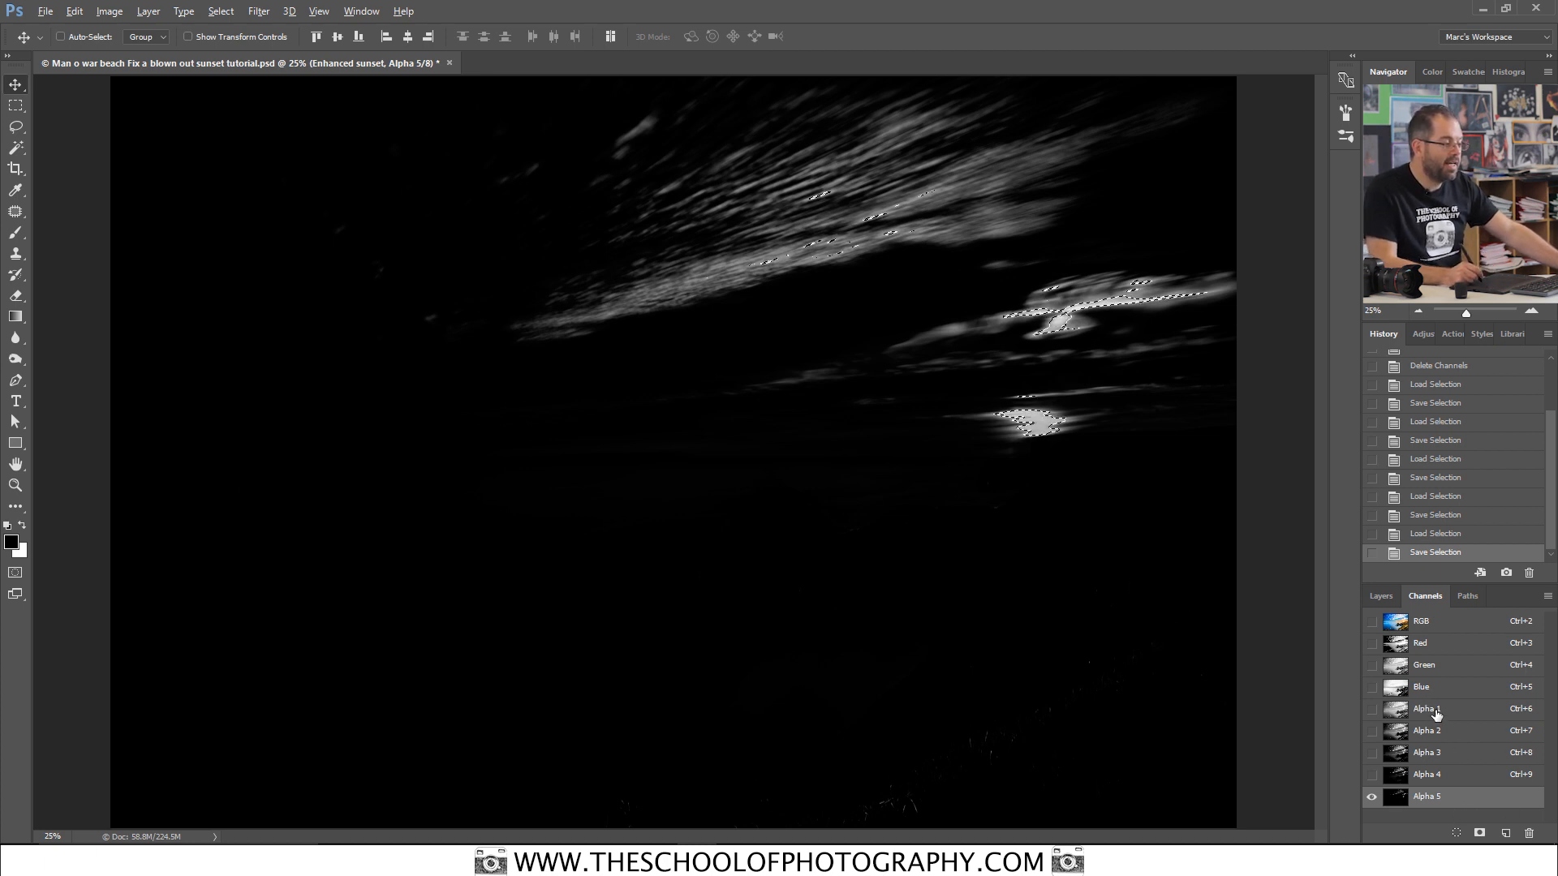
click(1372, 710)
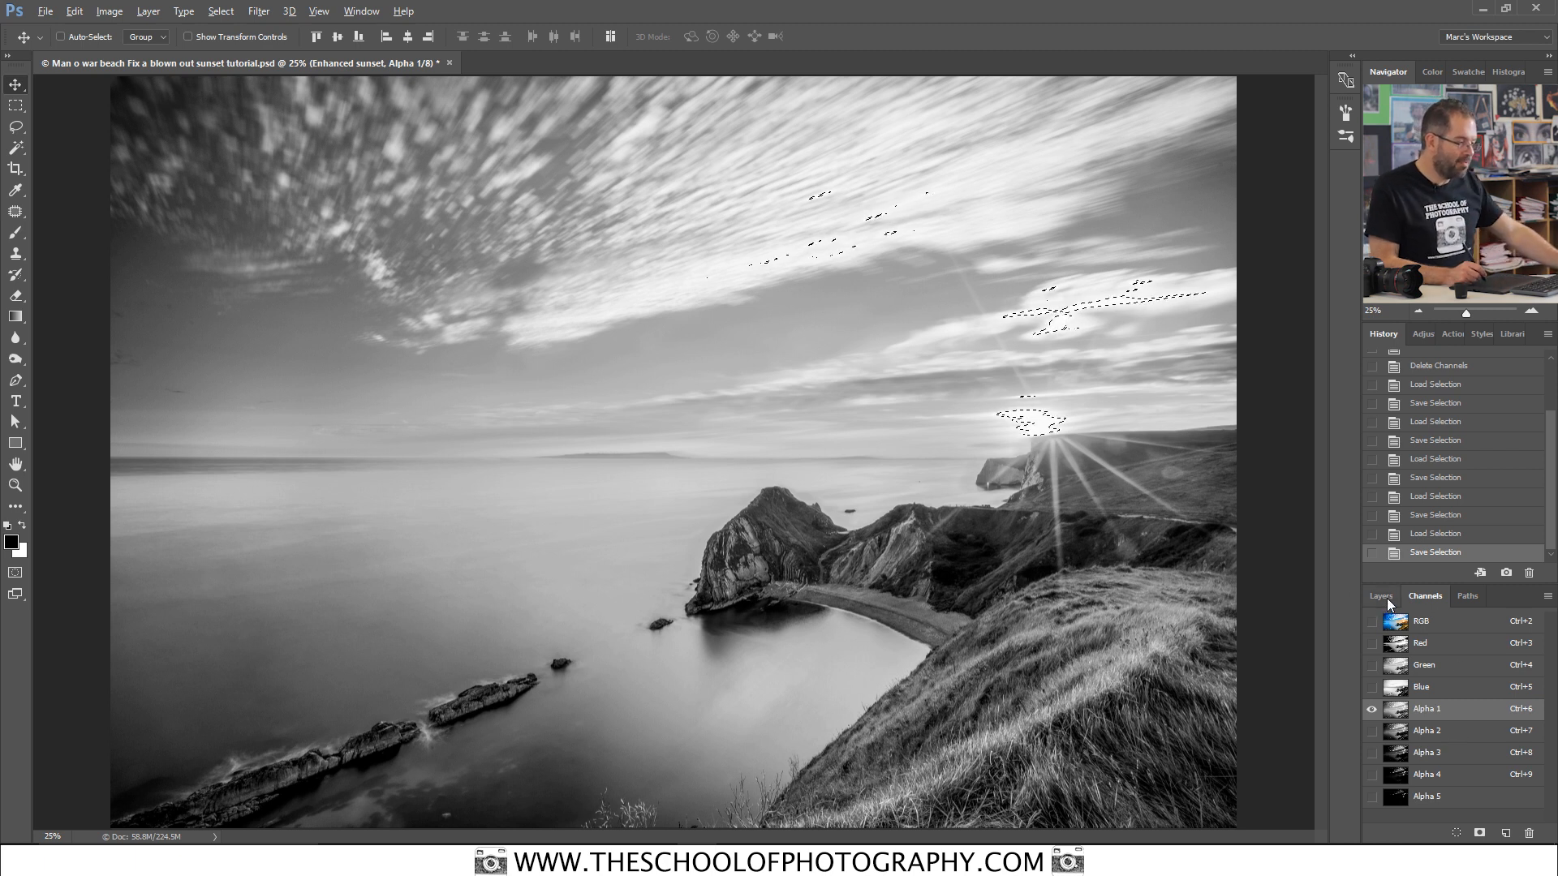
Step: Return to the RGB composite, deselect, and add a new empty Layer 10 for orange paint
click(1421, 620)
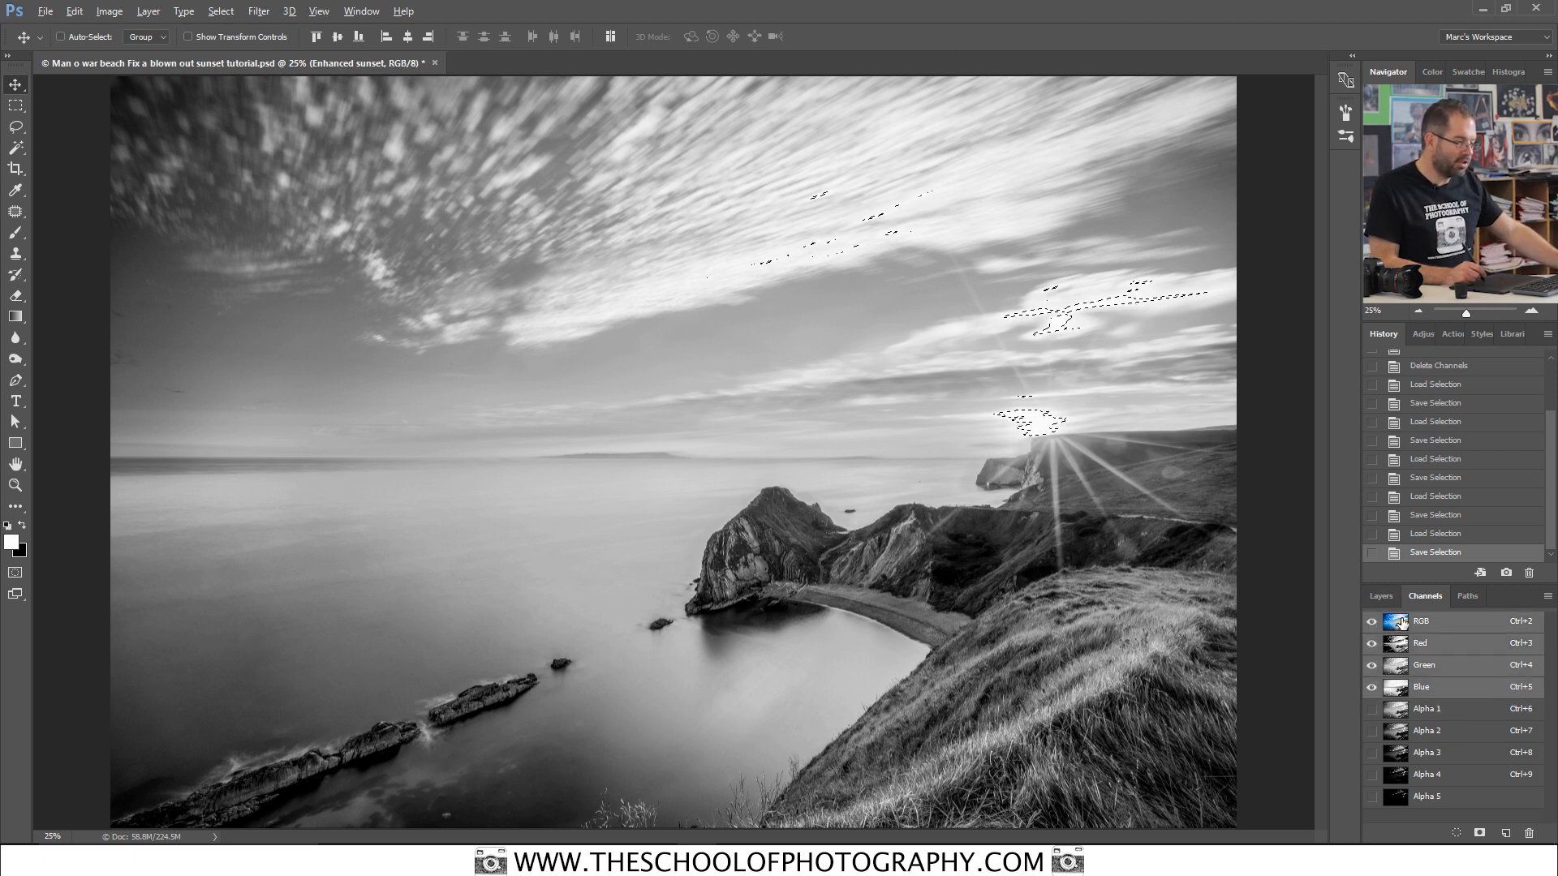
click(1379, 596)
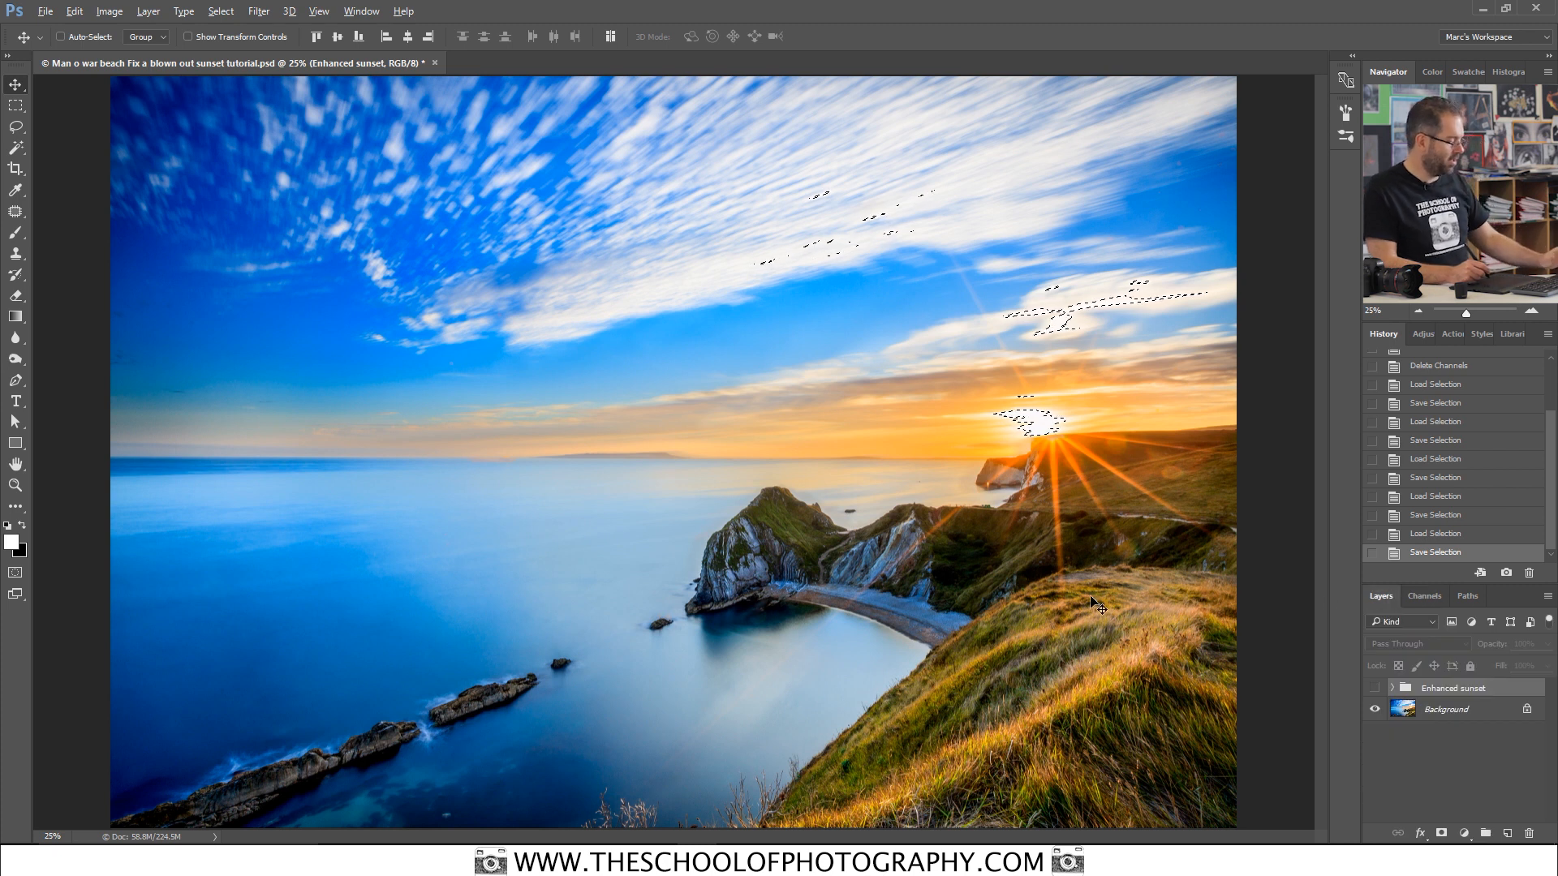
key(ctrl+d)
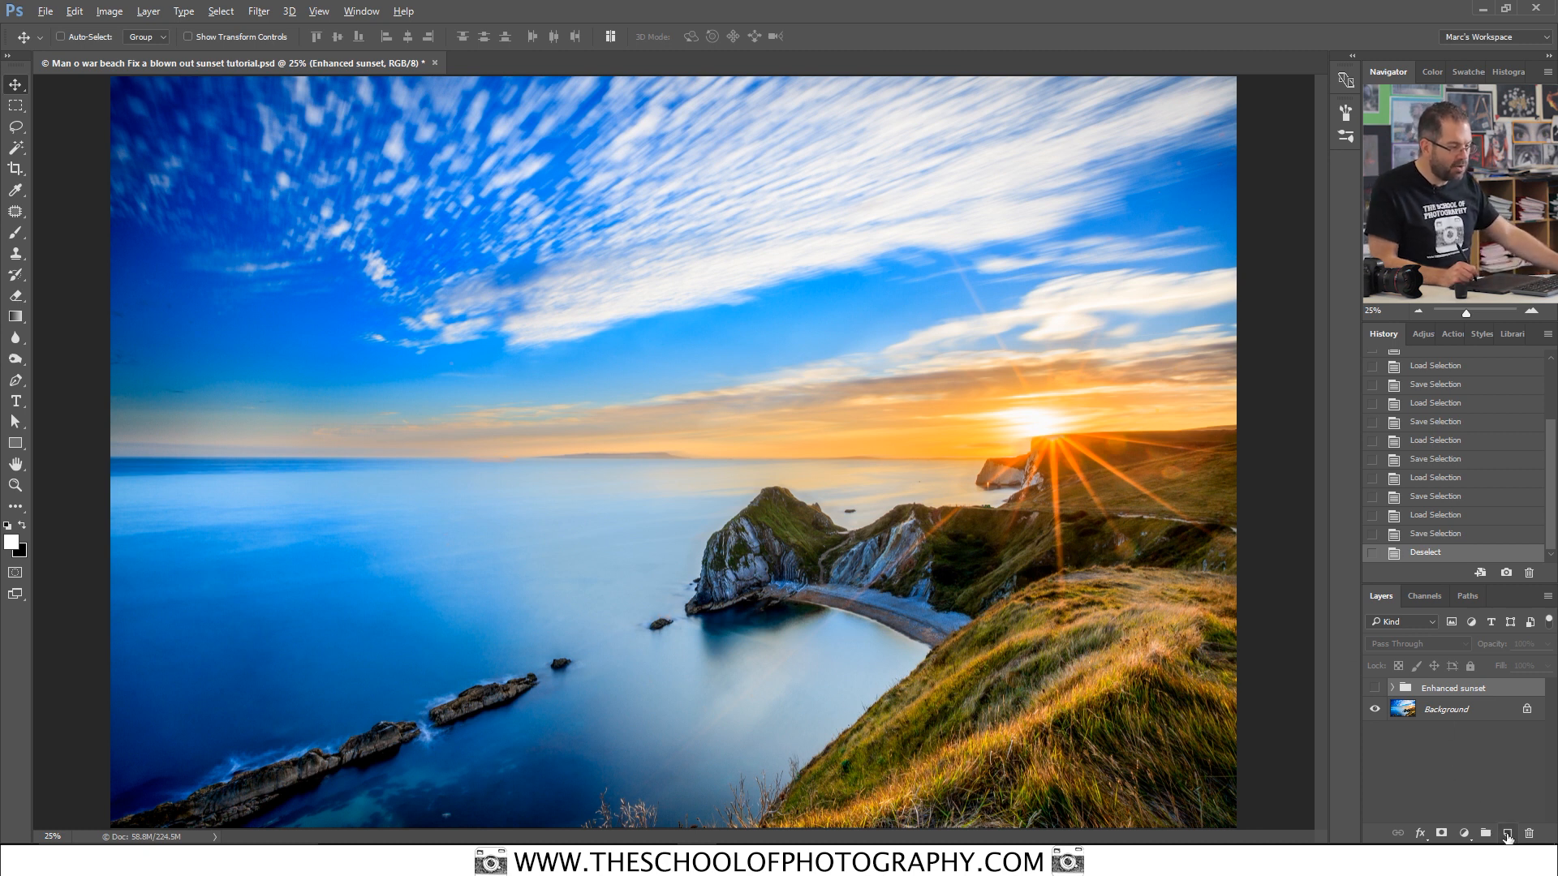
click(1507, 834)
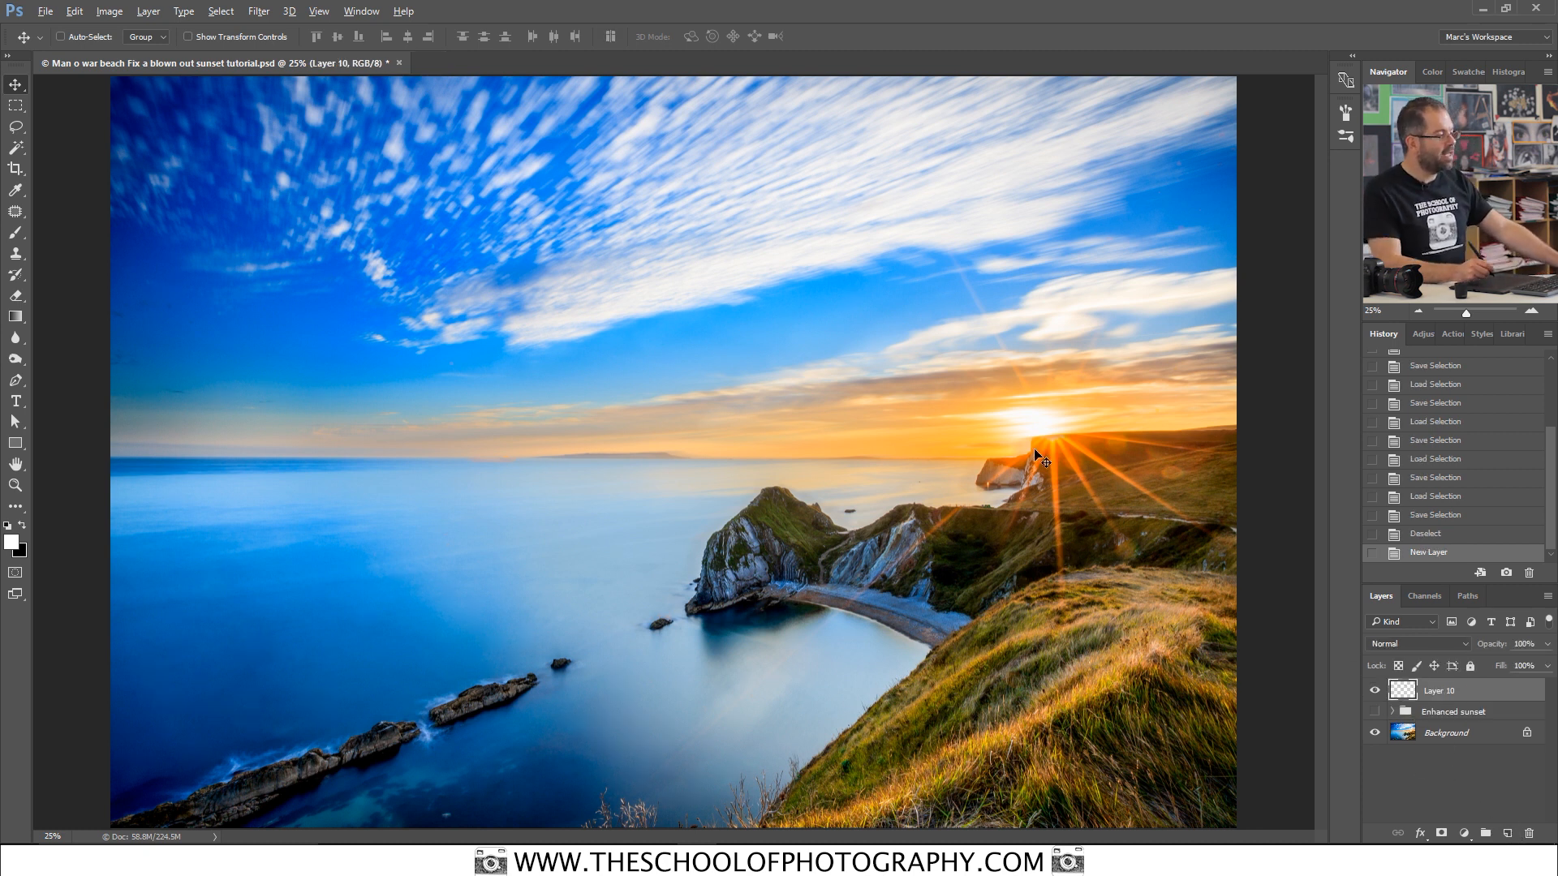
mouse_move(644, 487)
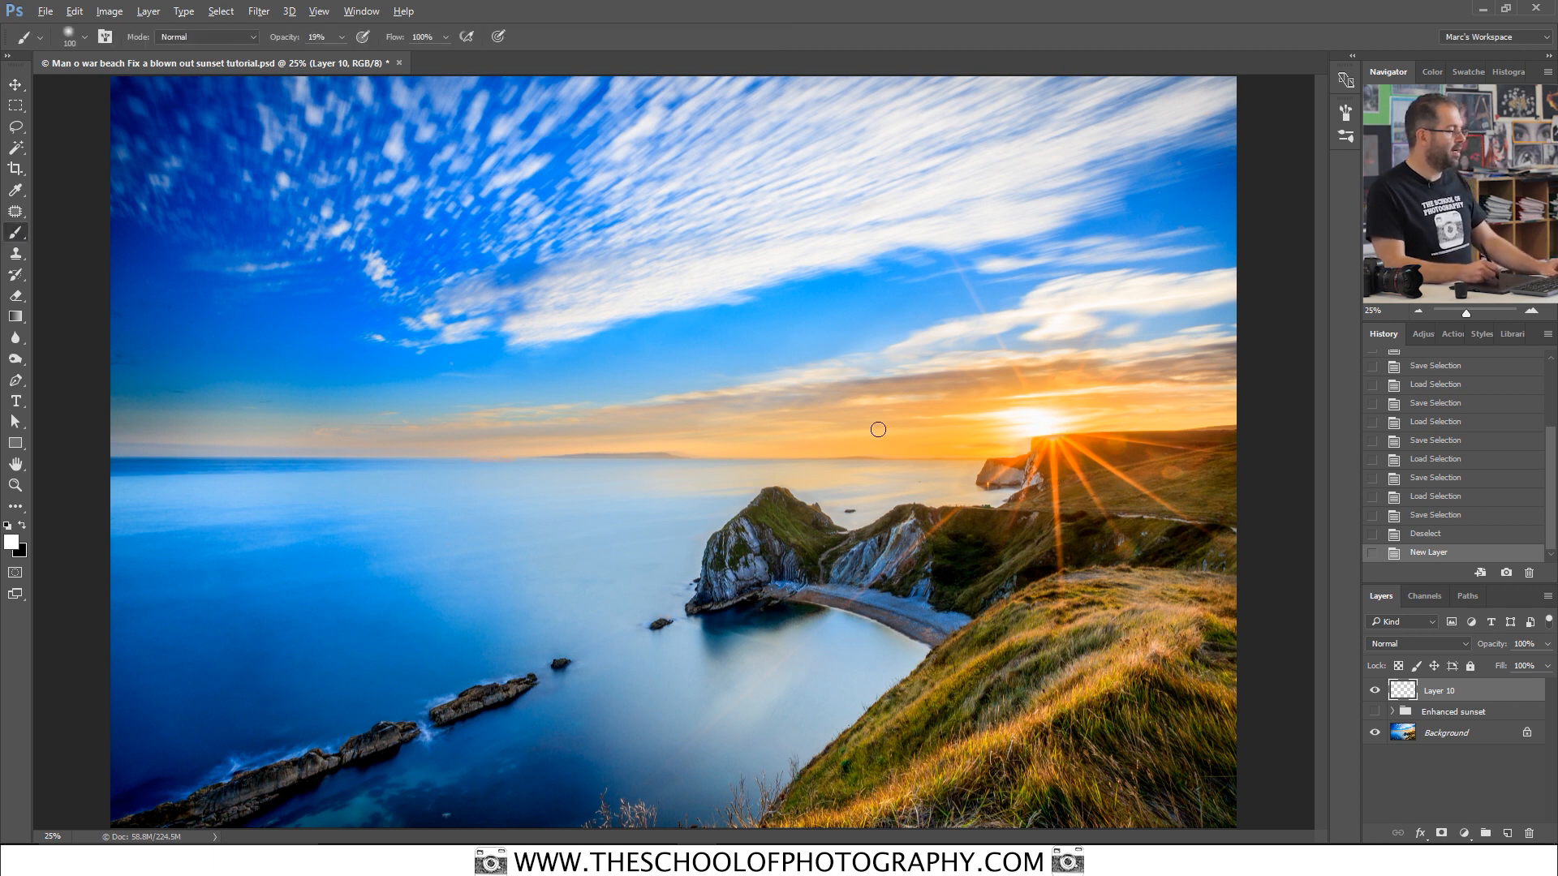
mouse_move(998, 439)
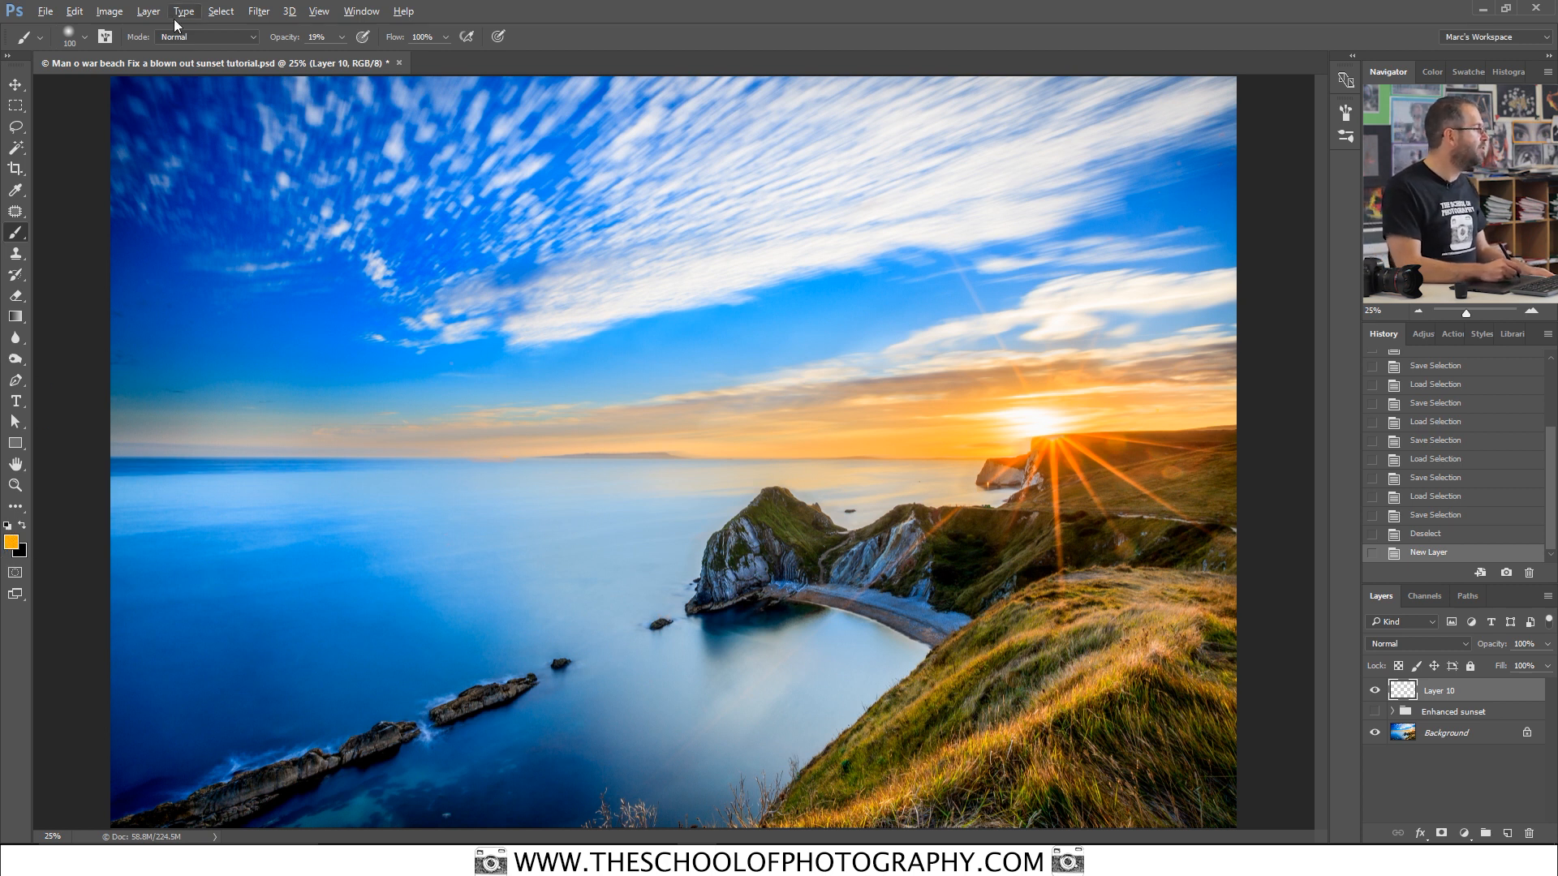
Step: Set brush opacity to 100% and enlarge the soft round brush to paint orange over Layer 10
click(339, 38)
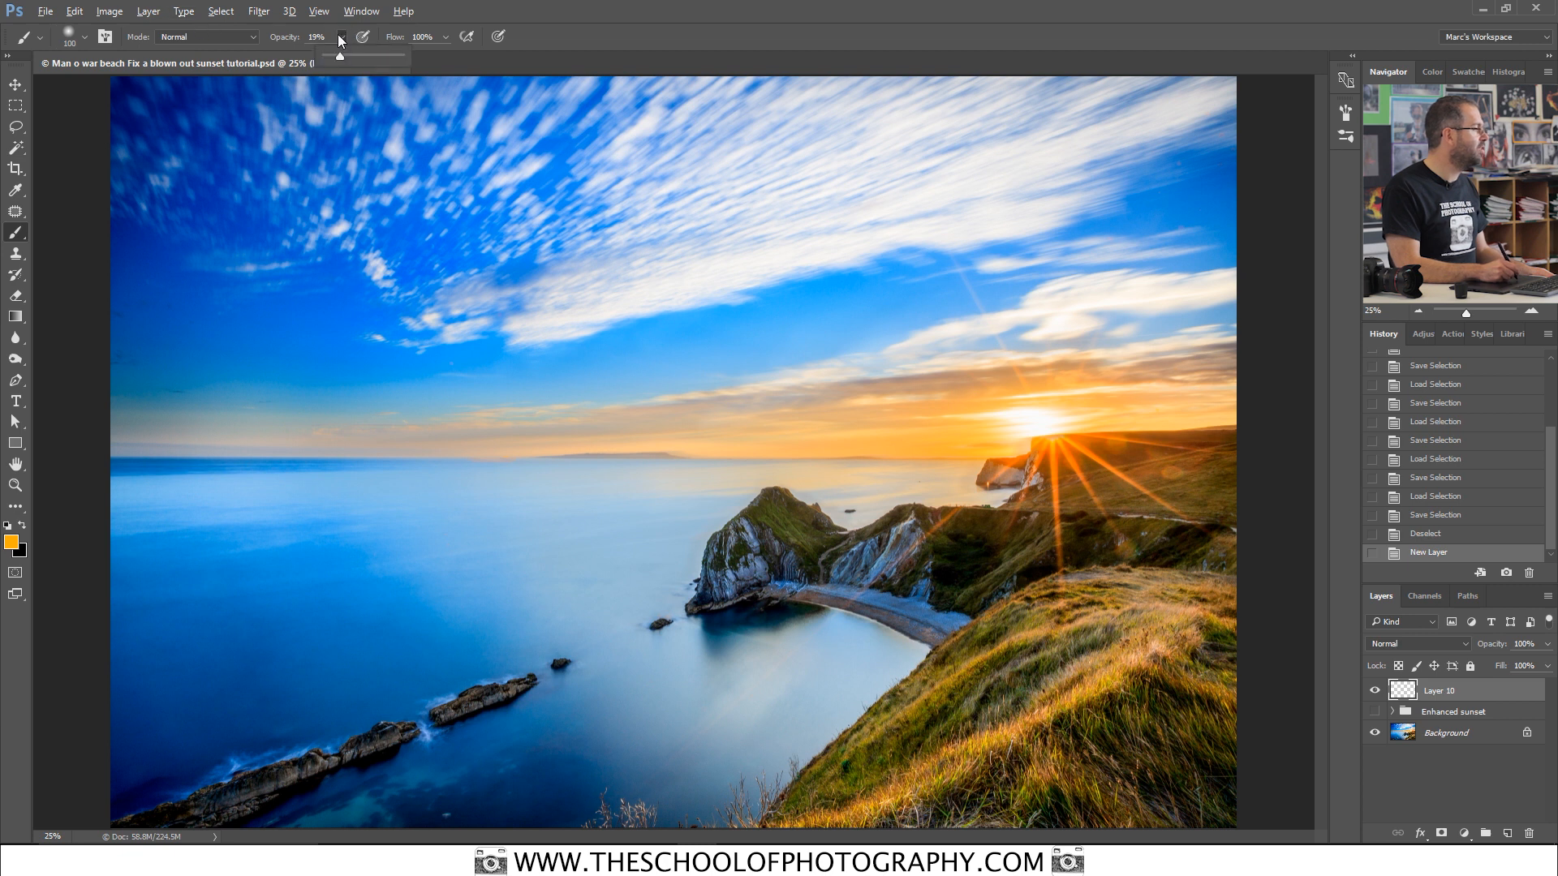
drag(339, 55, 400, 56)
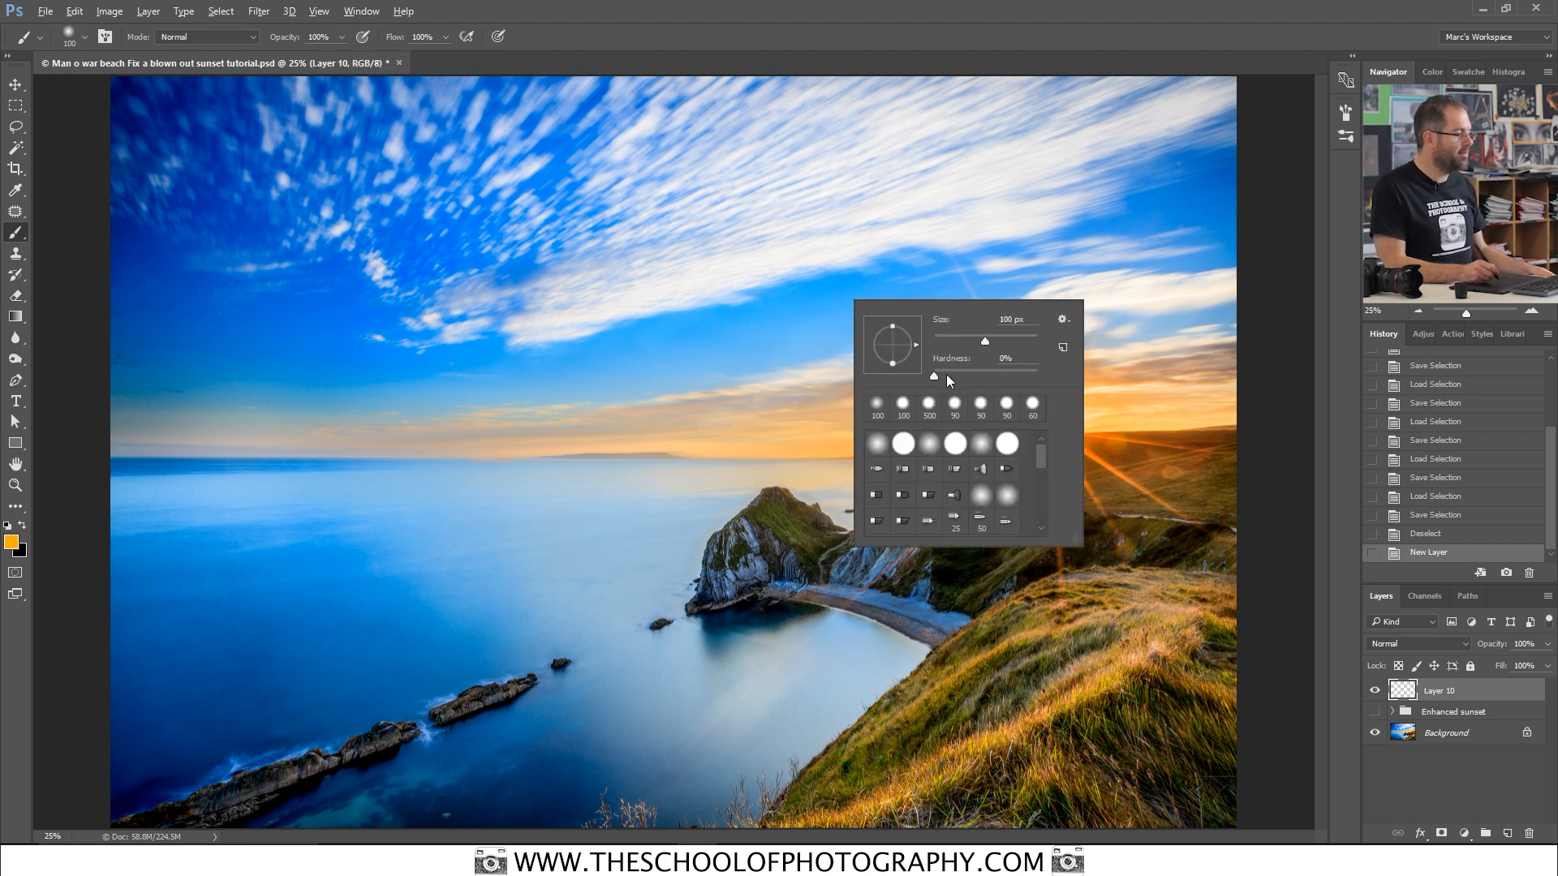
drag(931, 378, 1029, 378)
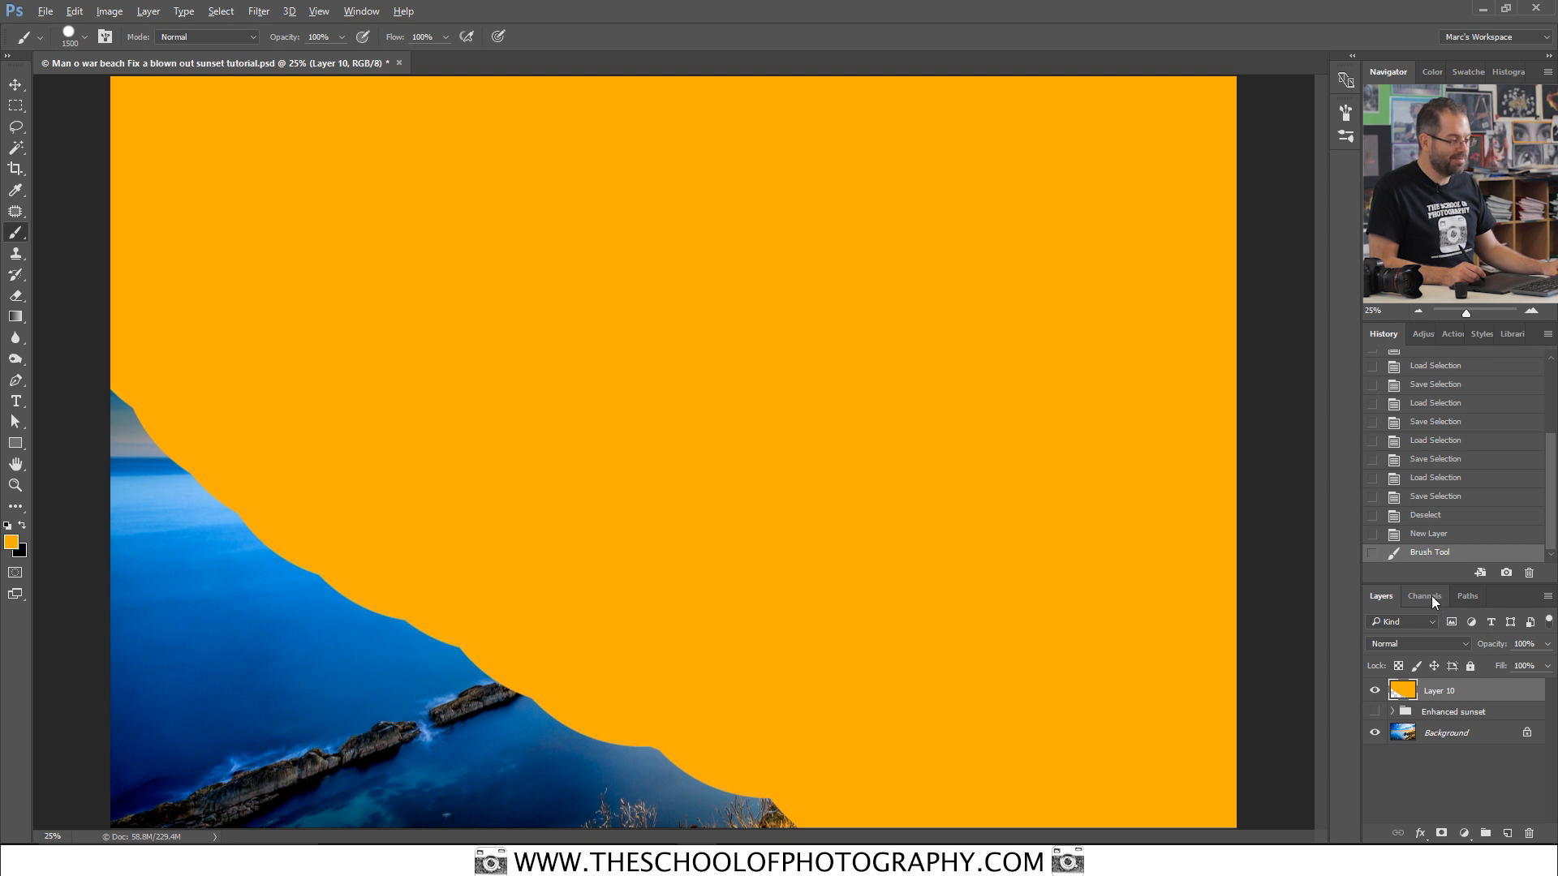
Step: Mask Layer 10 with a luminosity highlights selection and blend it as Overlay
click(1423, 596)
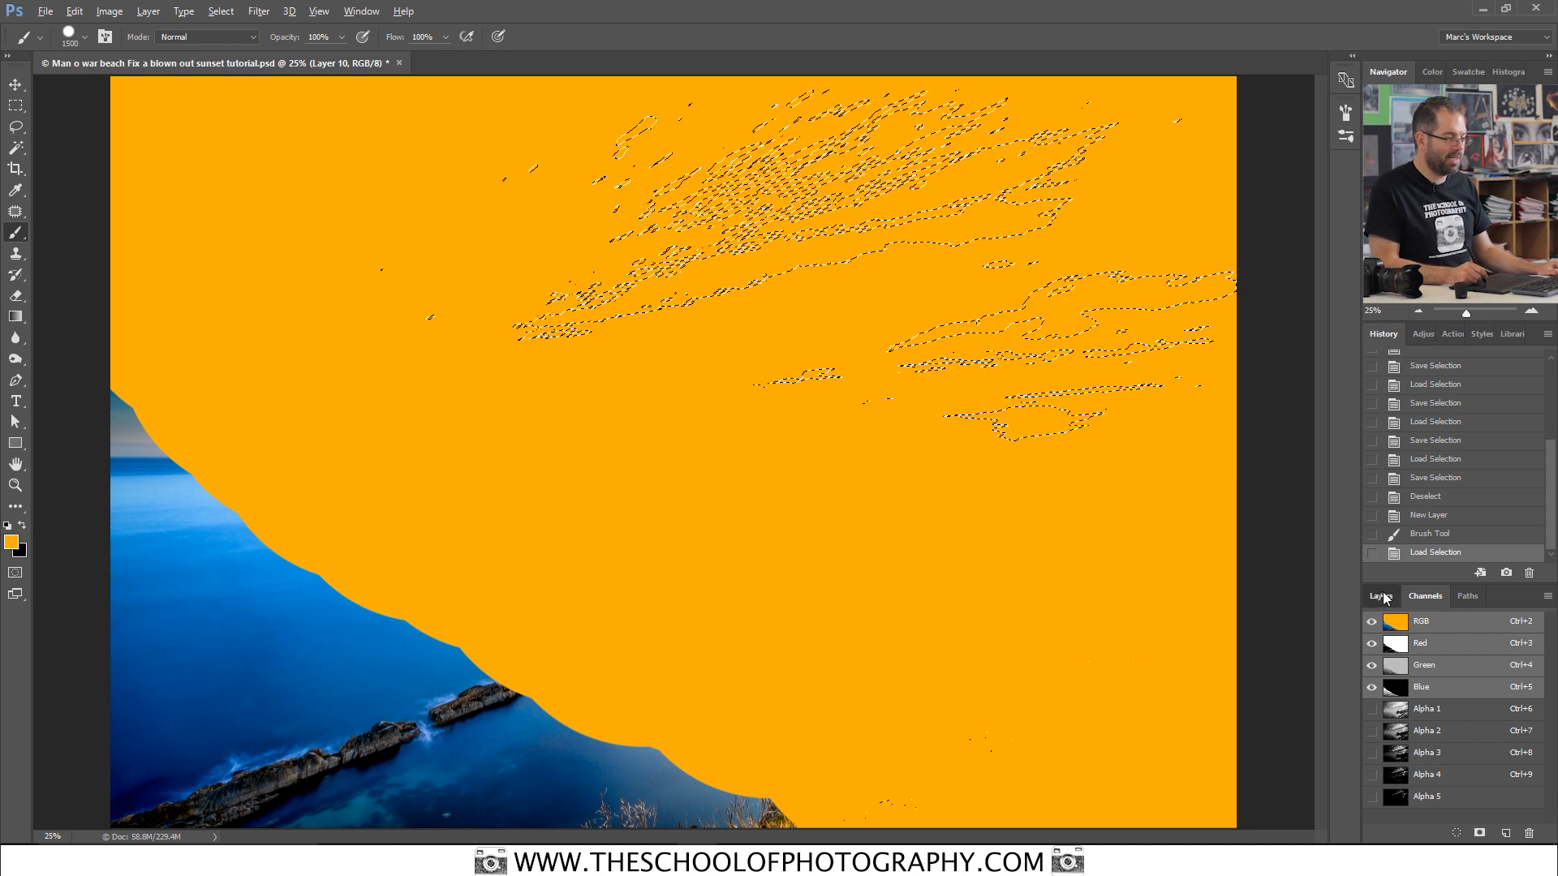
click(1379, 596)
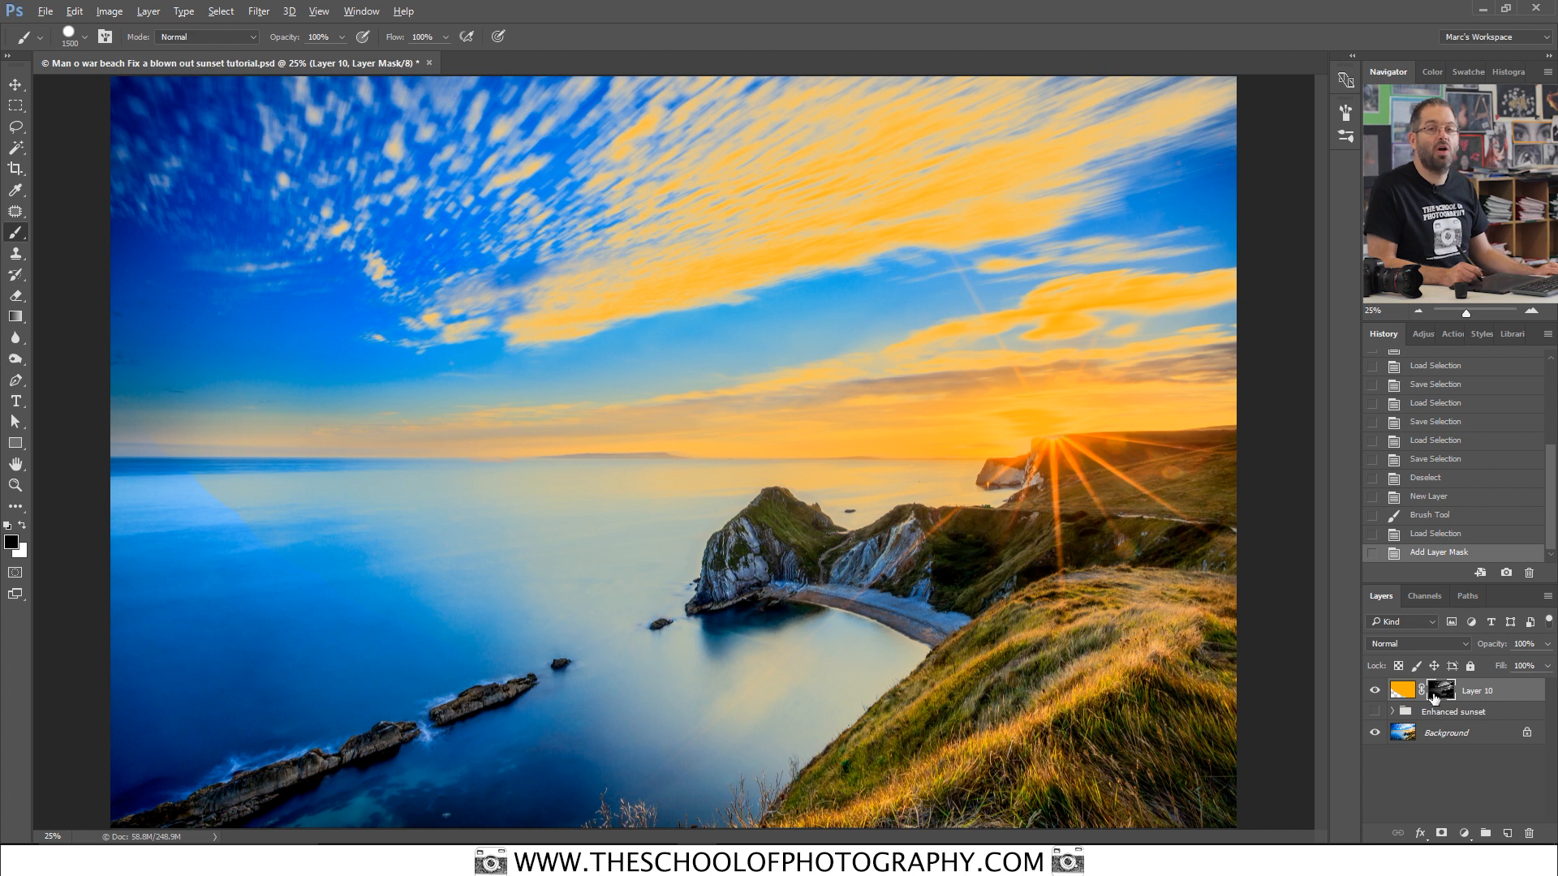
mouse_move(1011, 428)
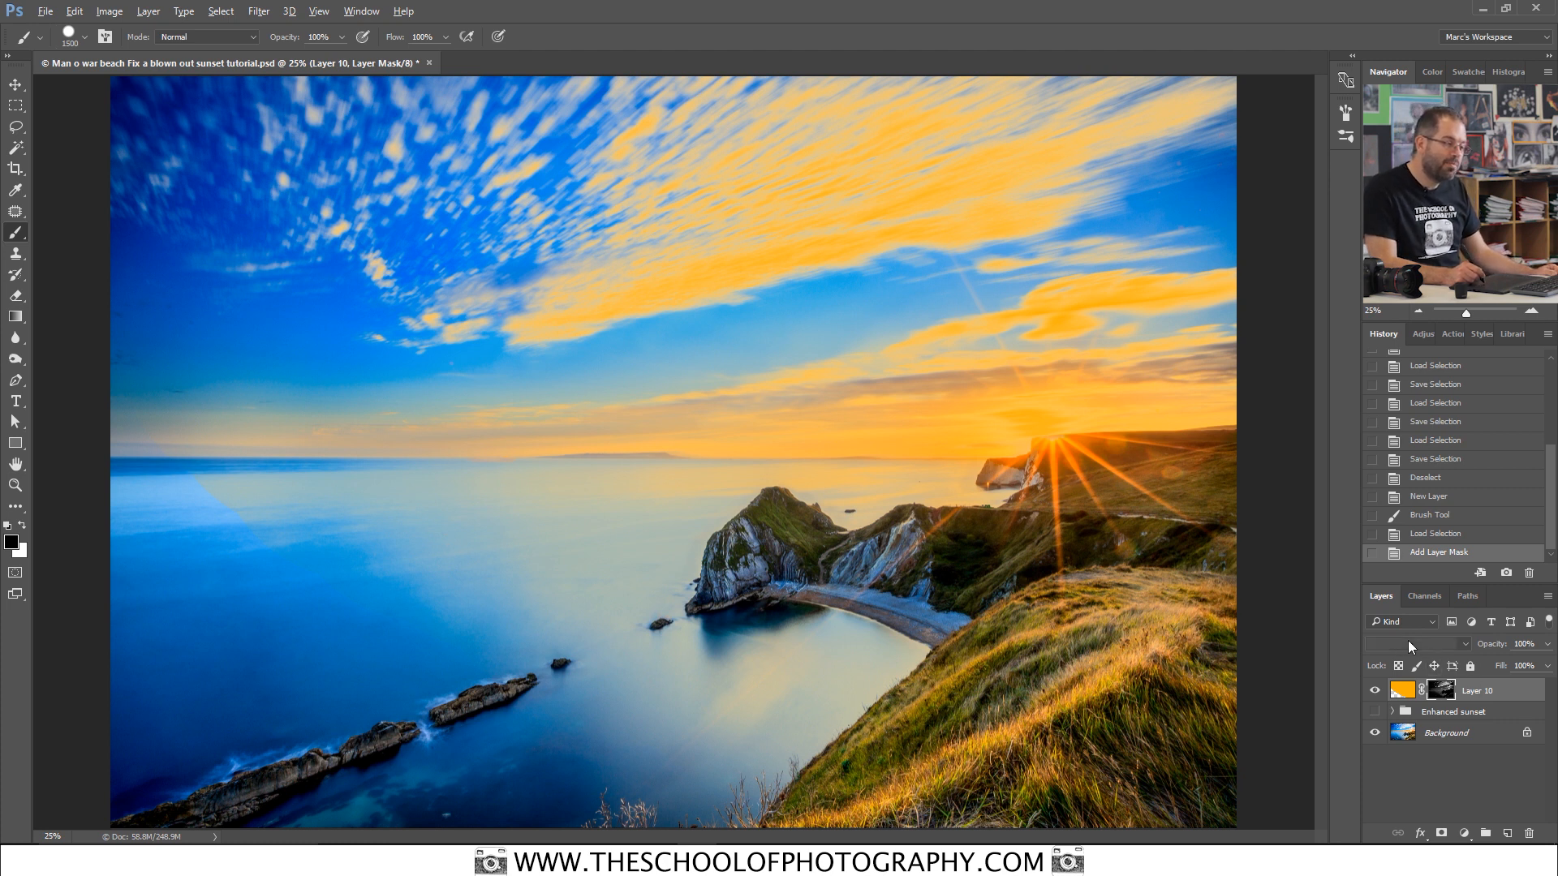
click(1405, 644)
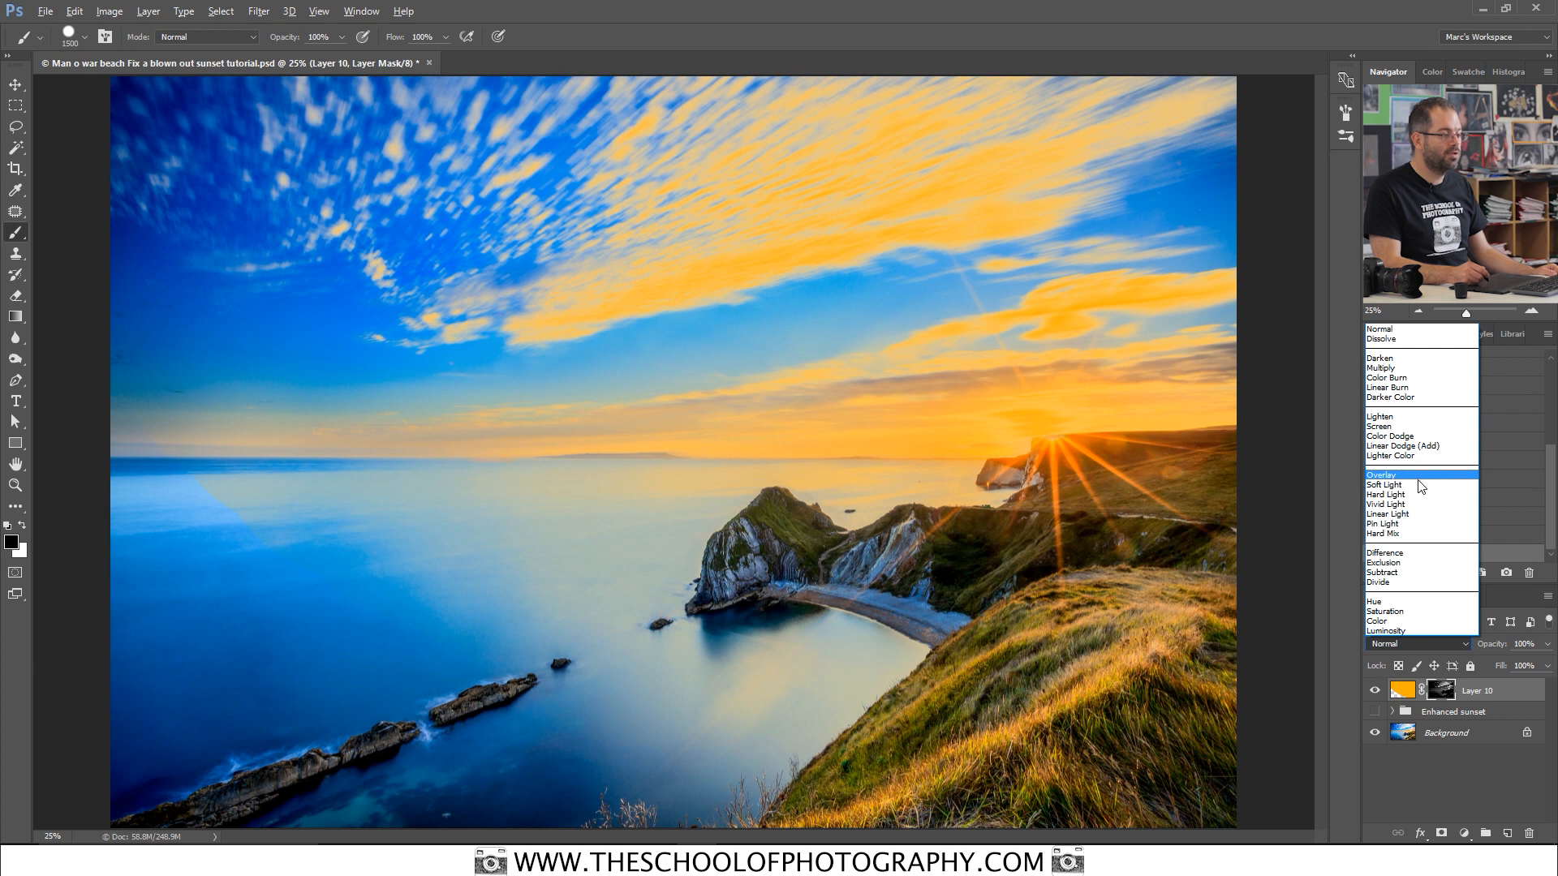
click(1383, 475)
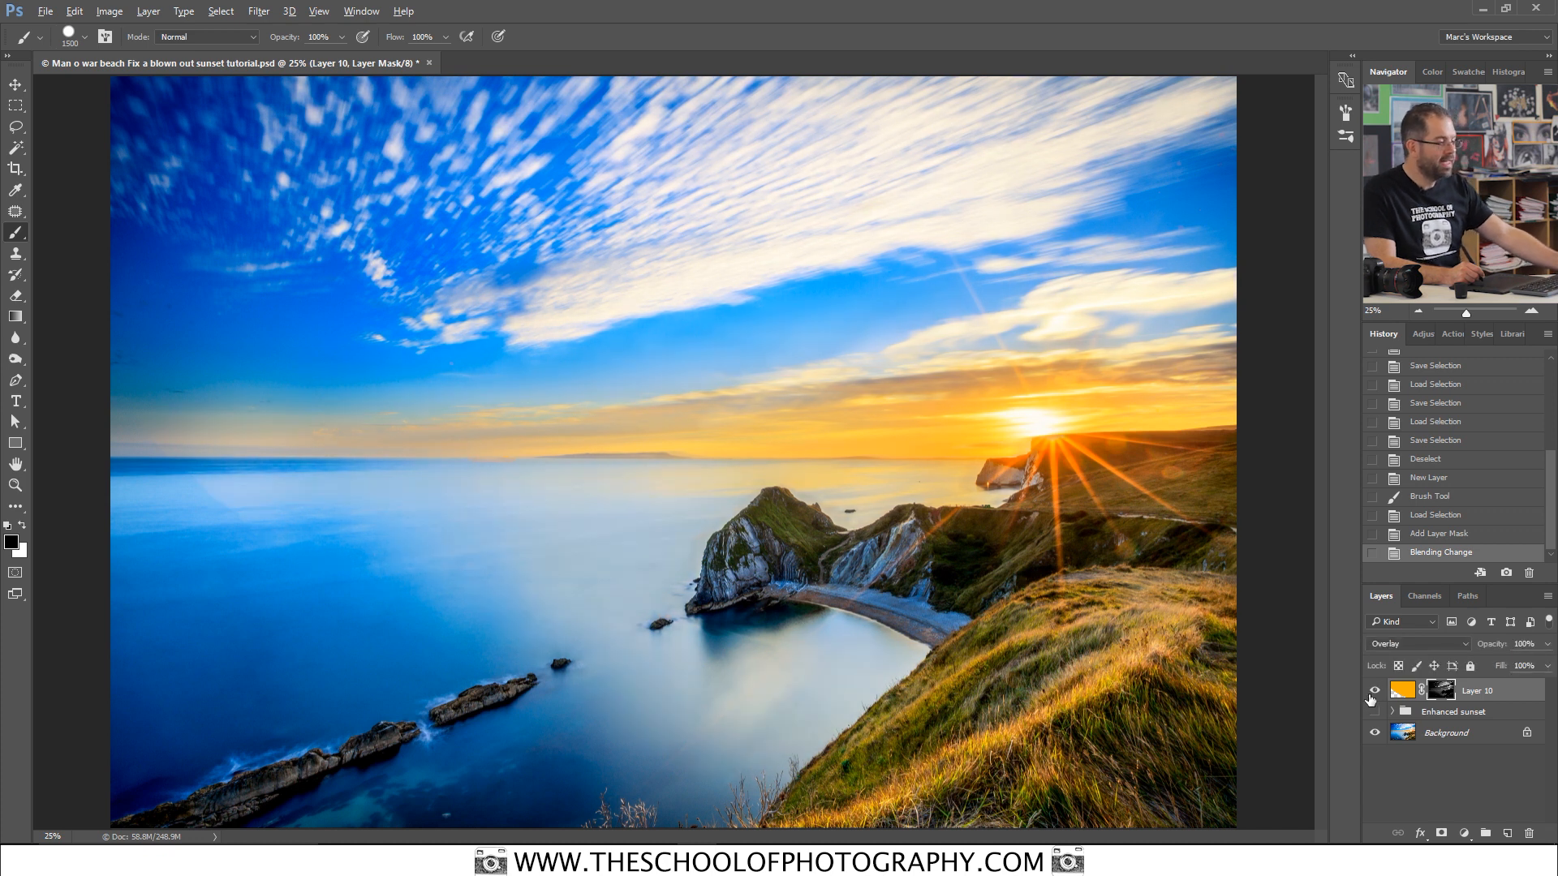
Step: Add Layer 11 and paint sun-sampled orange across the sky, sun and lower image
click(1510, 832)
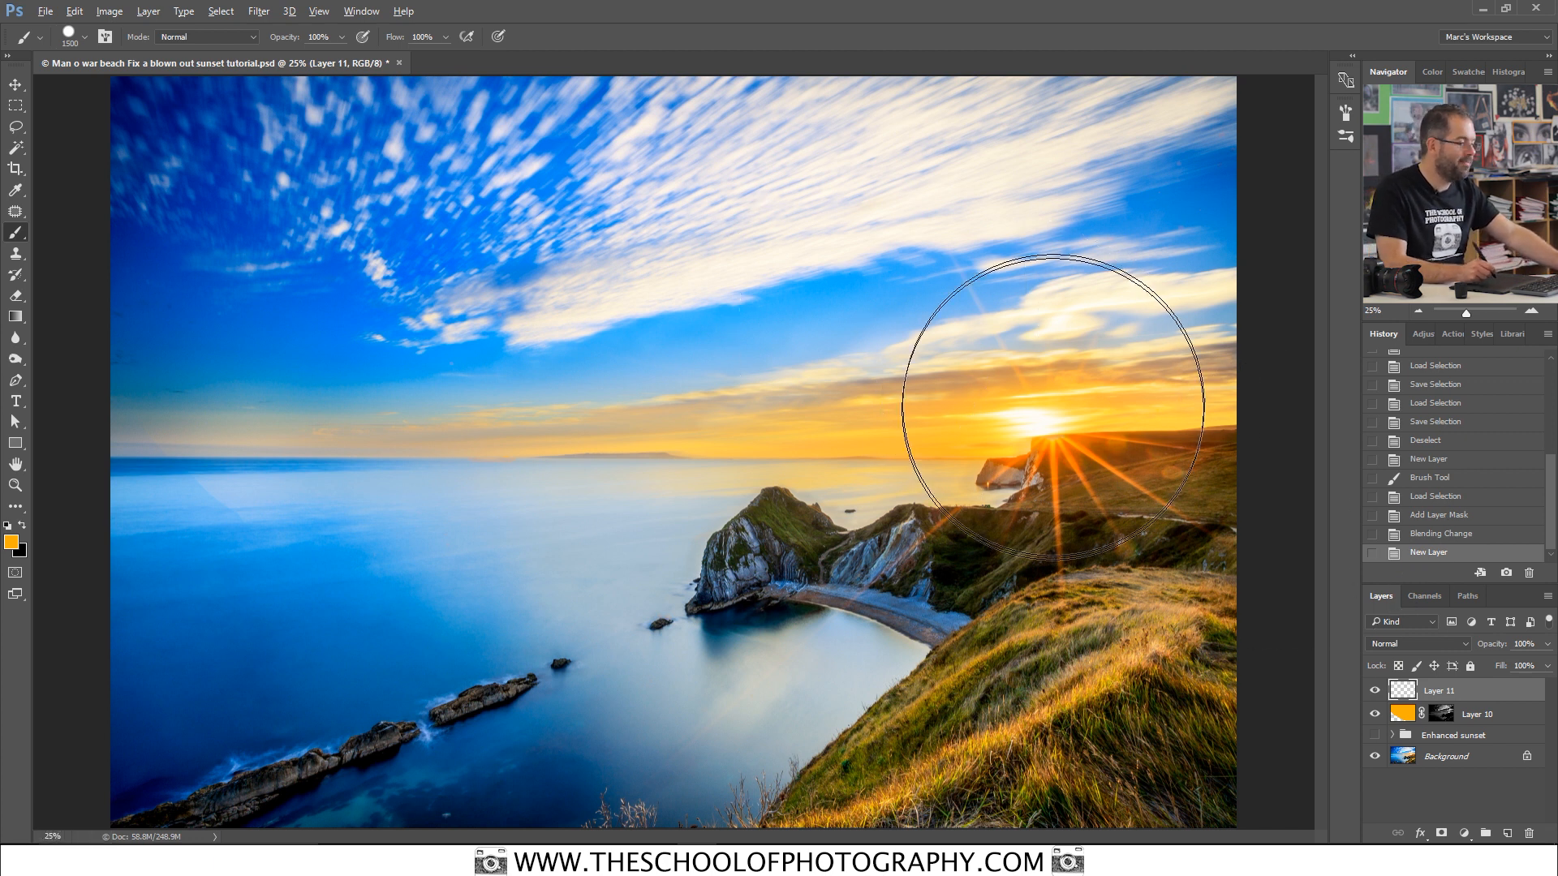
mouse_move(209, 448)
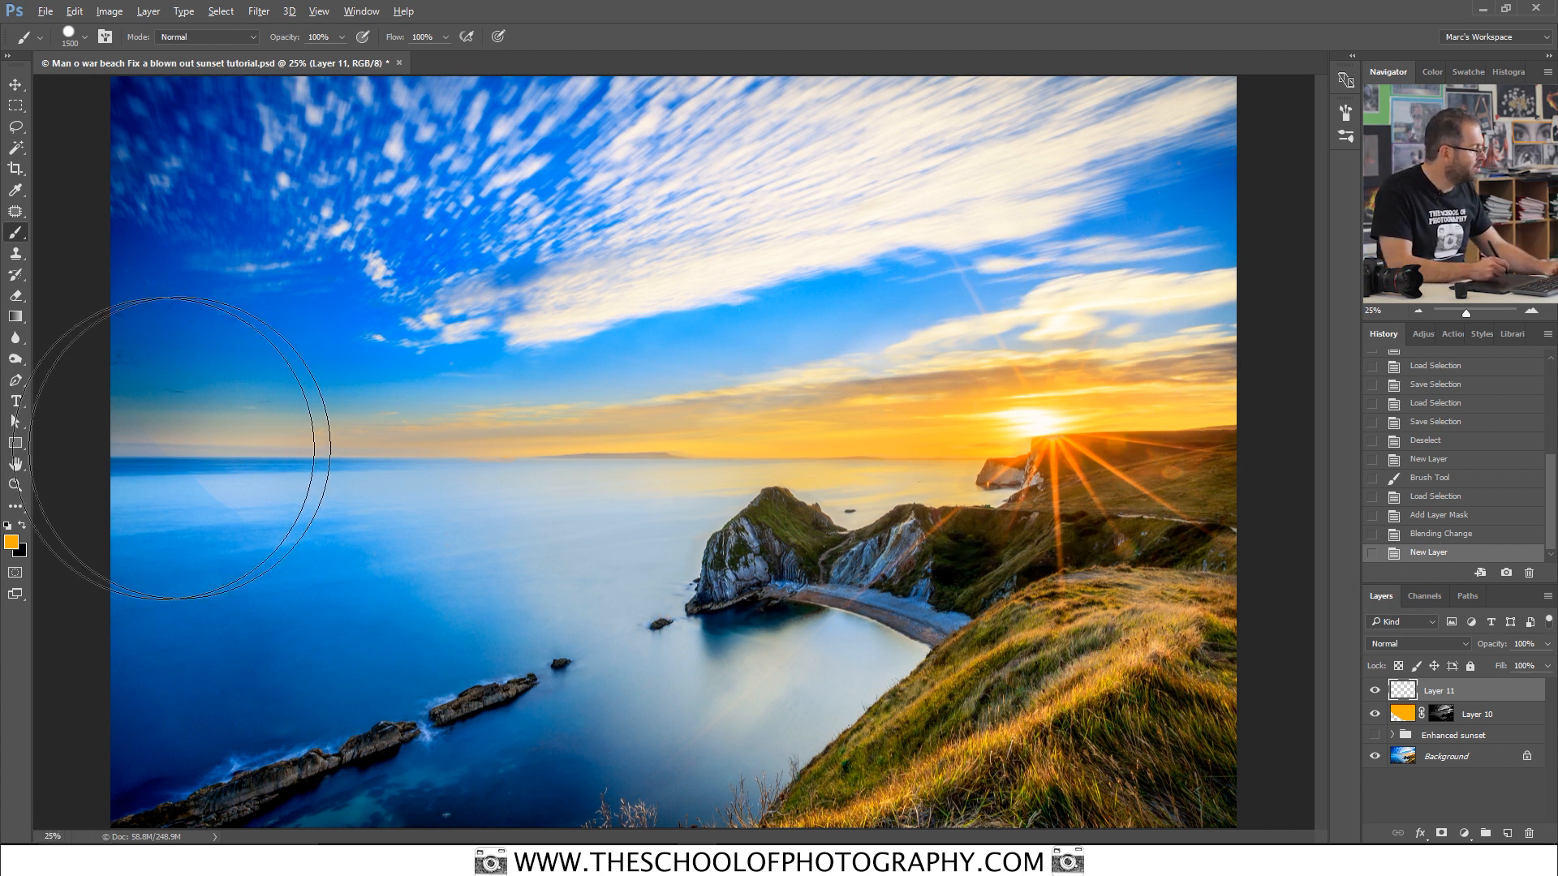
mouse_move(1034, 404)
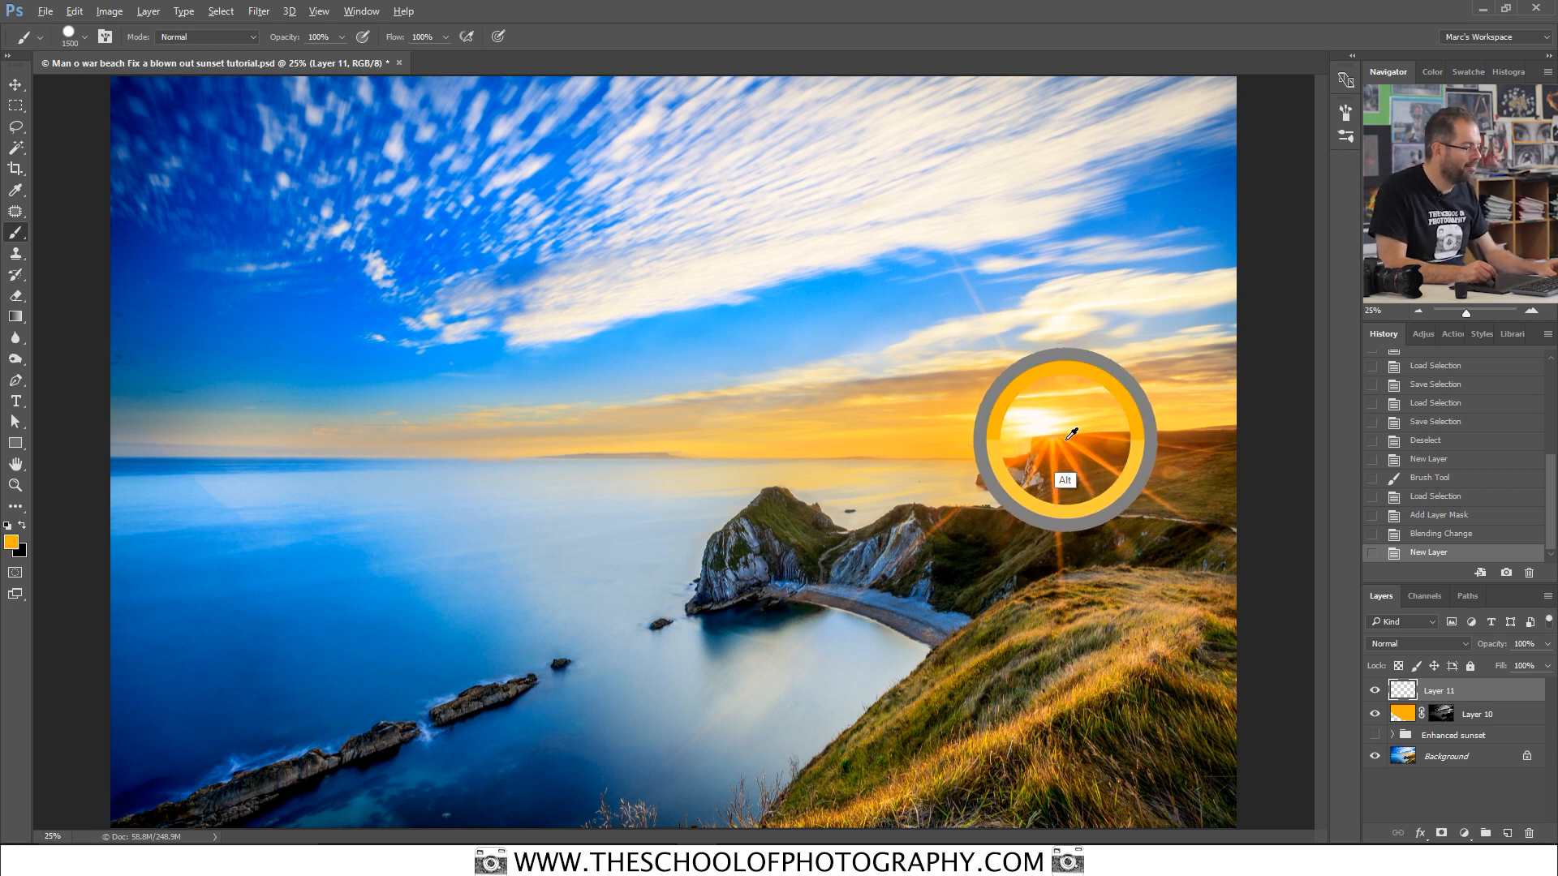
mouse_move(574, 214)
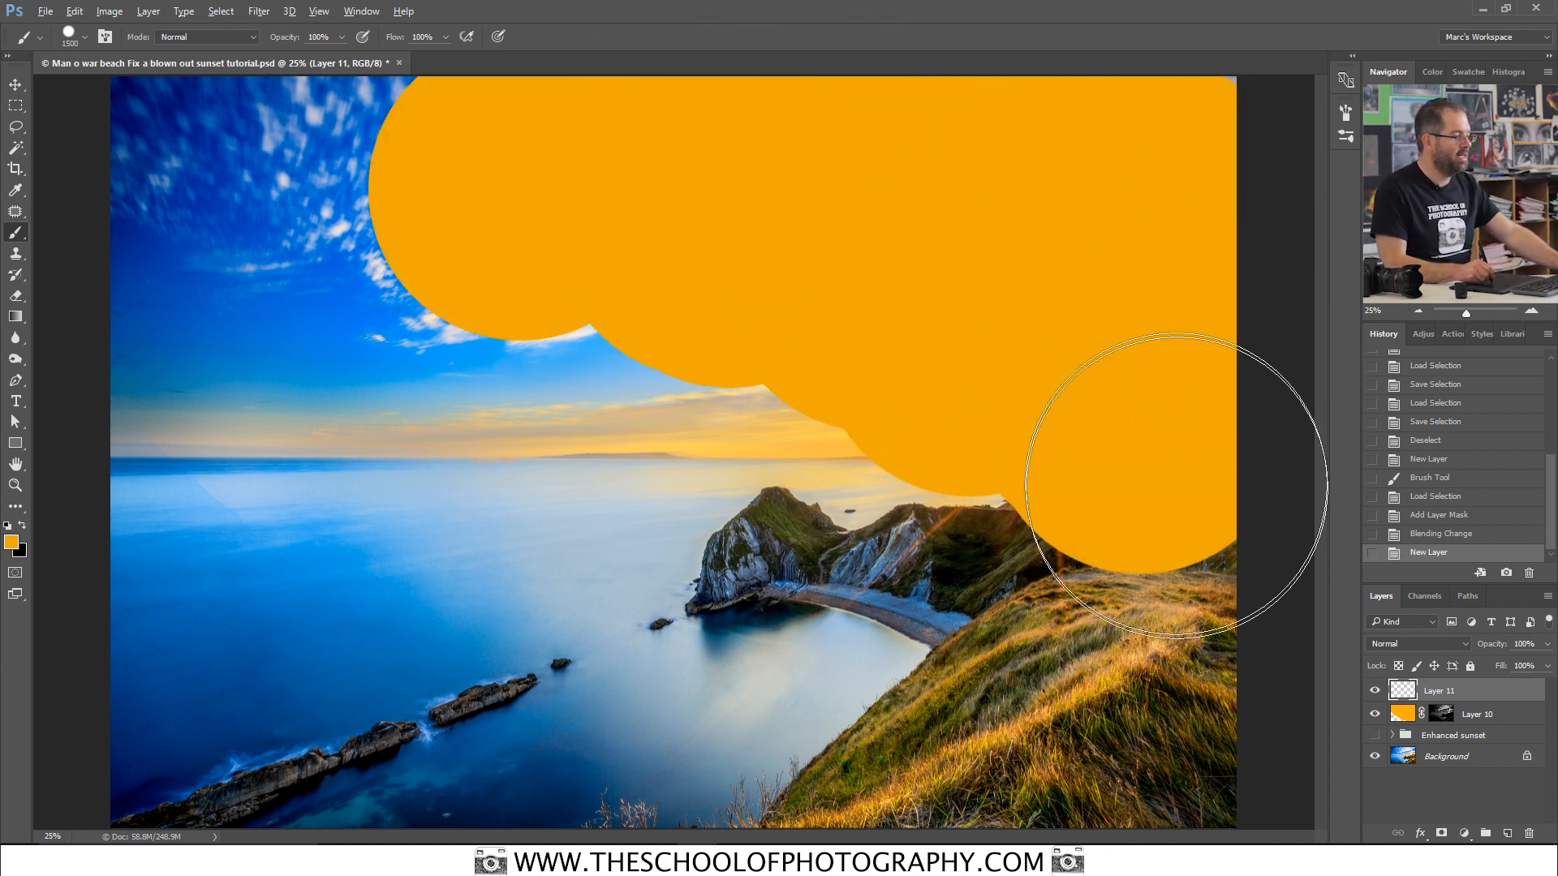
drag(1137, 492, 940, 472)
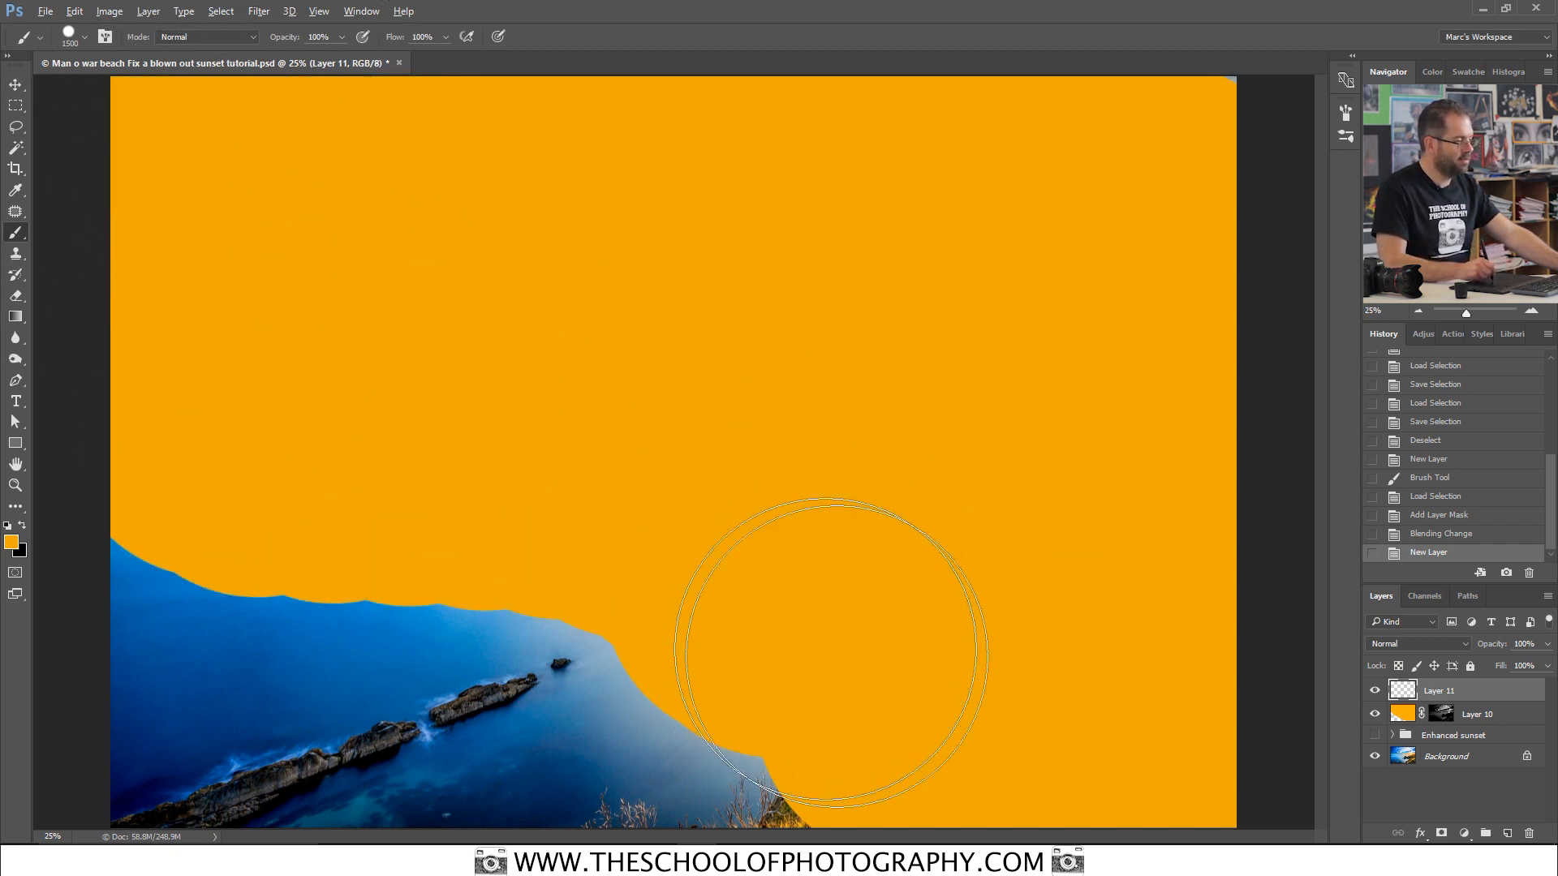
drag(837, 645, 903, 711)
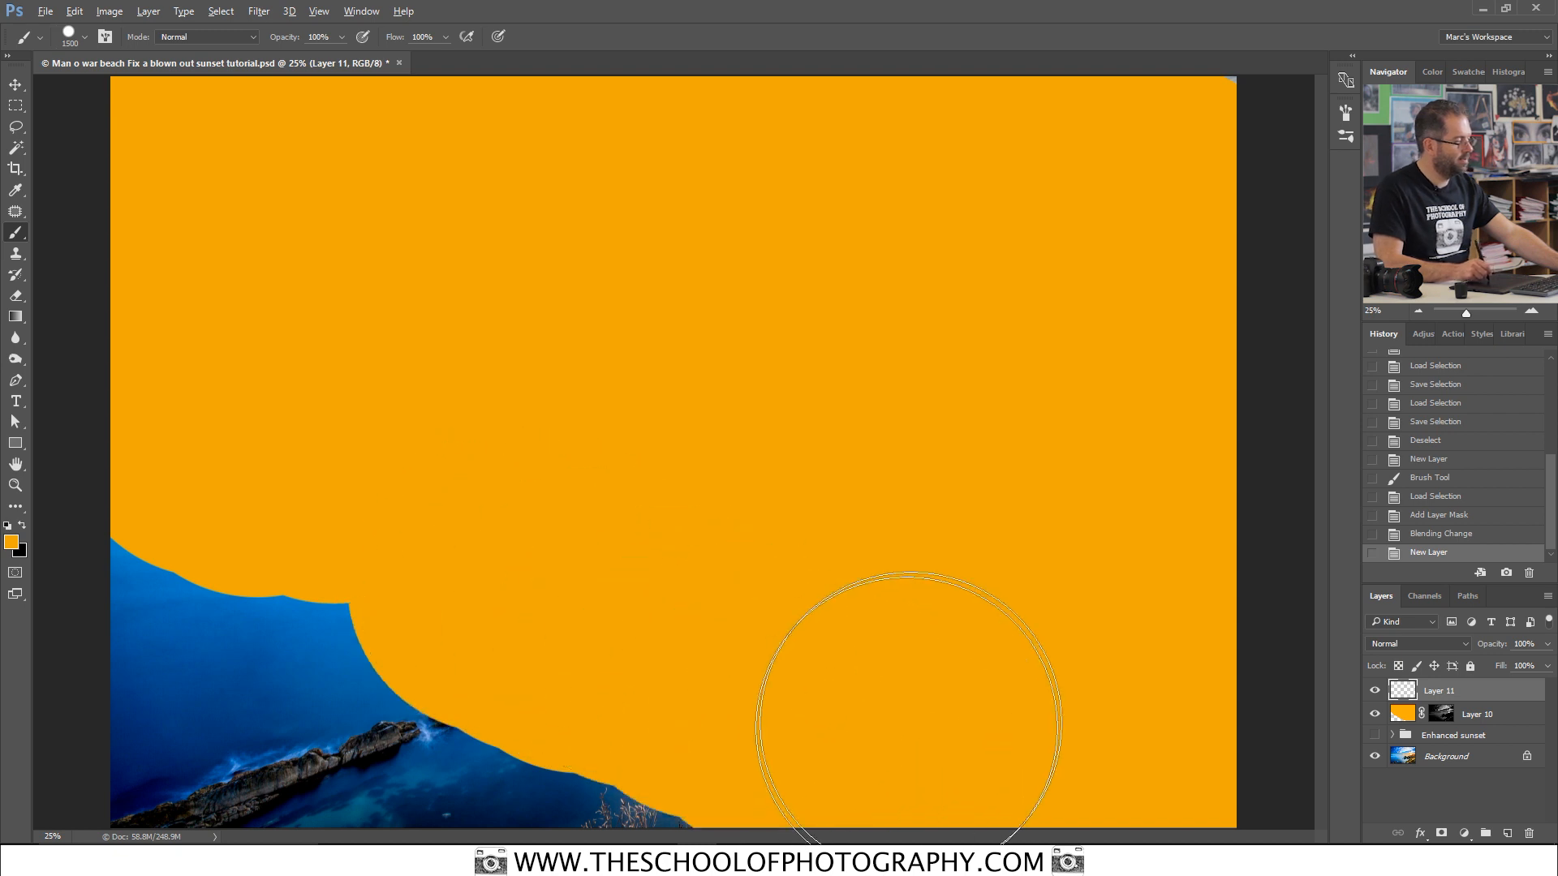
click(904, 701)
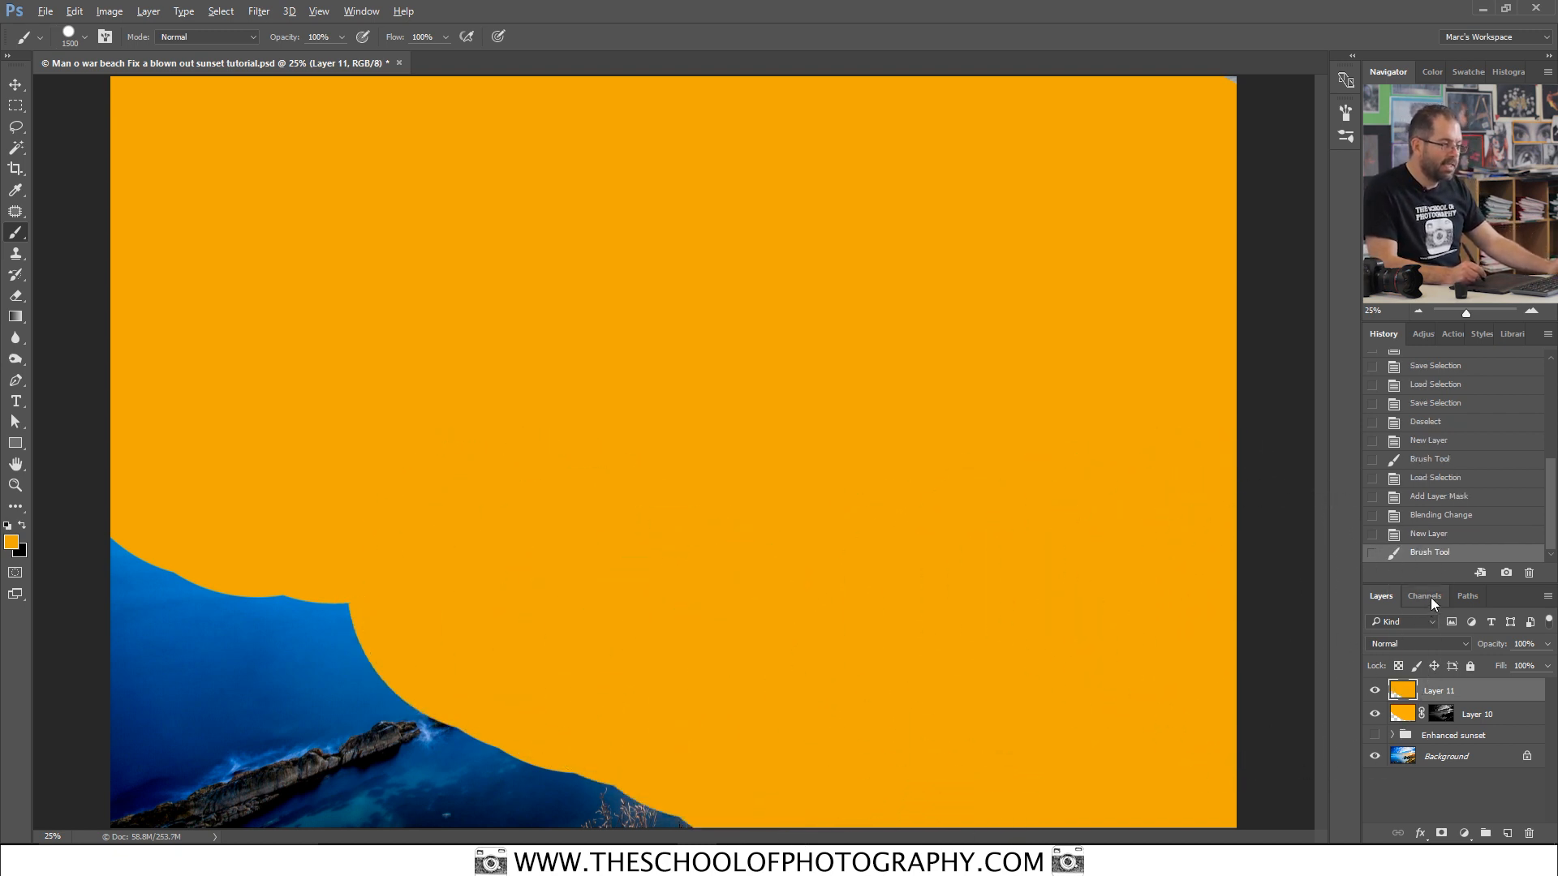
Step: Load the brightest-highlights alpha channel and mask Layer 11 with it
click(1423, 595)
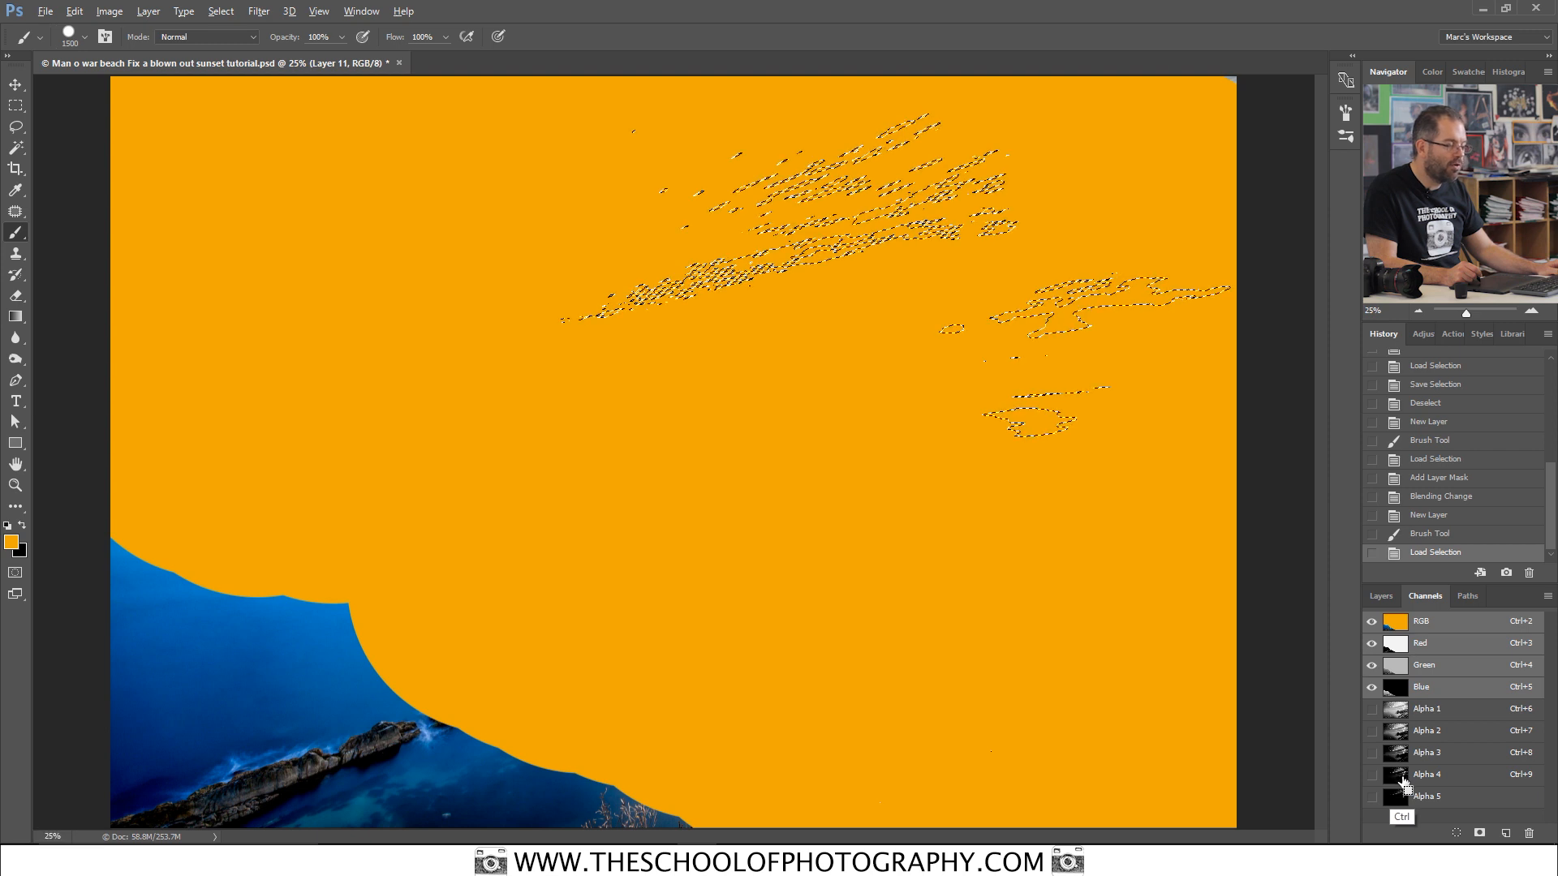
mouse_move(706, 243)
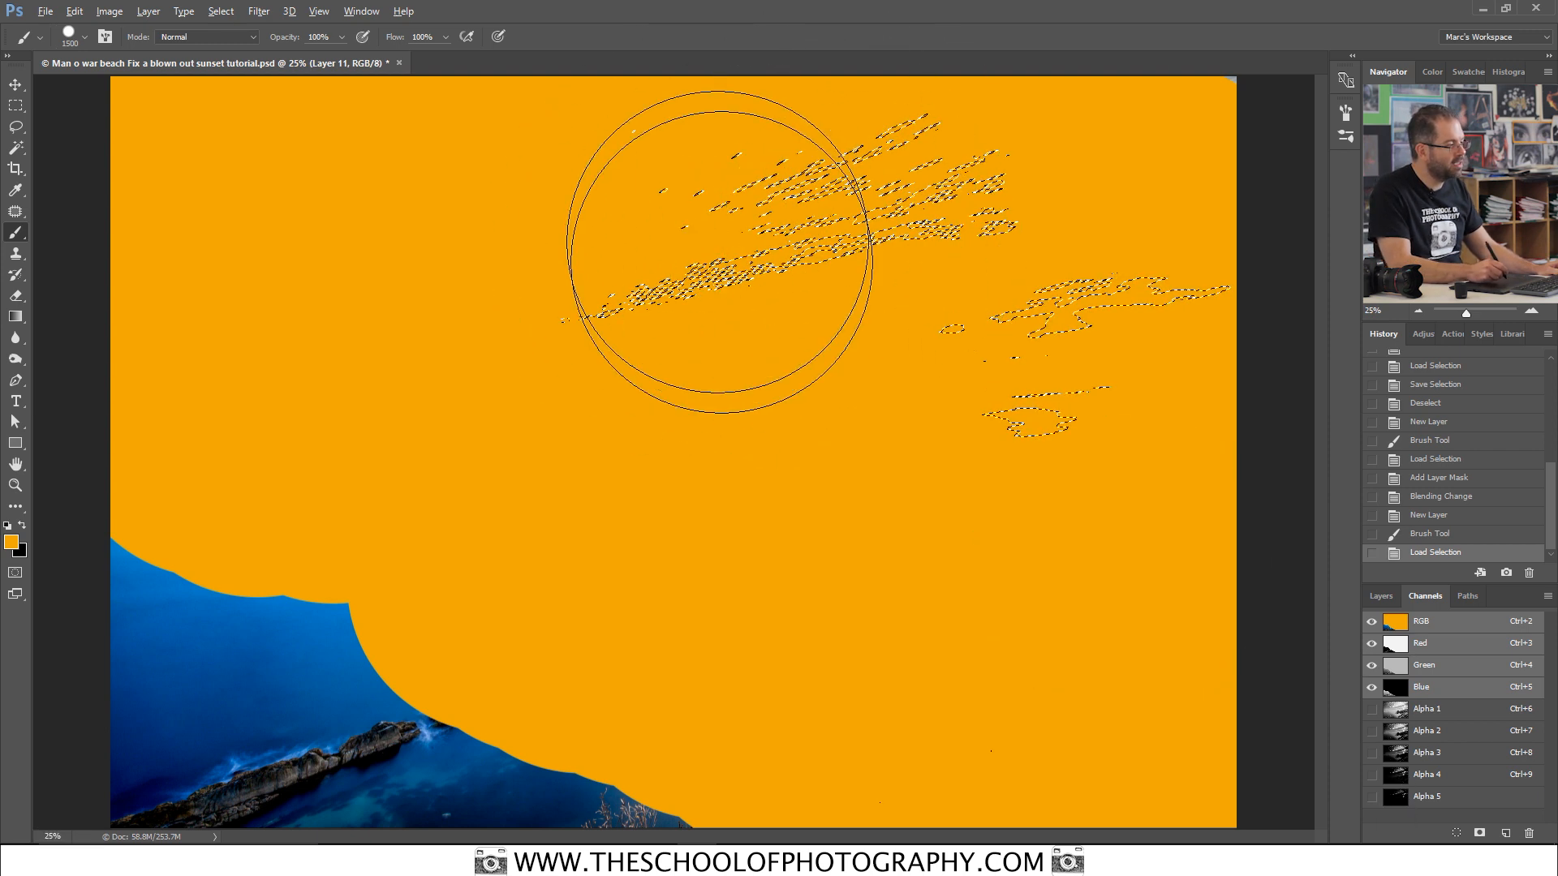
click(1380, 596)
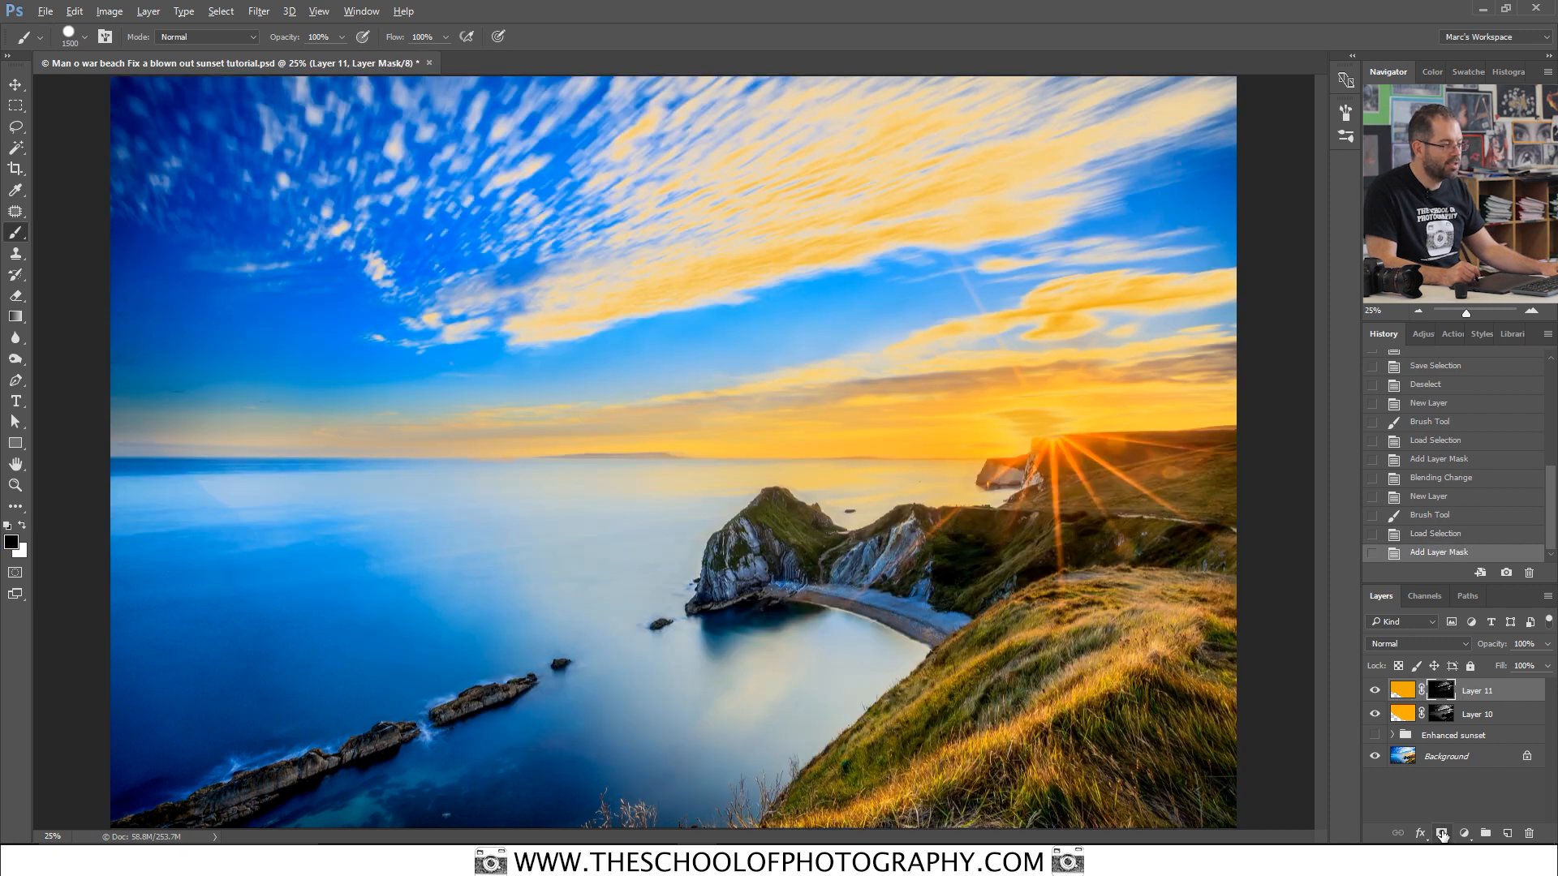
mouse_move(983, 328)
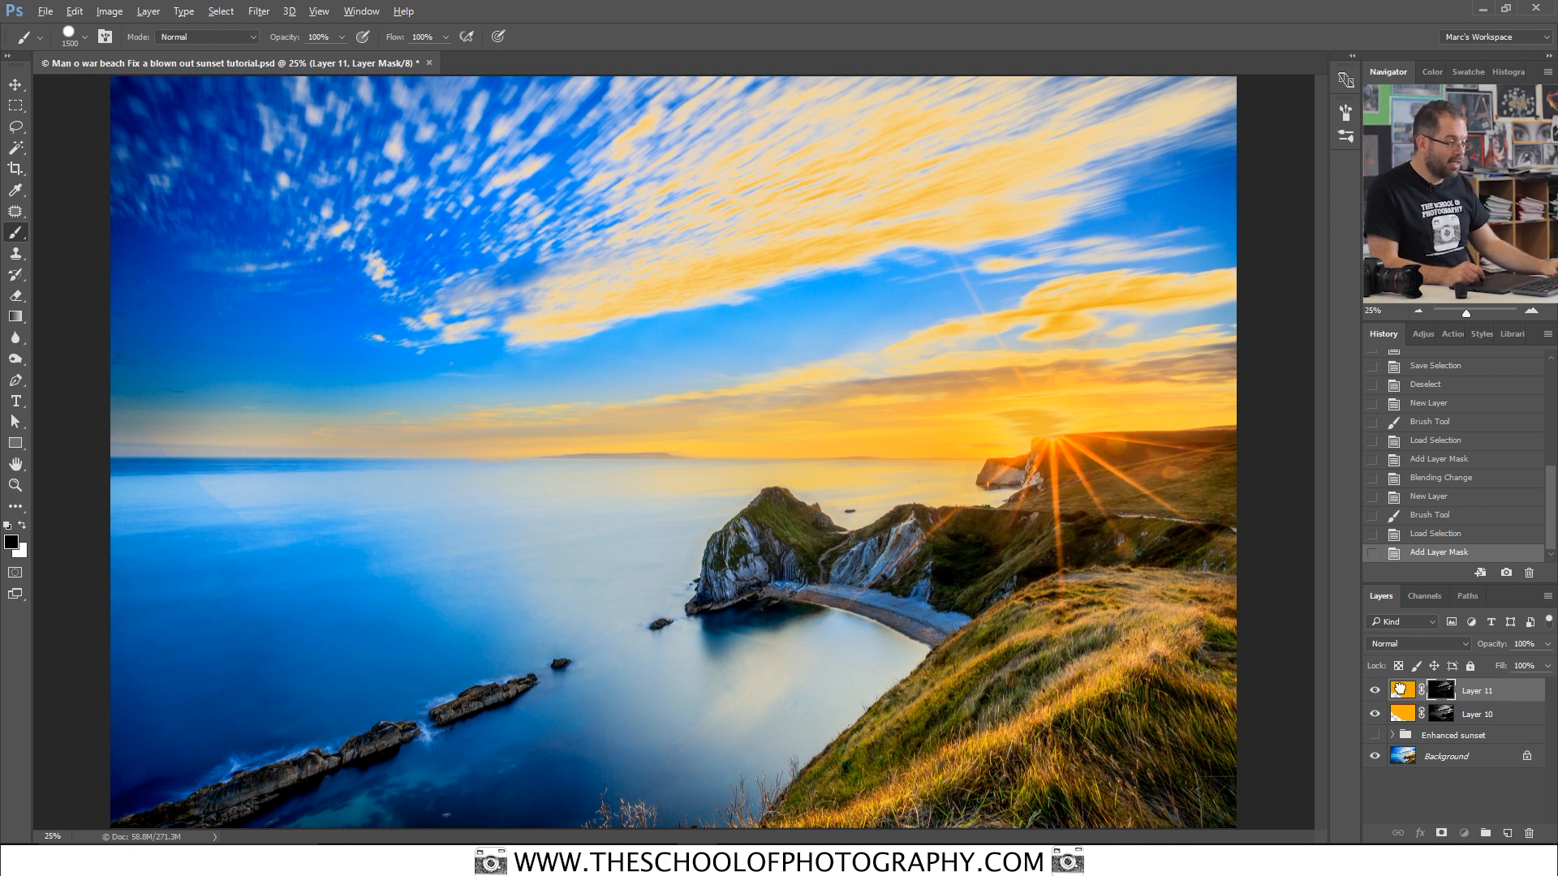
Step: Blend Layer 11 as Overlay and toggle the first orange layer to compare before/after
click(1403, 690)
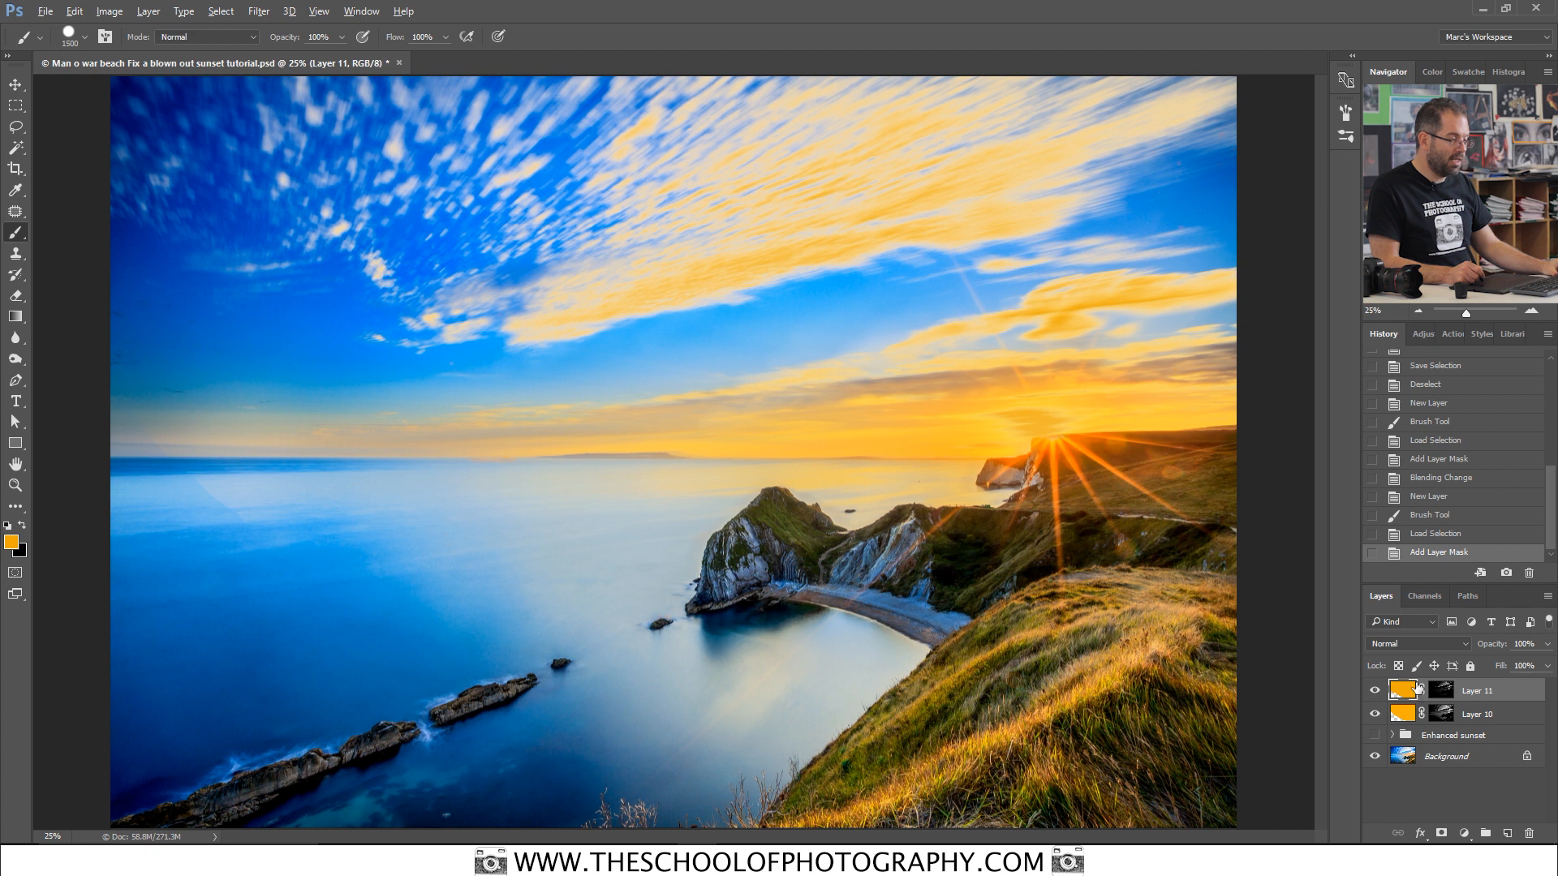
click(1415, 643)
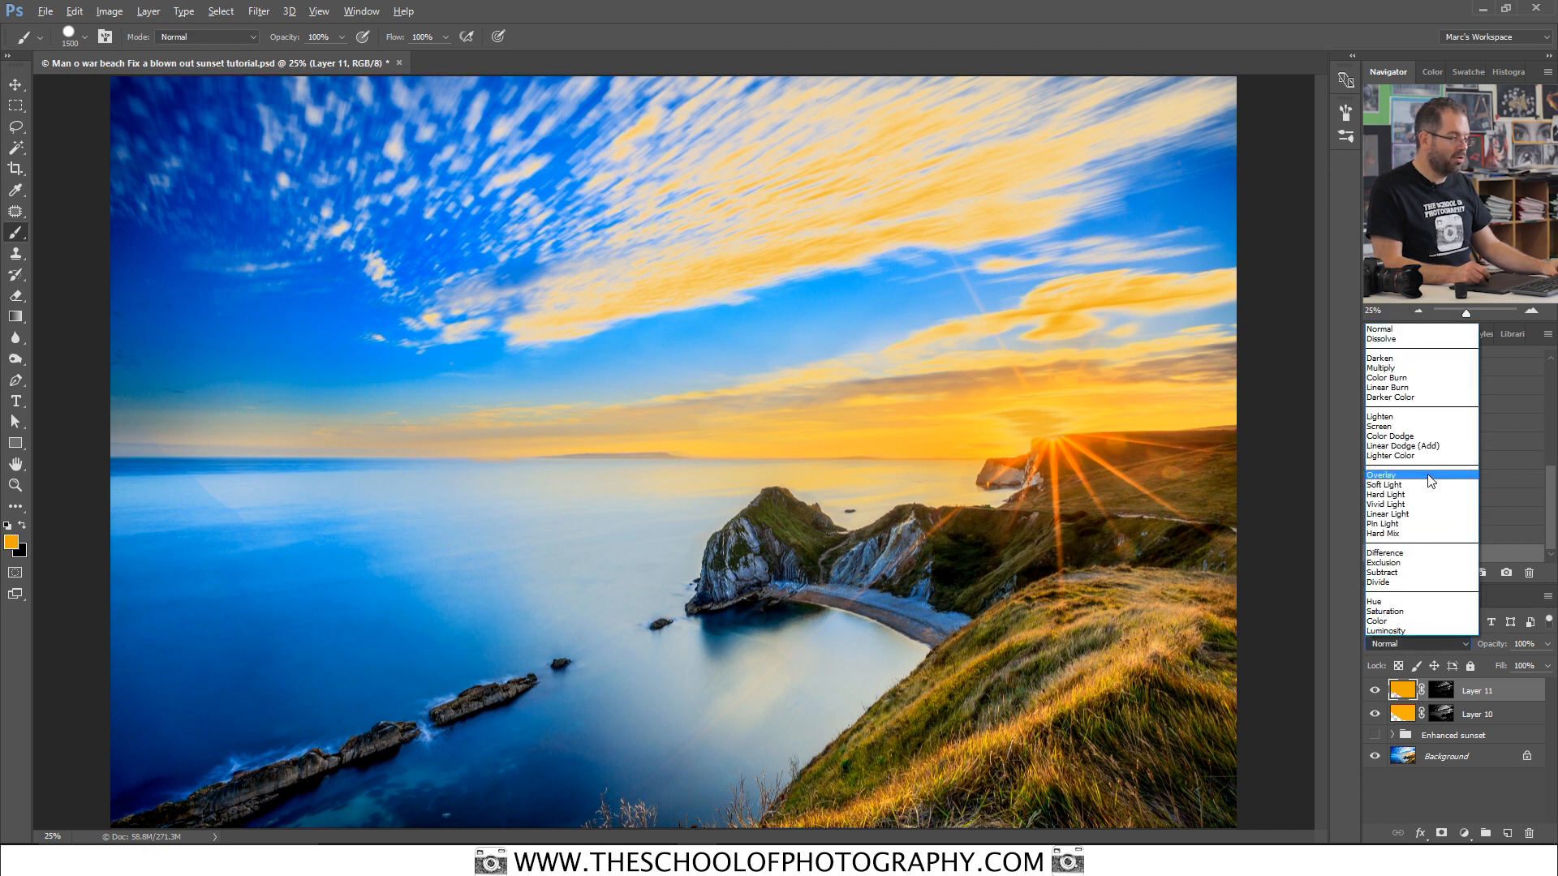
click(1386, 475)
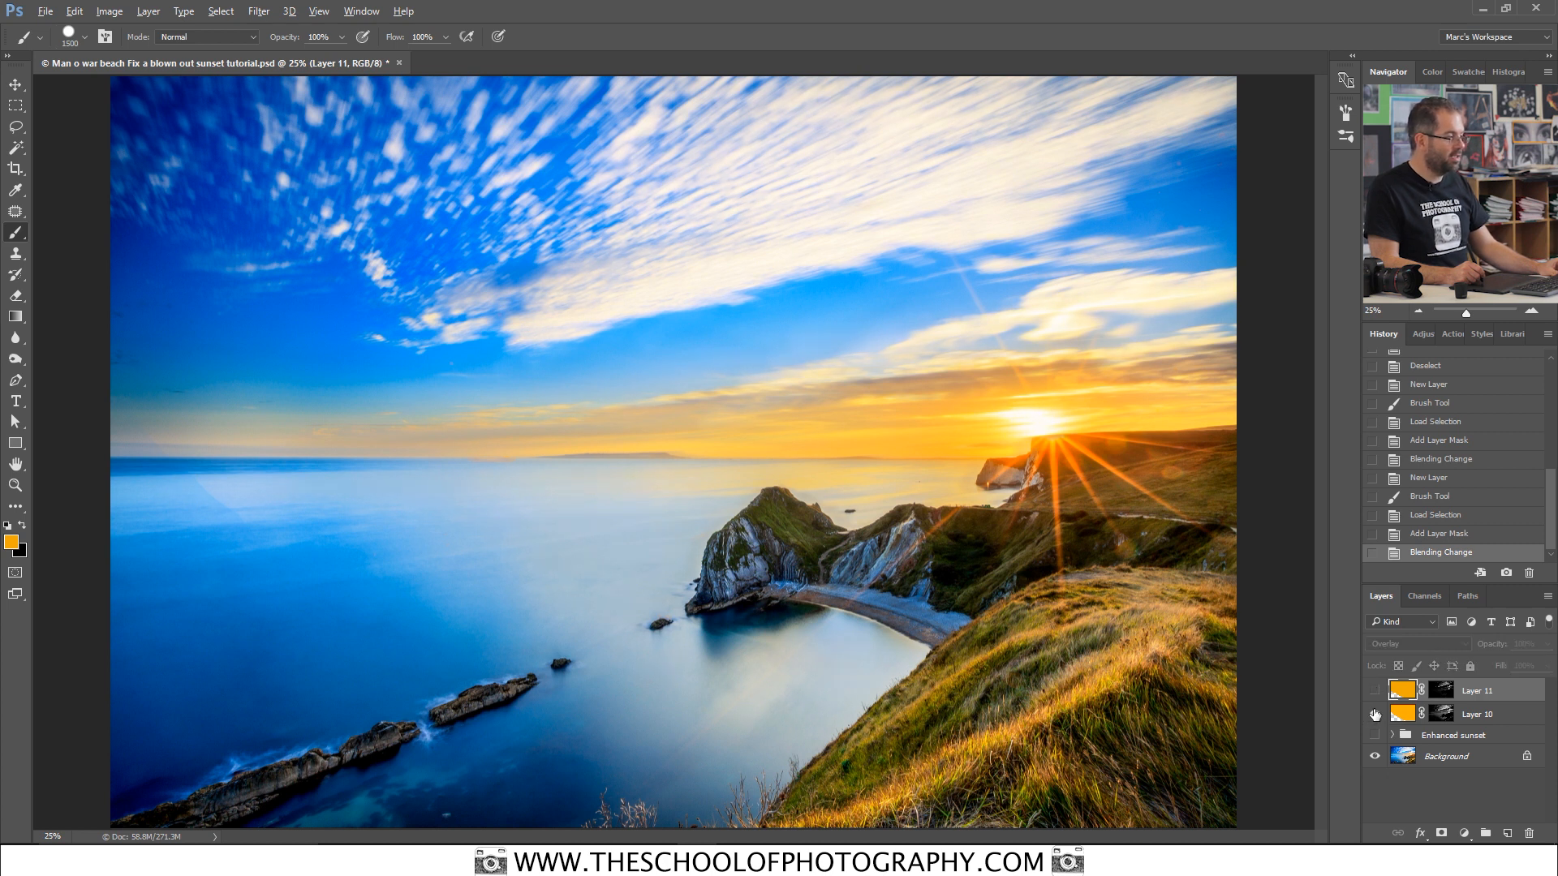
click(1375, 690)
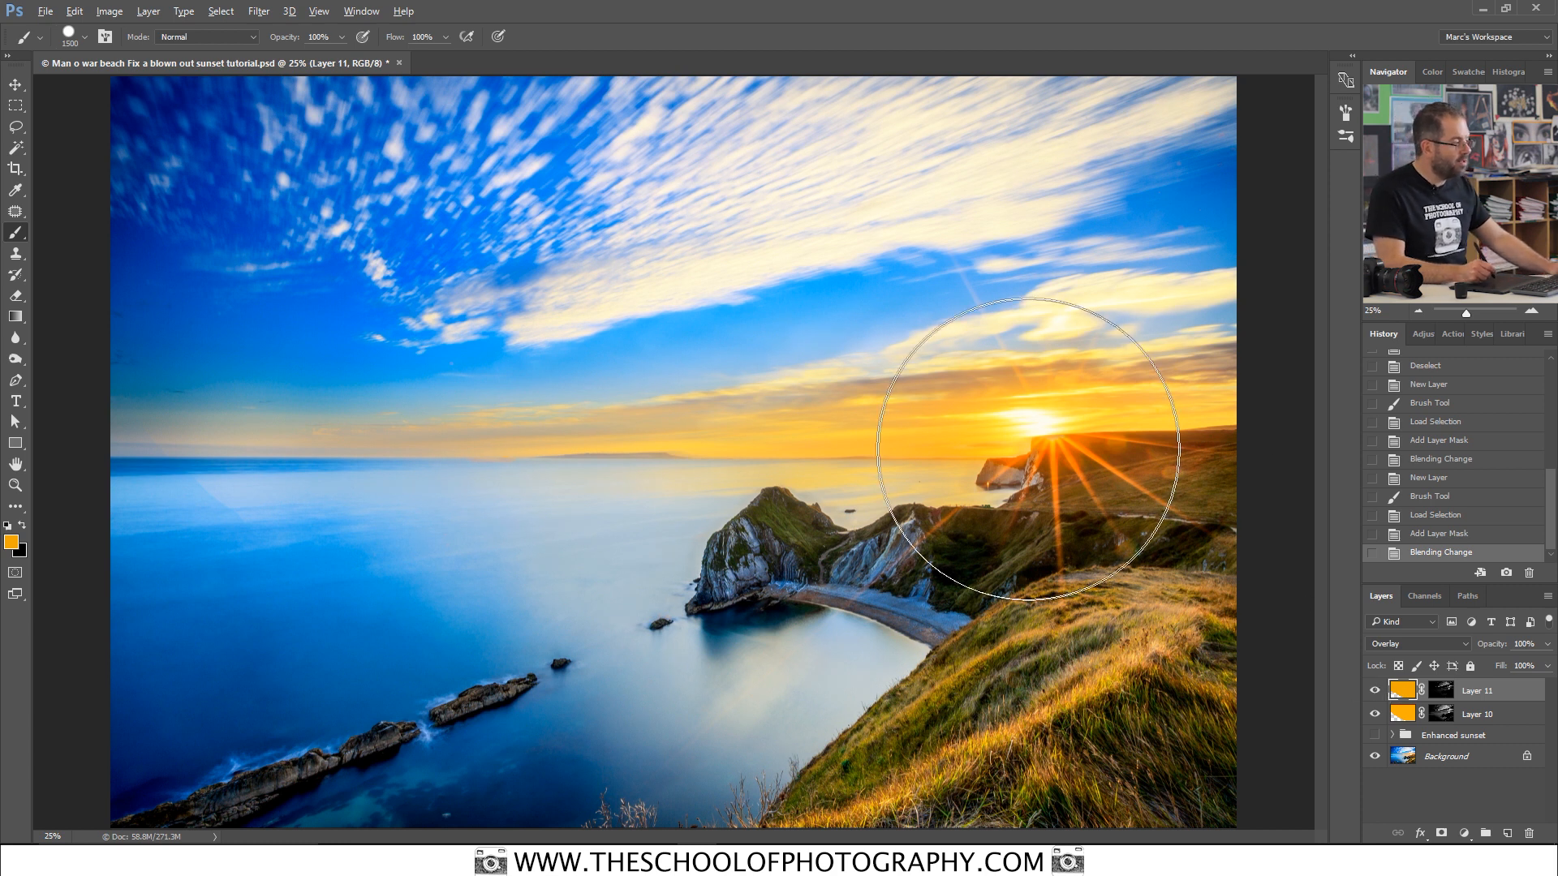
mouse_move(1044, 328)
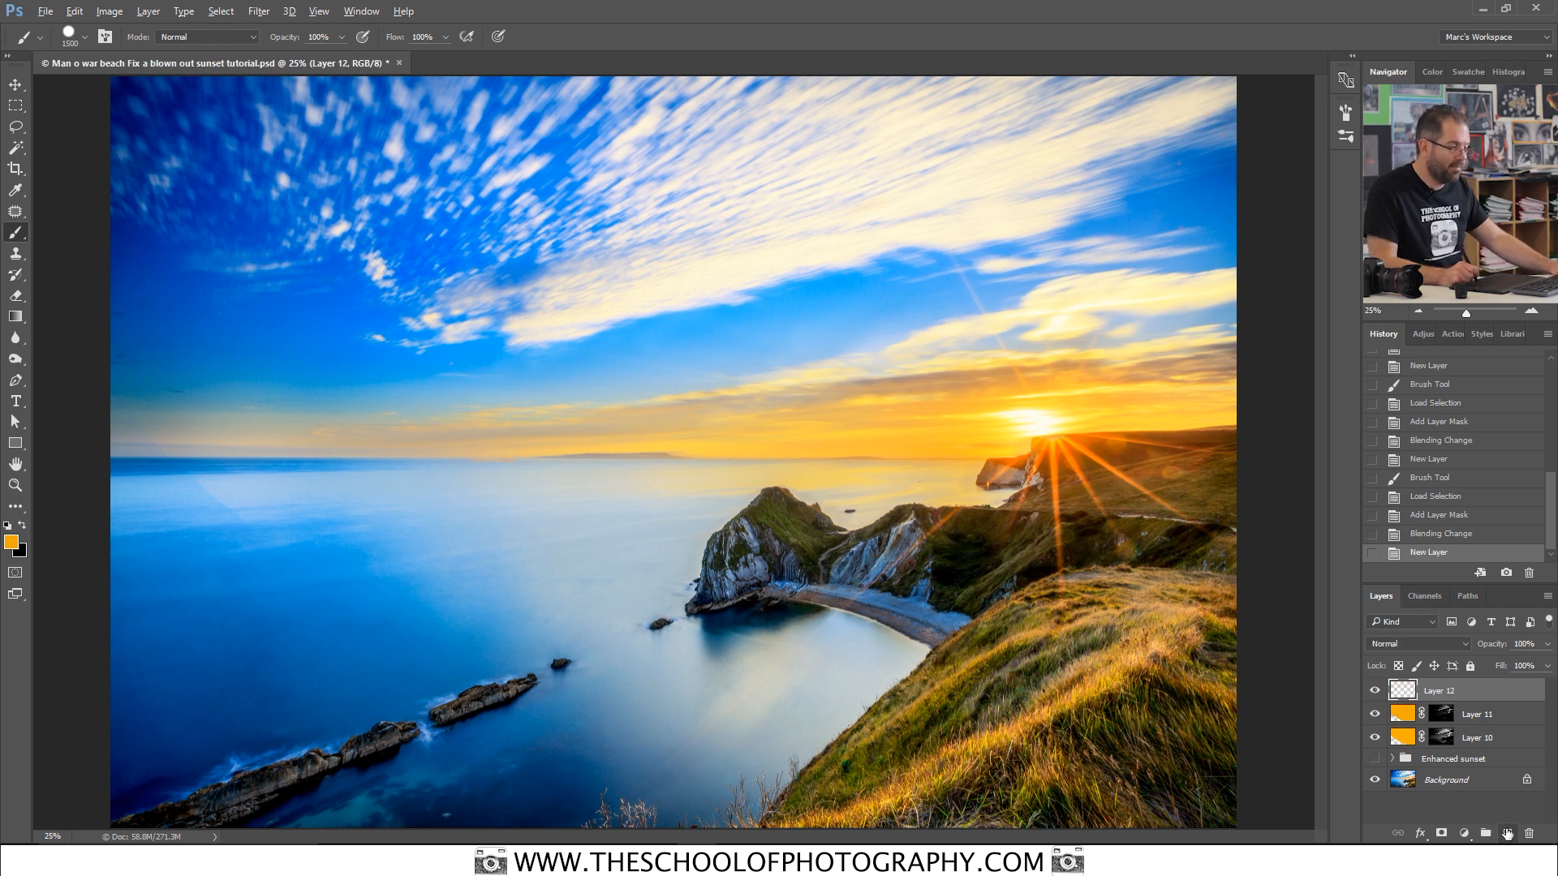
mouse_move(998, 437)
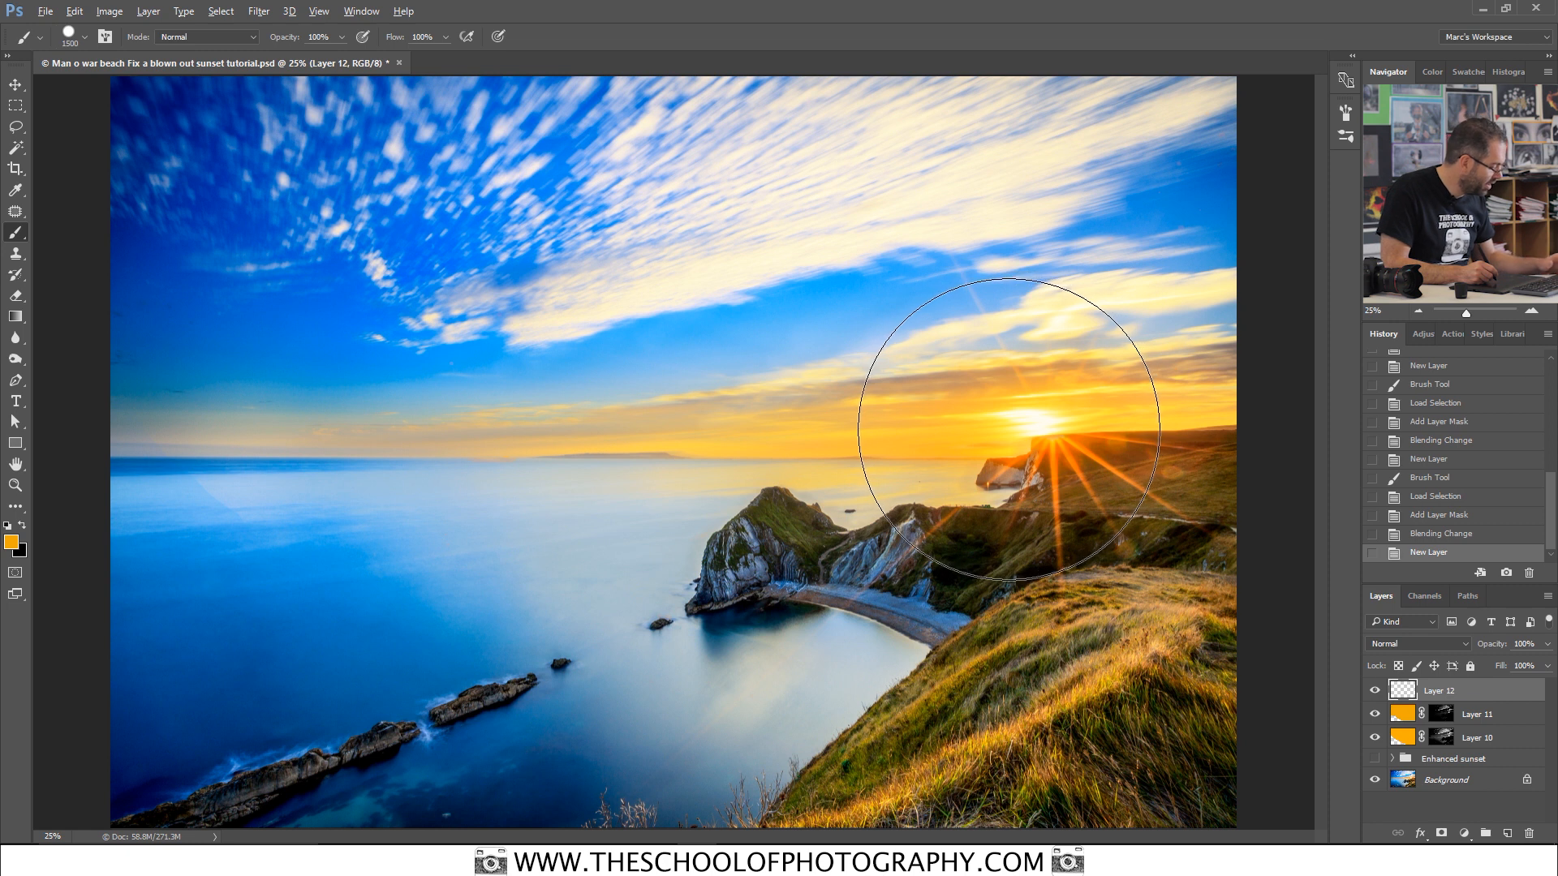
mouse_move(894, 353)
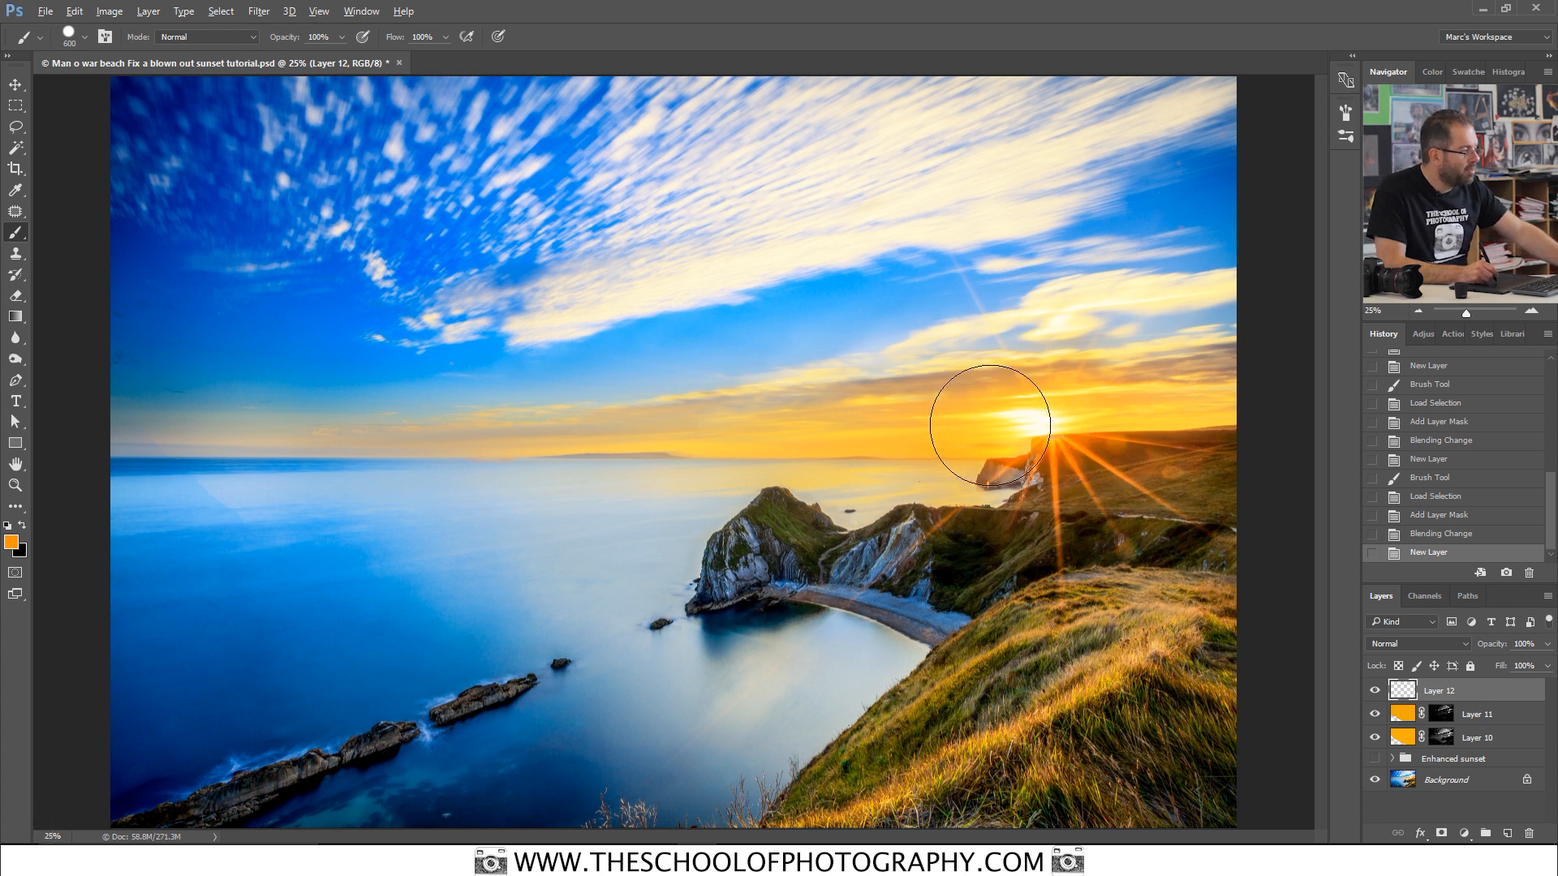
Step: Paint a solid orange patch over the sun and surrounding bright clouds on Layer 12
drag(1003, 417, 1058, 388)
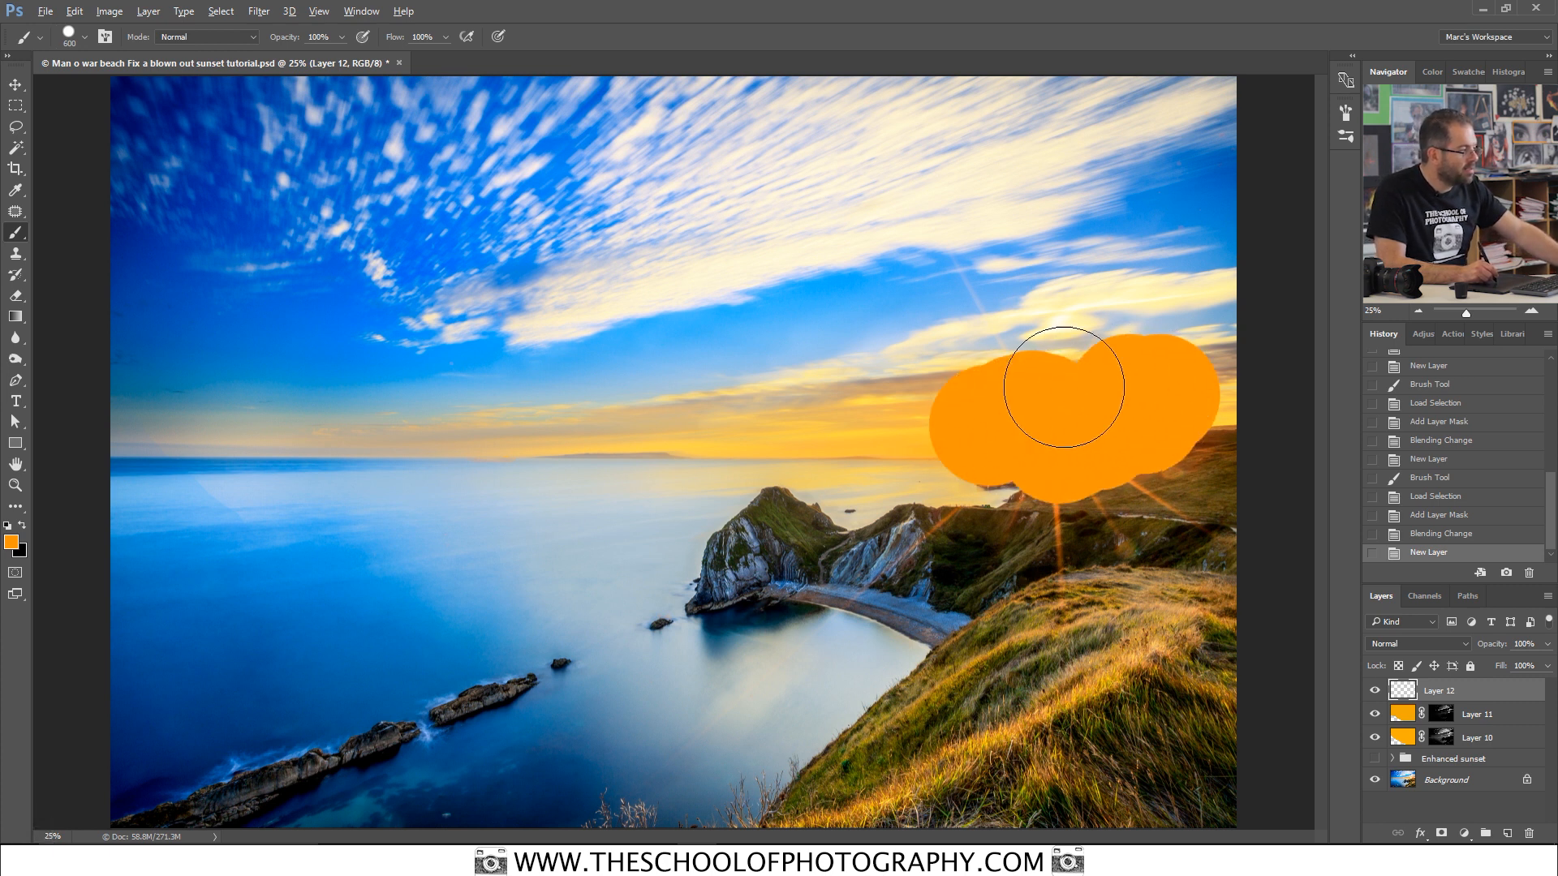
drag(1058, 386, 977, 454)
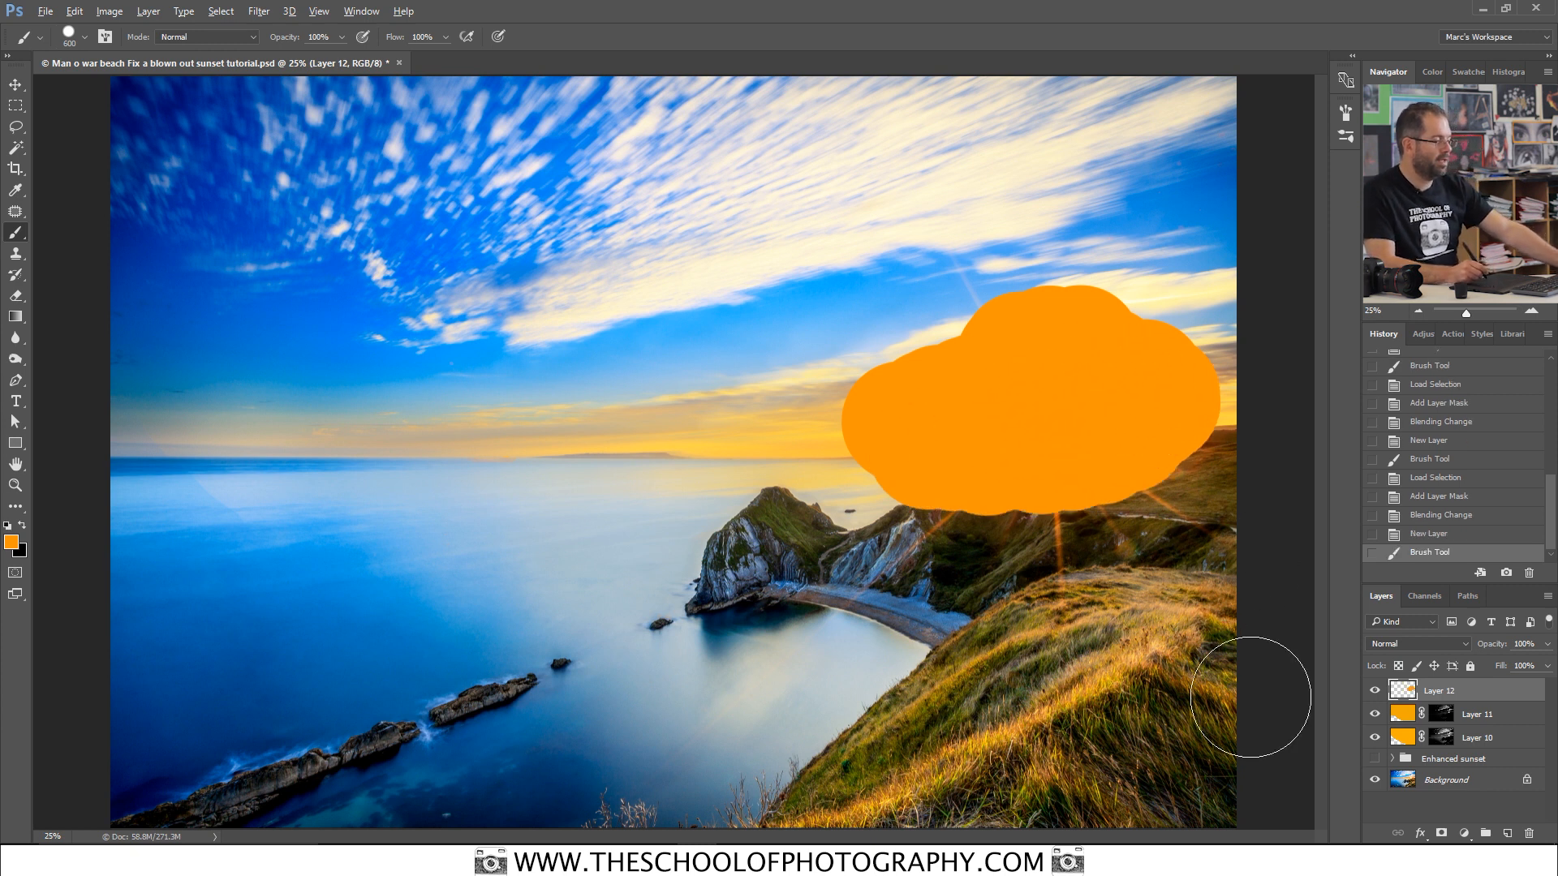
Step: Load luminosity from the RGB channel and mask Layer 12 to the brightest tones
click(1425, 595)
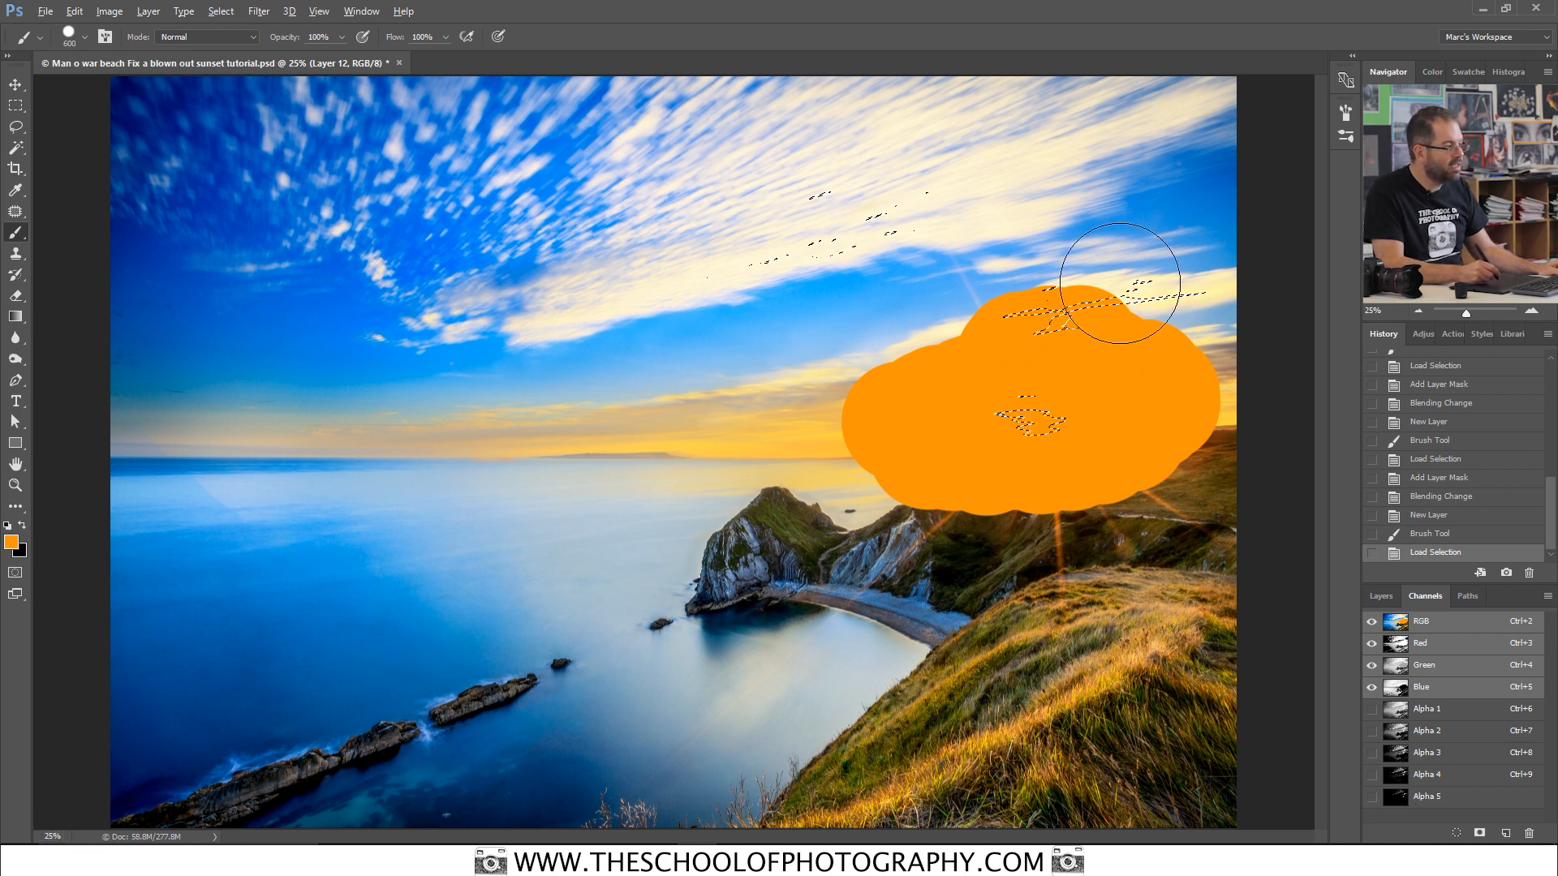
mouse_move(791, 216)
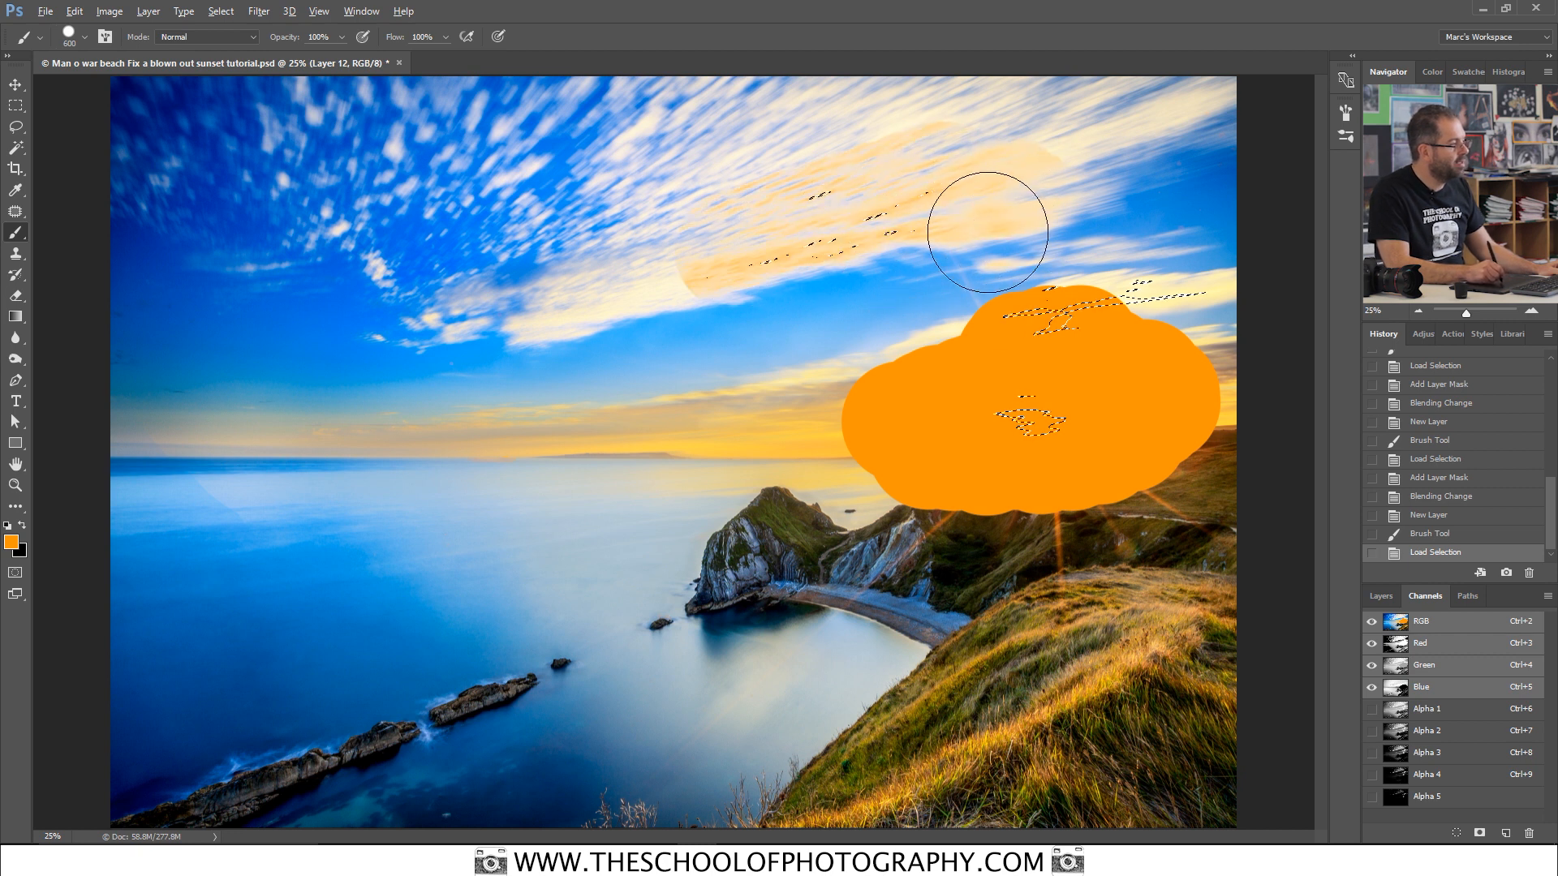
click(1380, 596)
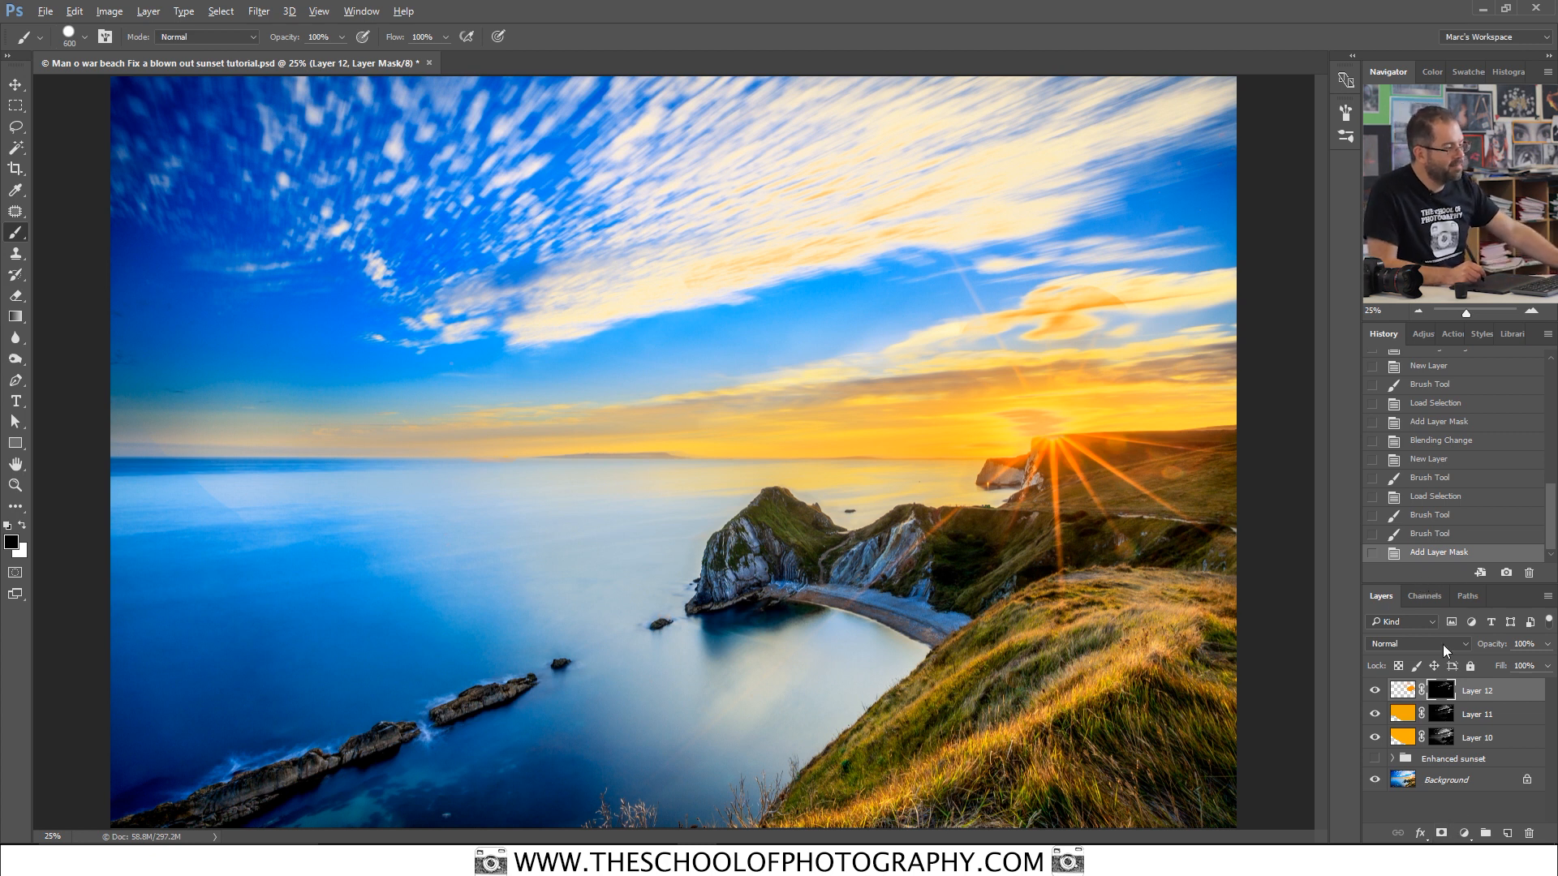
Step: Try Overlay, then settle on Hard Light blending for the third orange layer (Layer 12)
click(1415, 643)
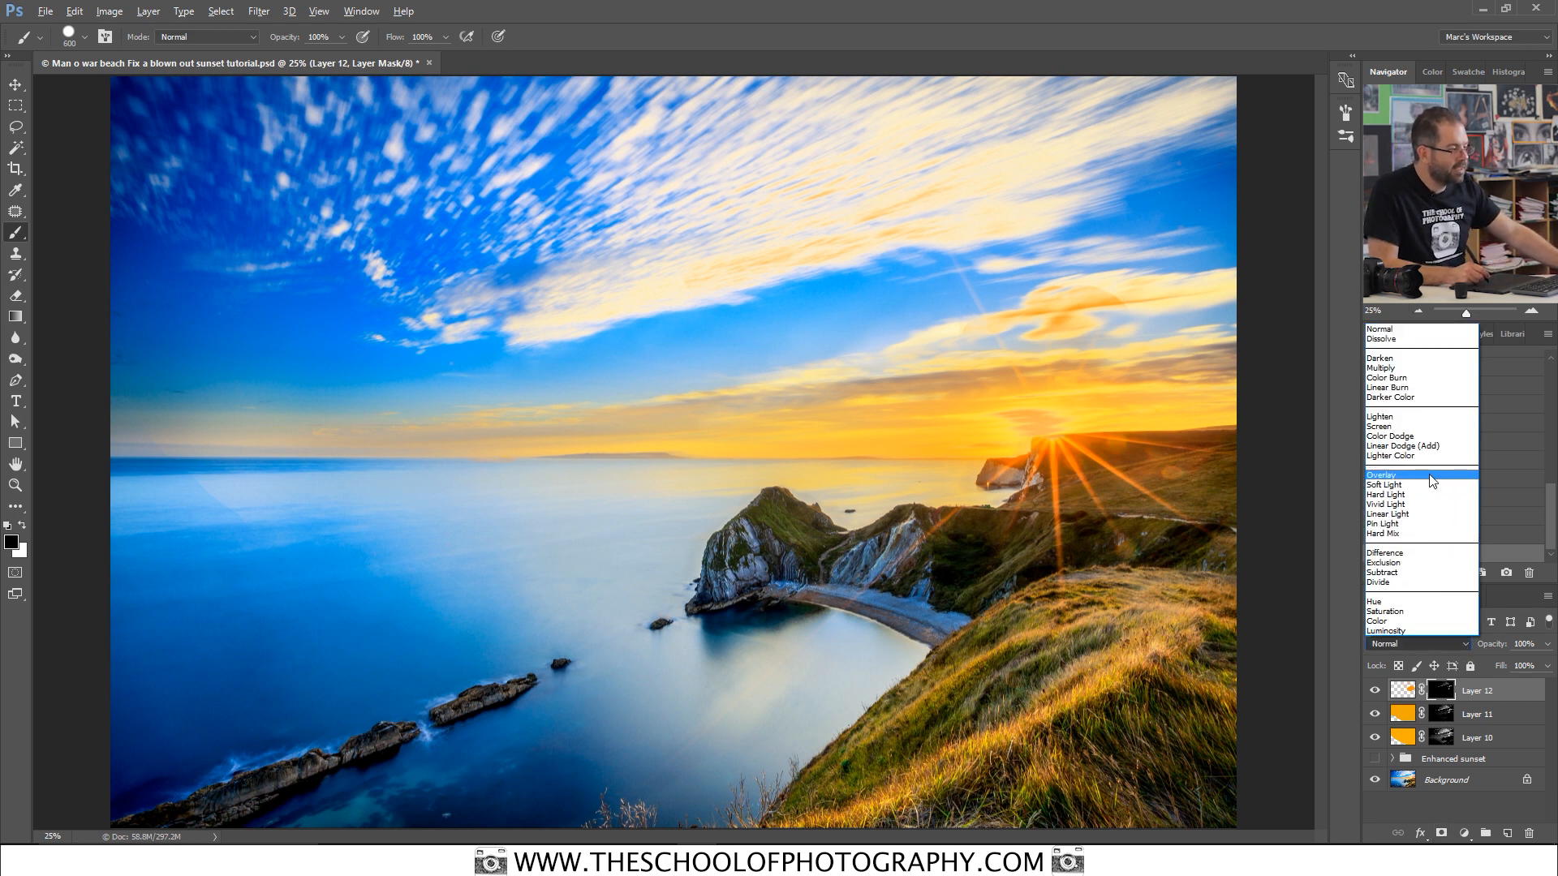
click(1383, 474)
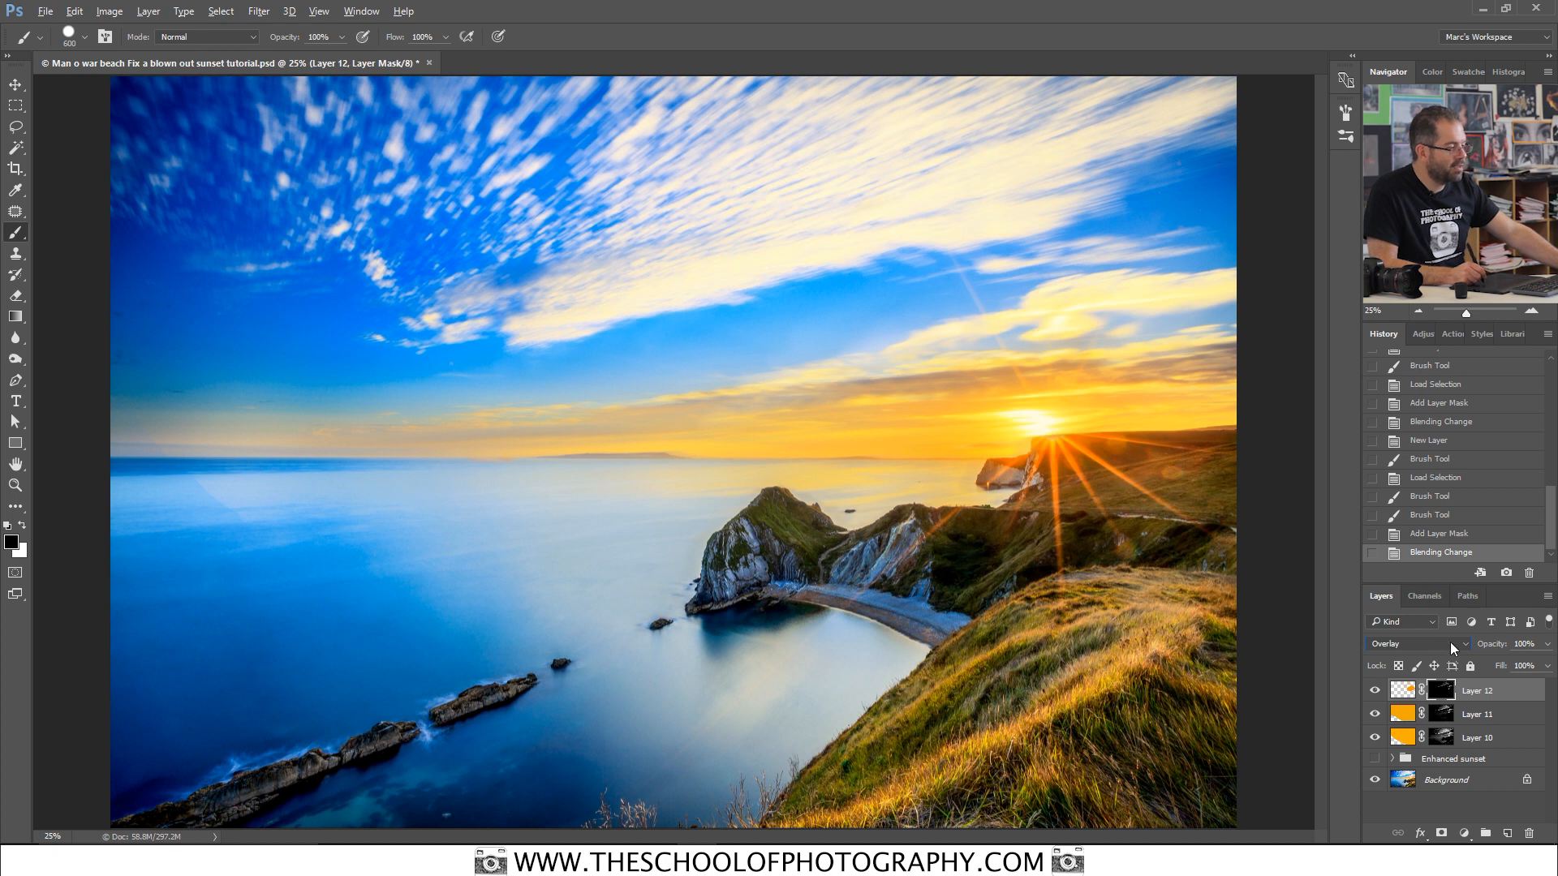
click(1415, 644)
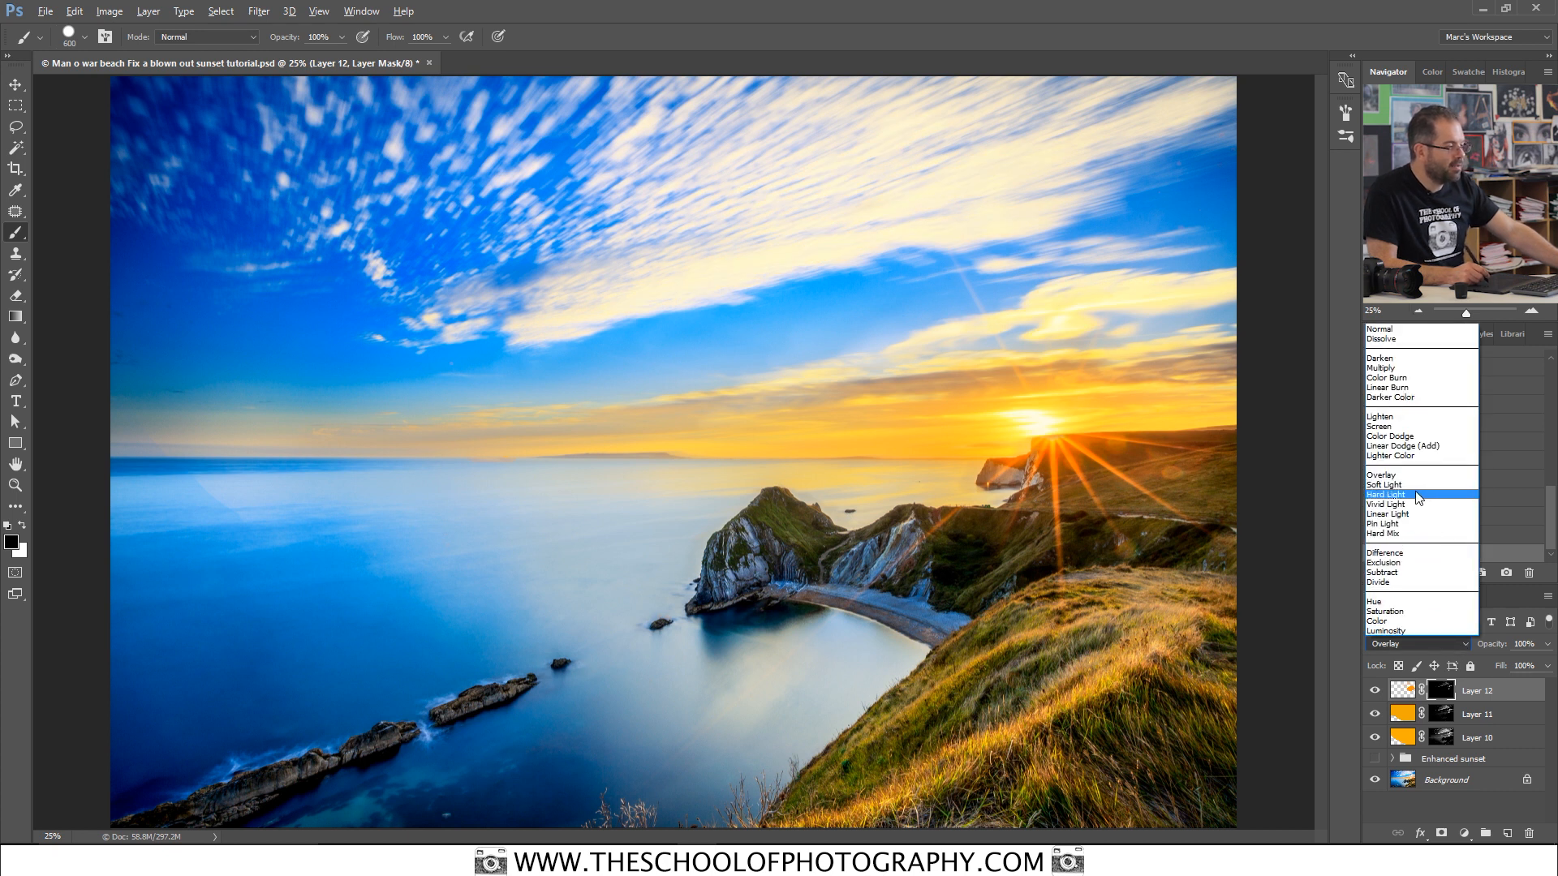
click(1386, 493)
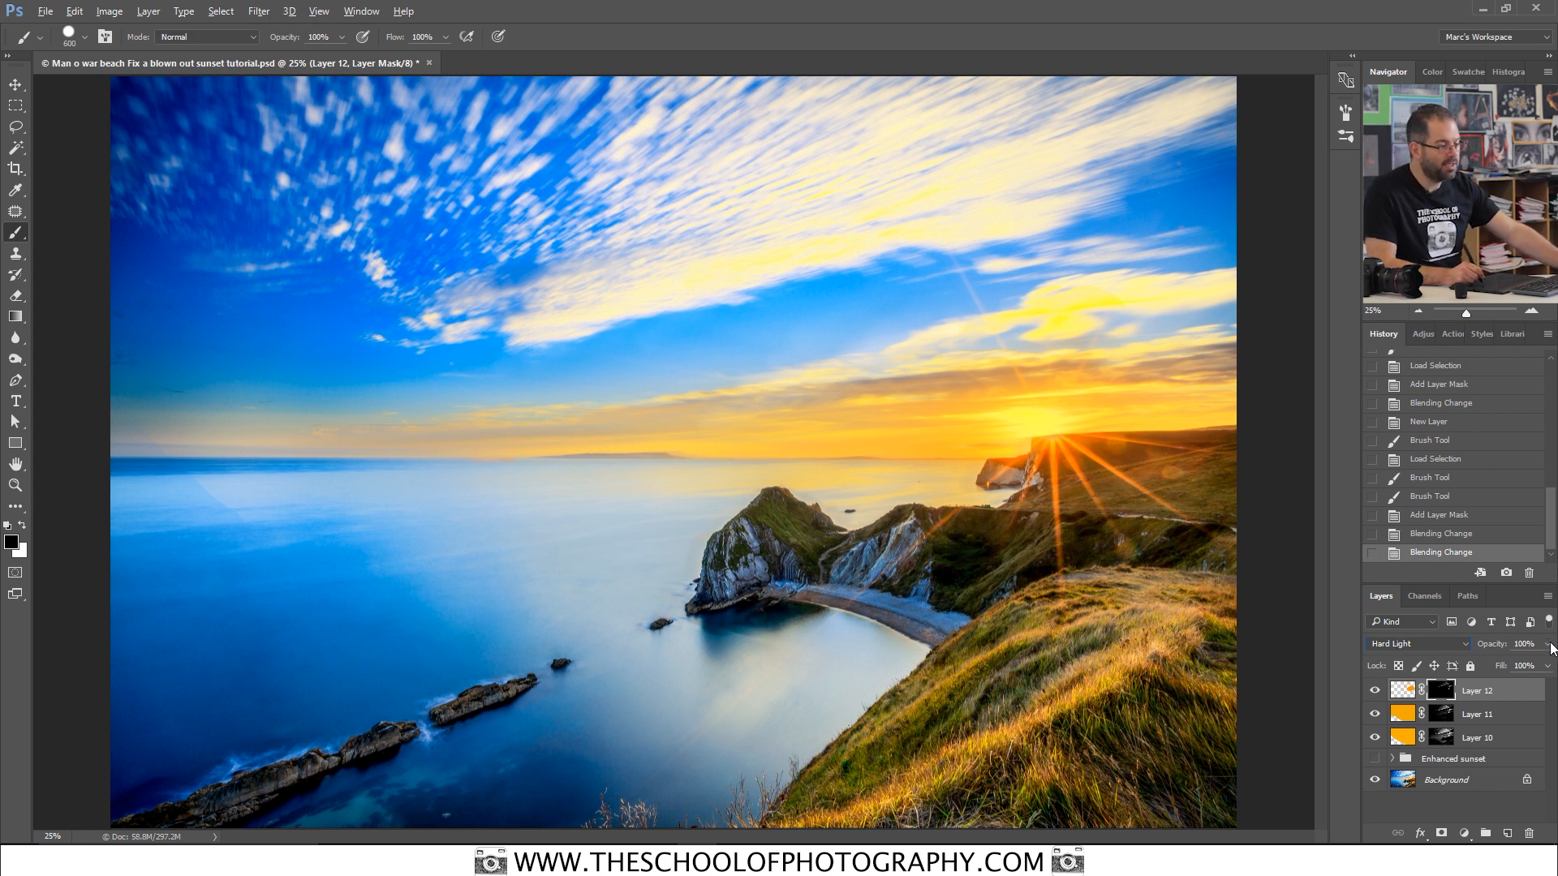
Step: Lower Layer 12's opacity to about 25% for a subtle warm glow around the sun
drag(1544, 643, 1511, 664)
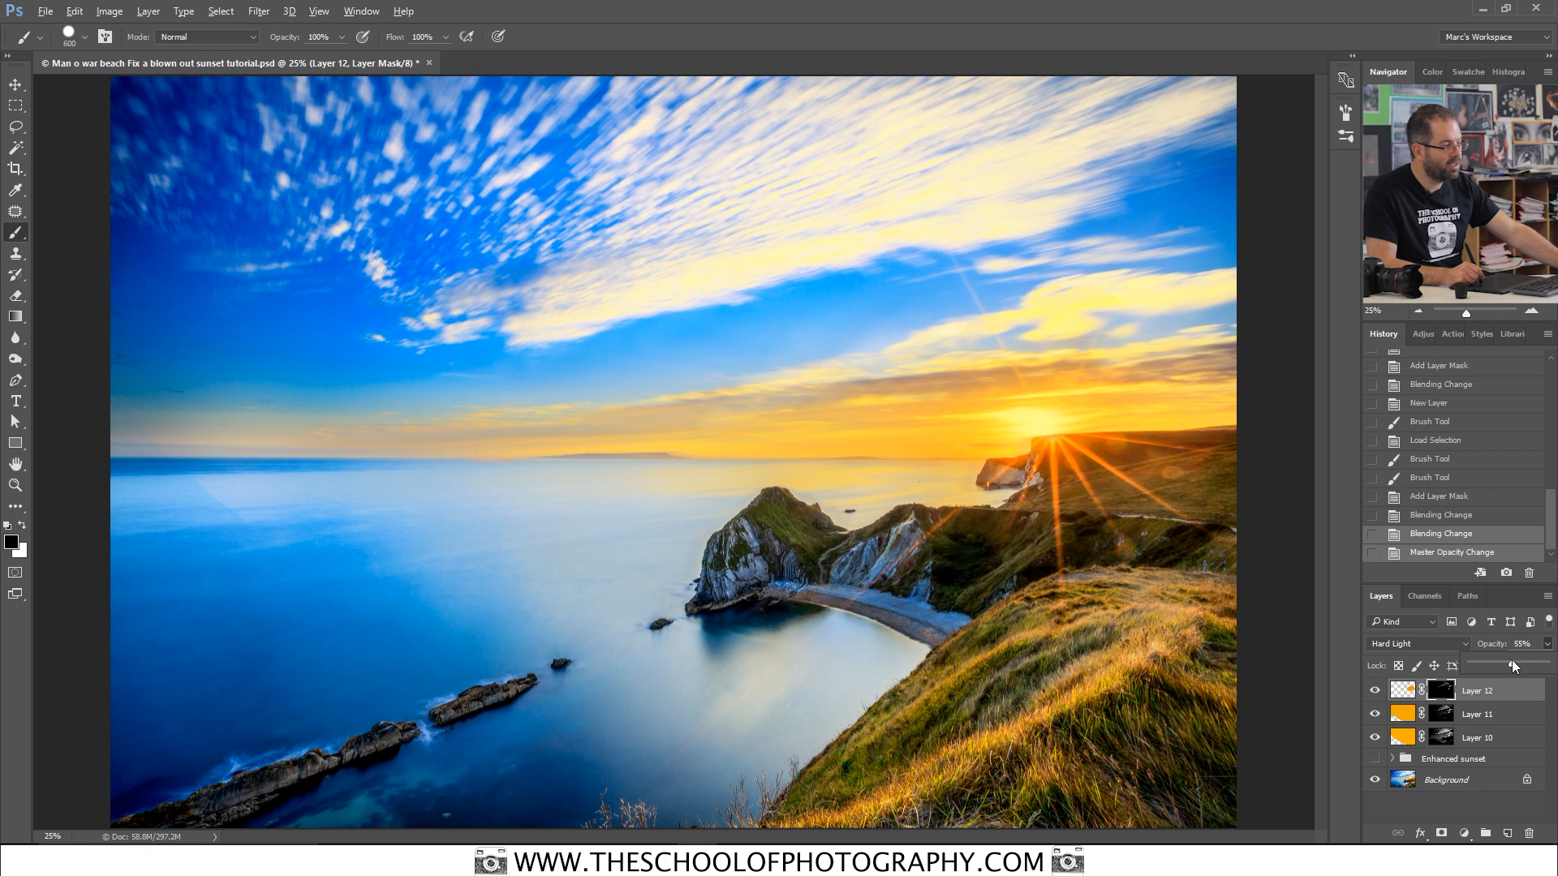
drag(1510, 665, 1485, 665)
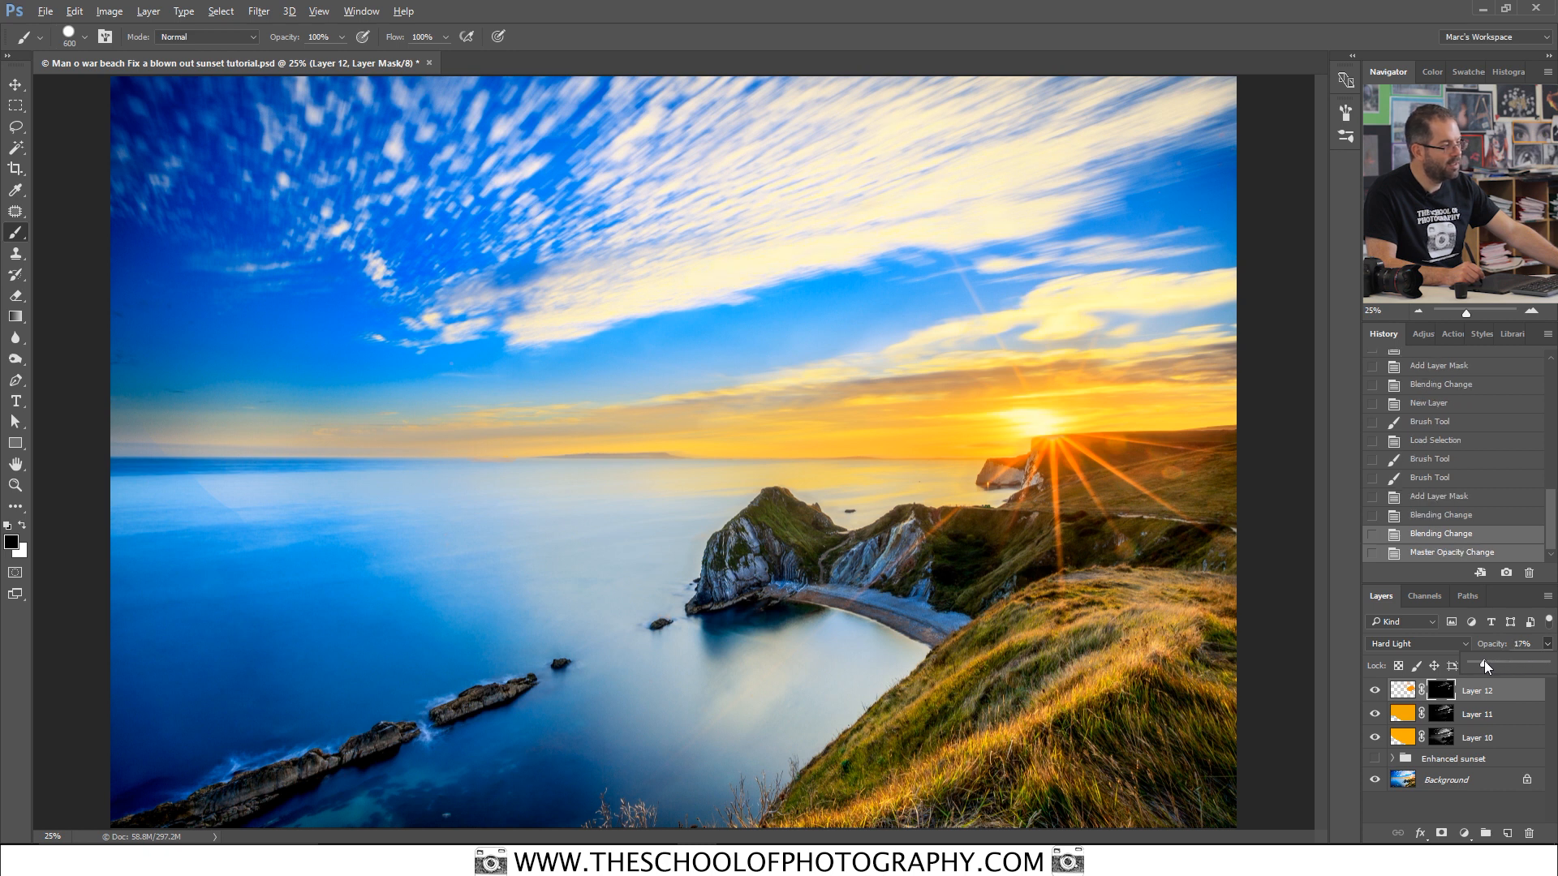
drag(1485, 667, 1489, 667)
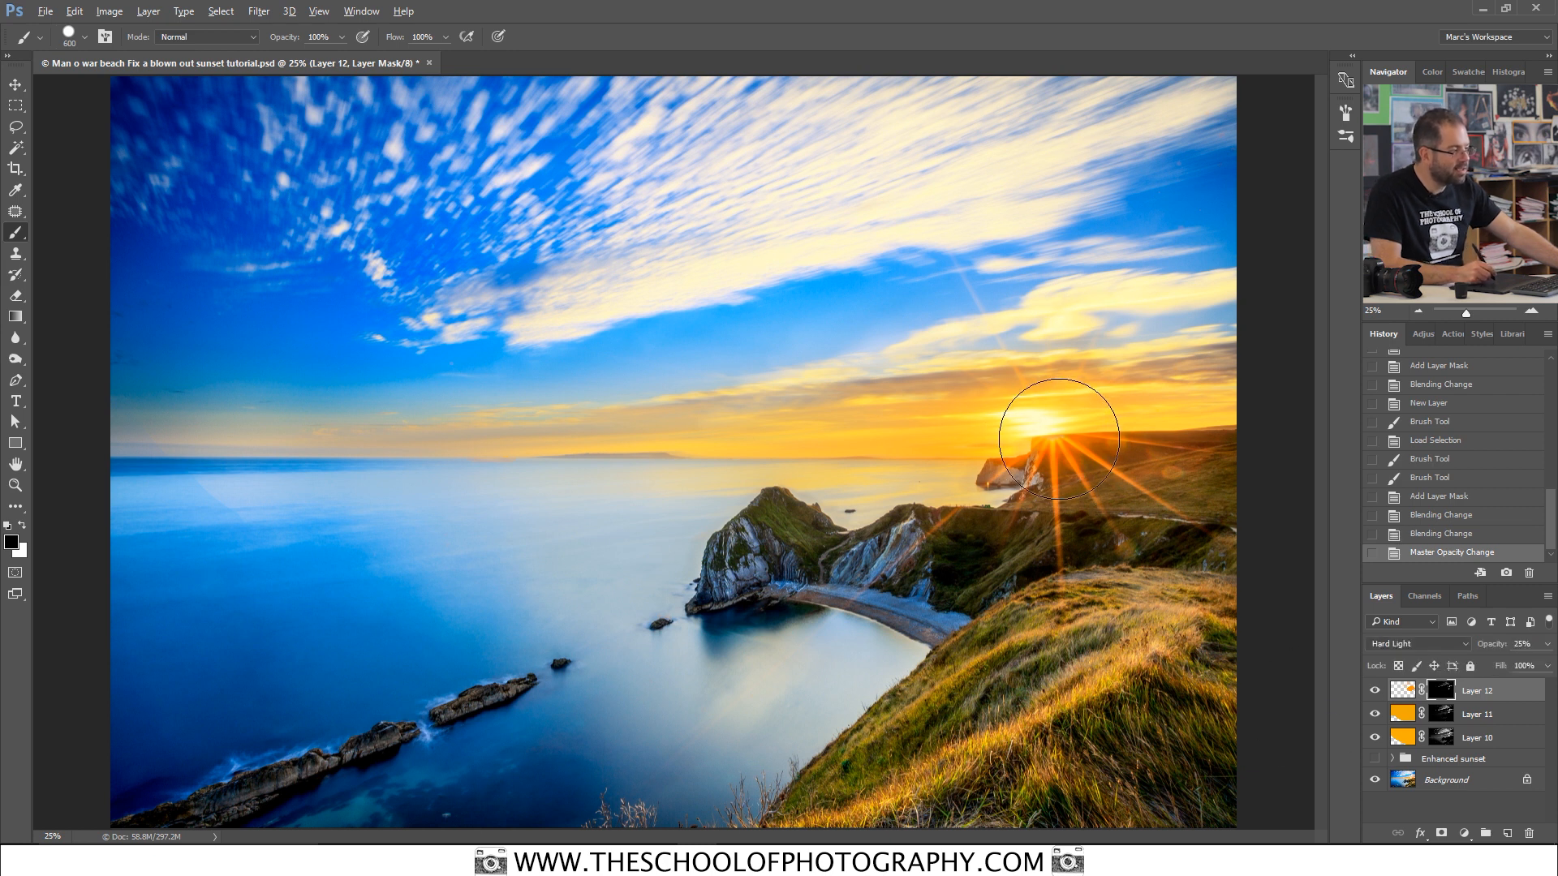
mouse_move(1038, 446)
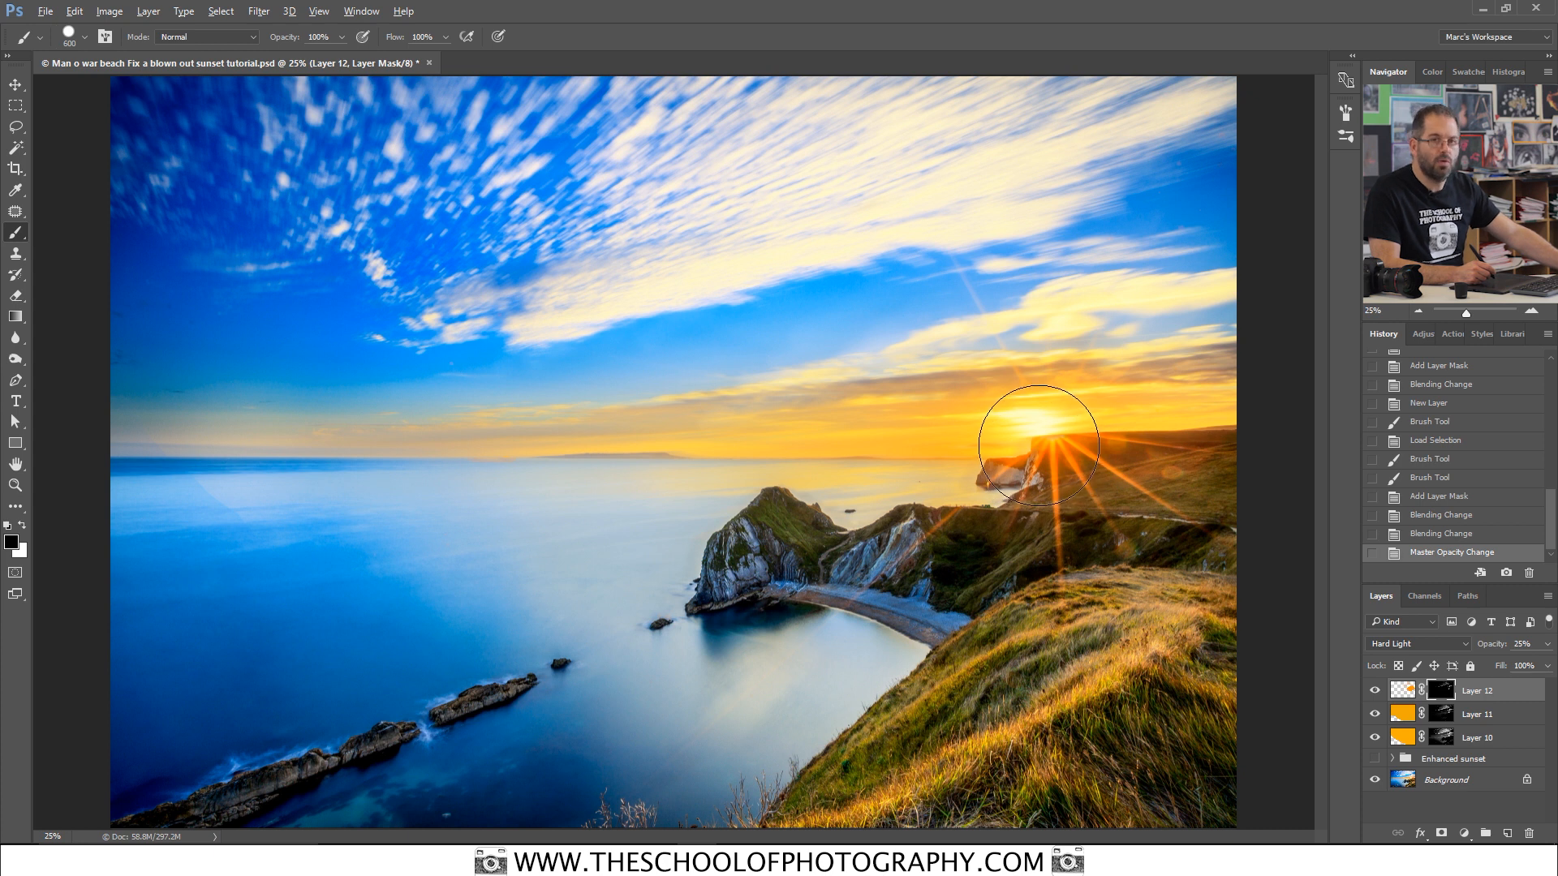
mouse_move(1043, 428)
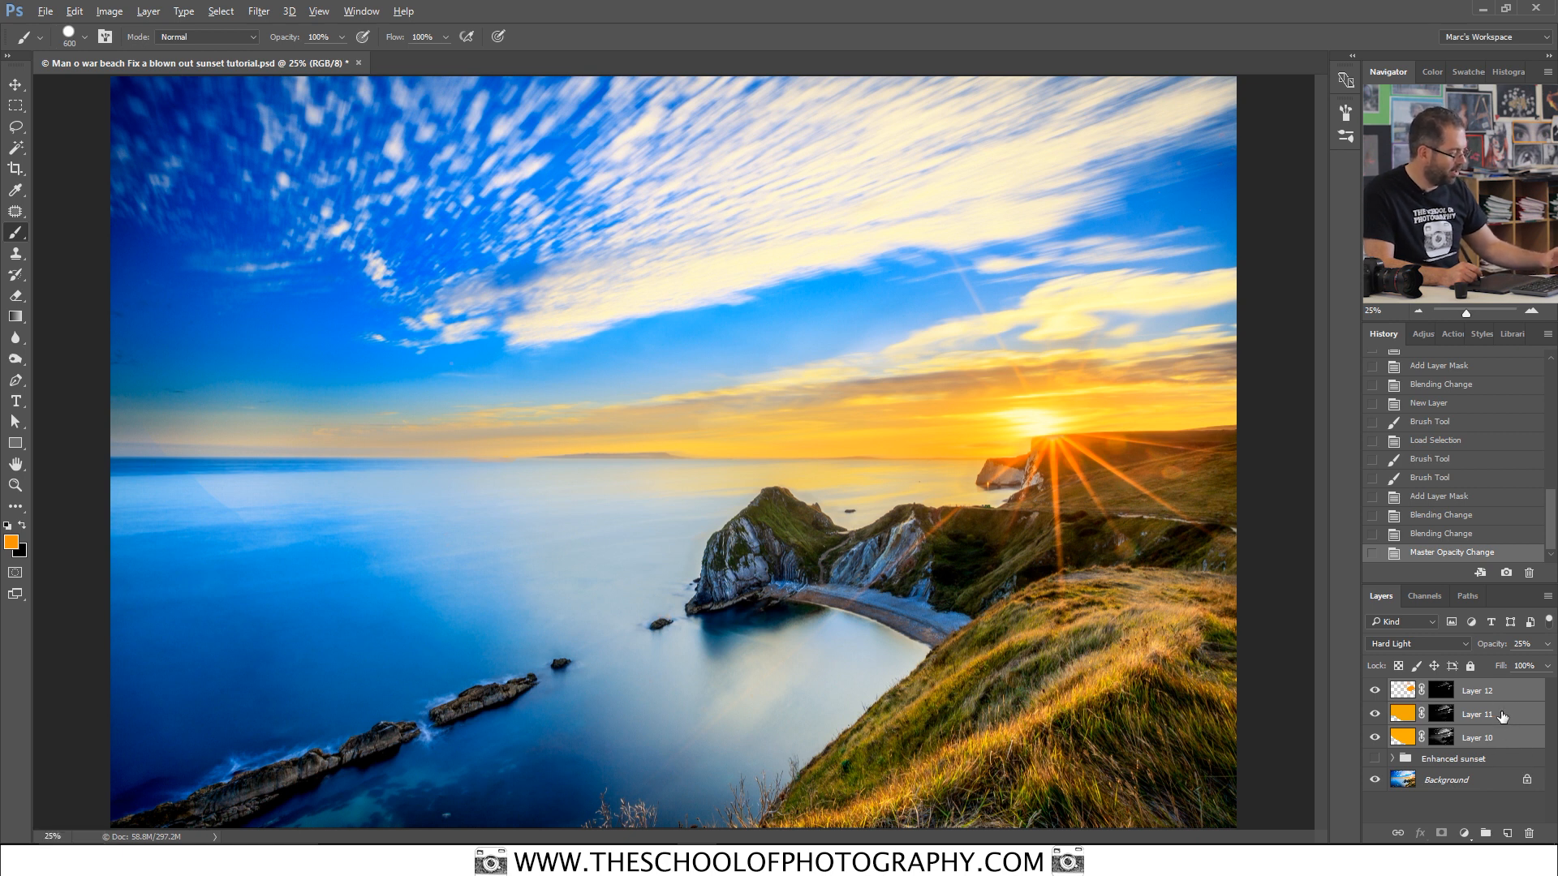
Step: Group Layers 10–12 into Group 1 and toggle its visibility for a before/after comparison
key(ctrl+g)
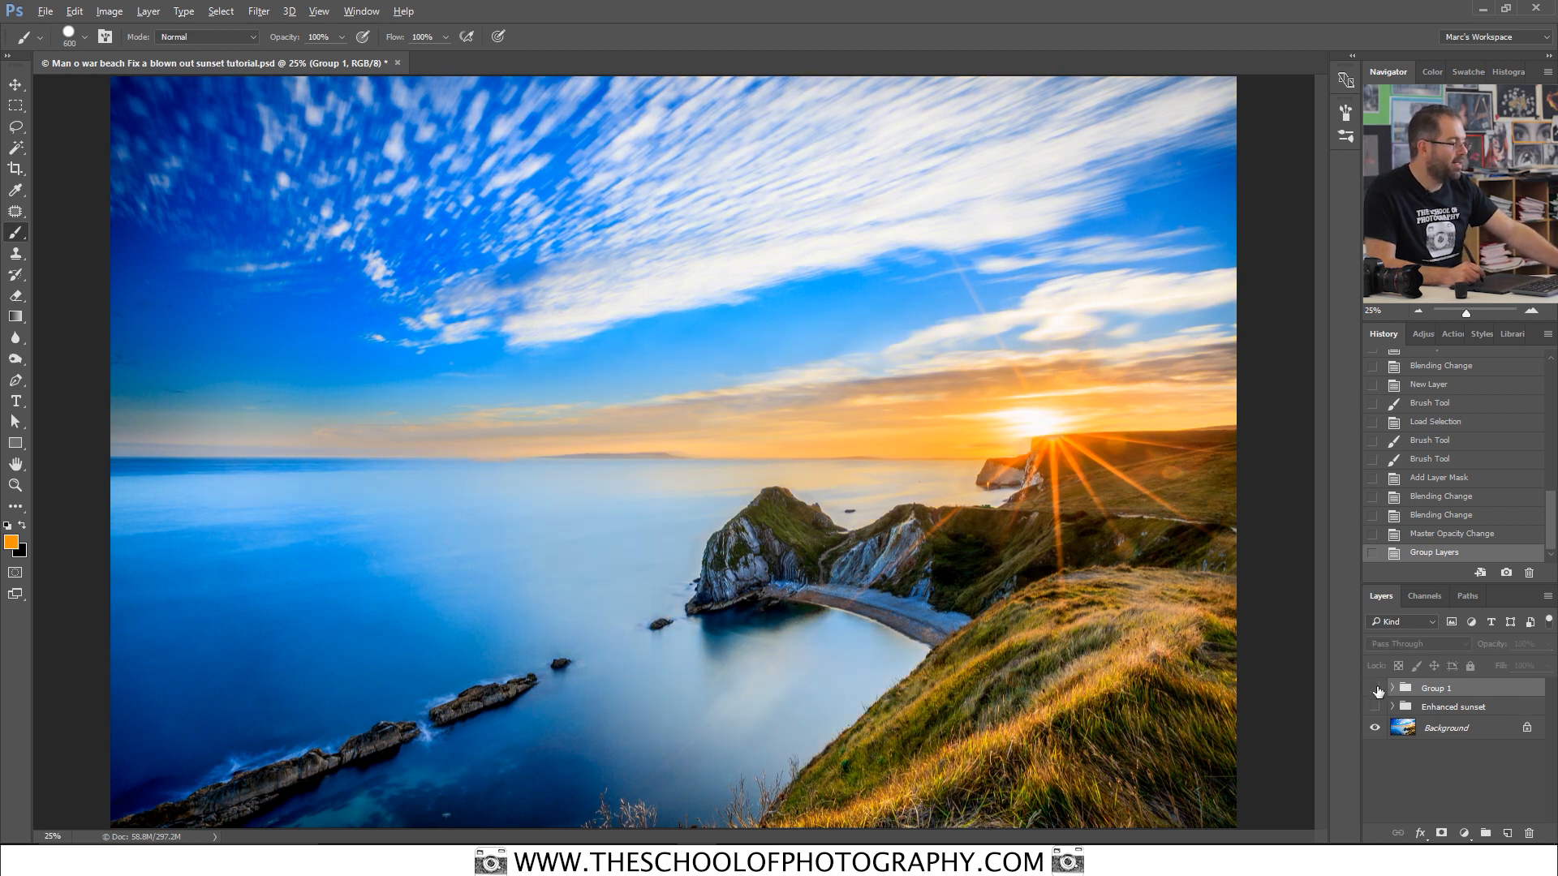
click(1375, 688)
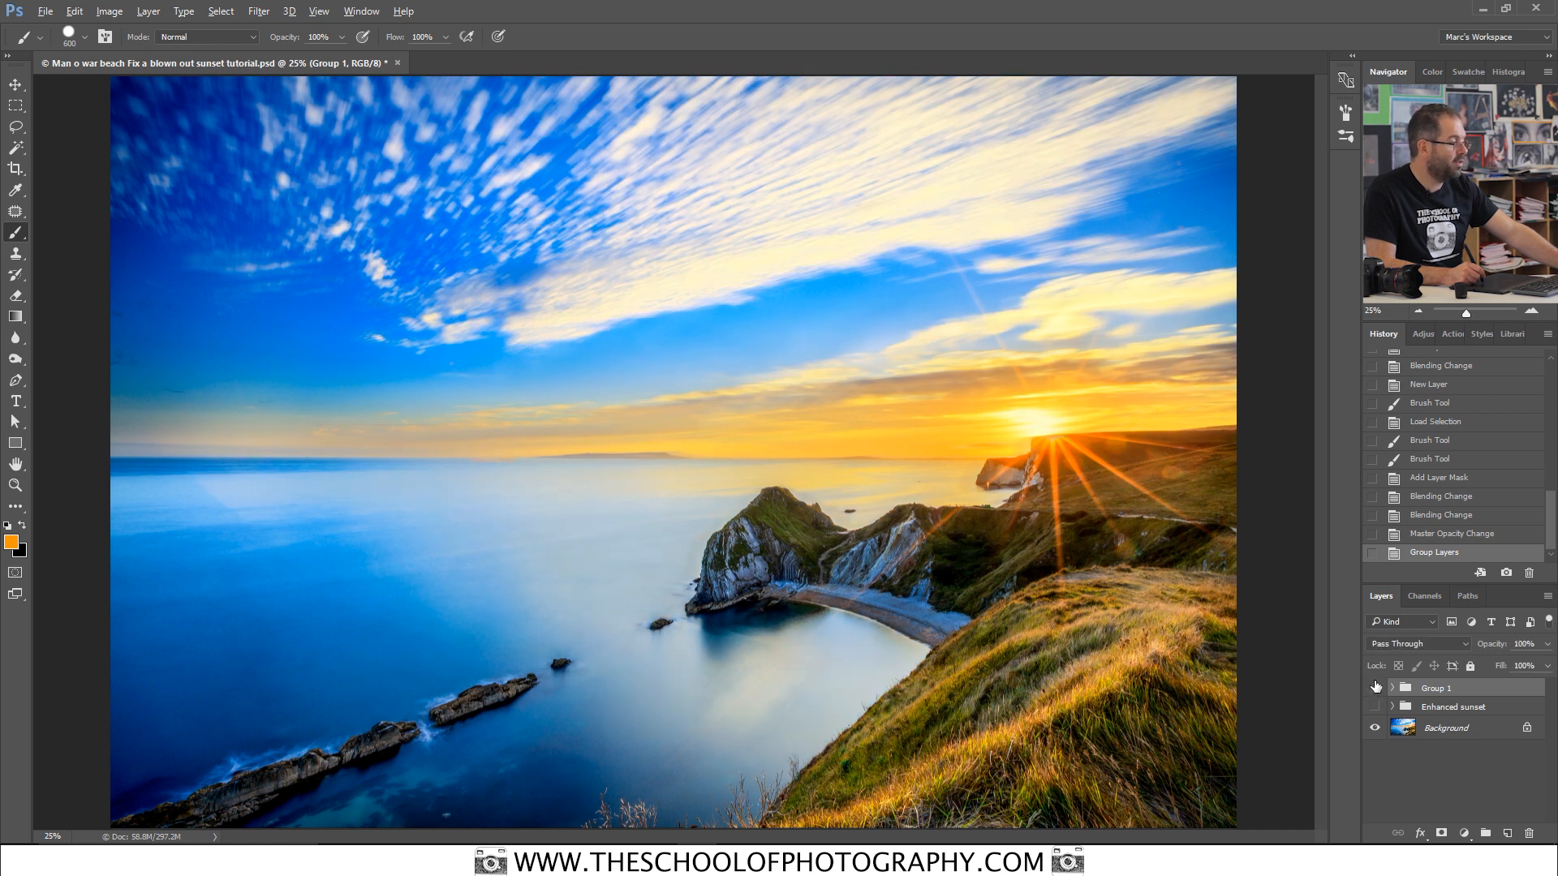
click(1374, 688)
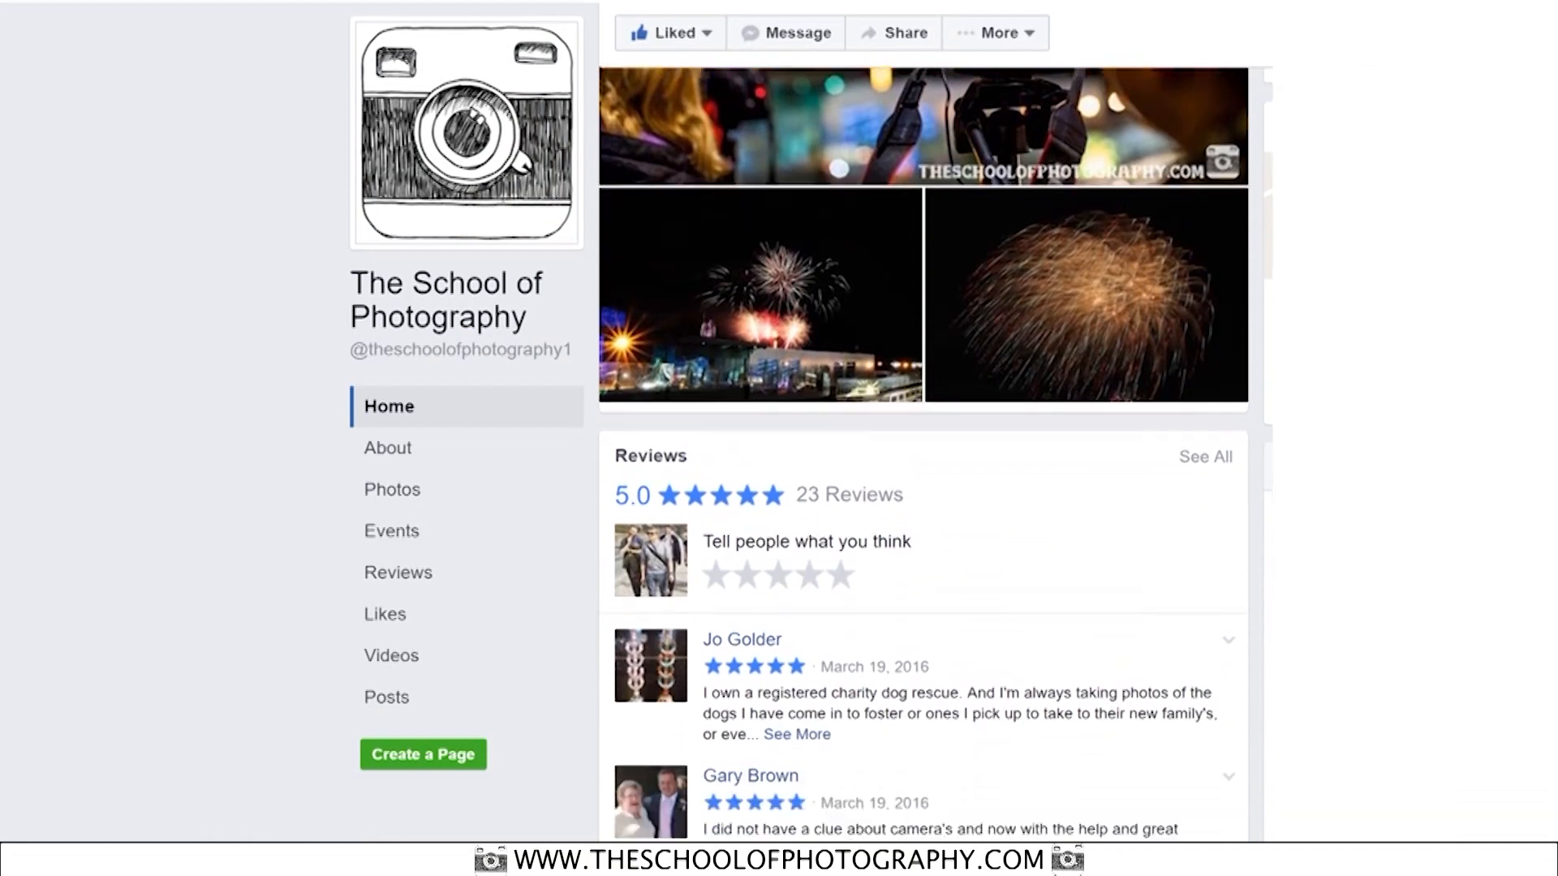
Step: Scroll the School of Photography's Facebook page past Reviews and Videos to the Posts section
scroll(down, 3)
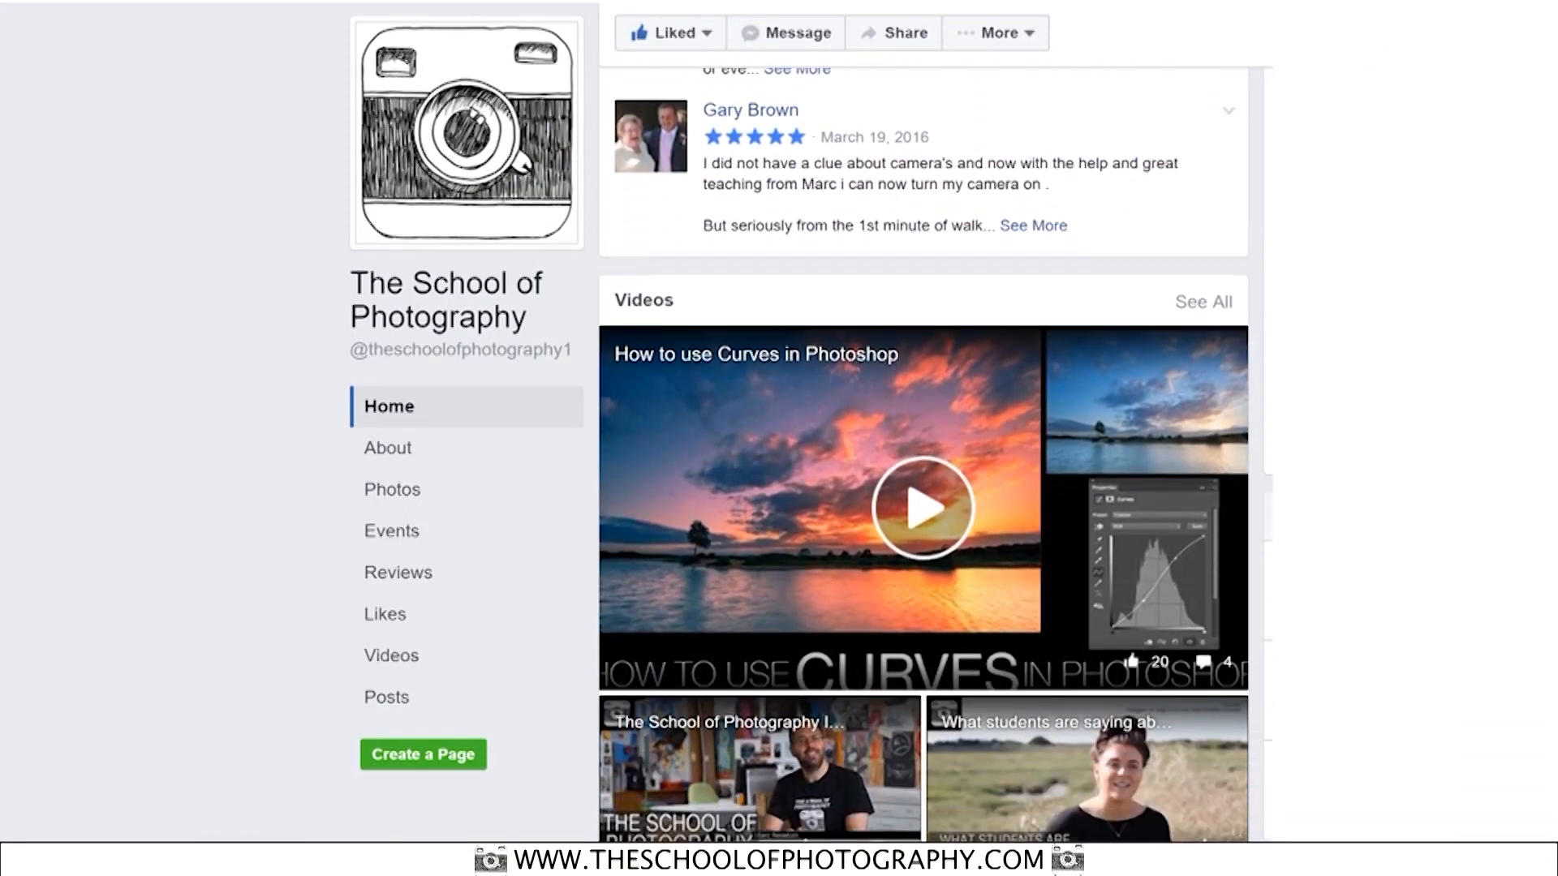
scroll(down, 3)
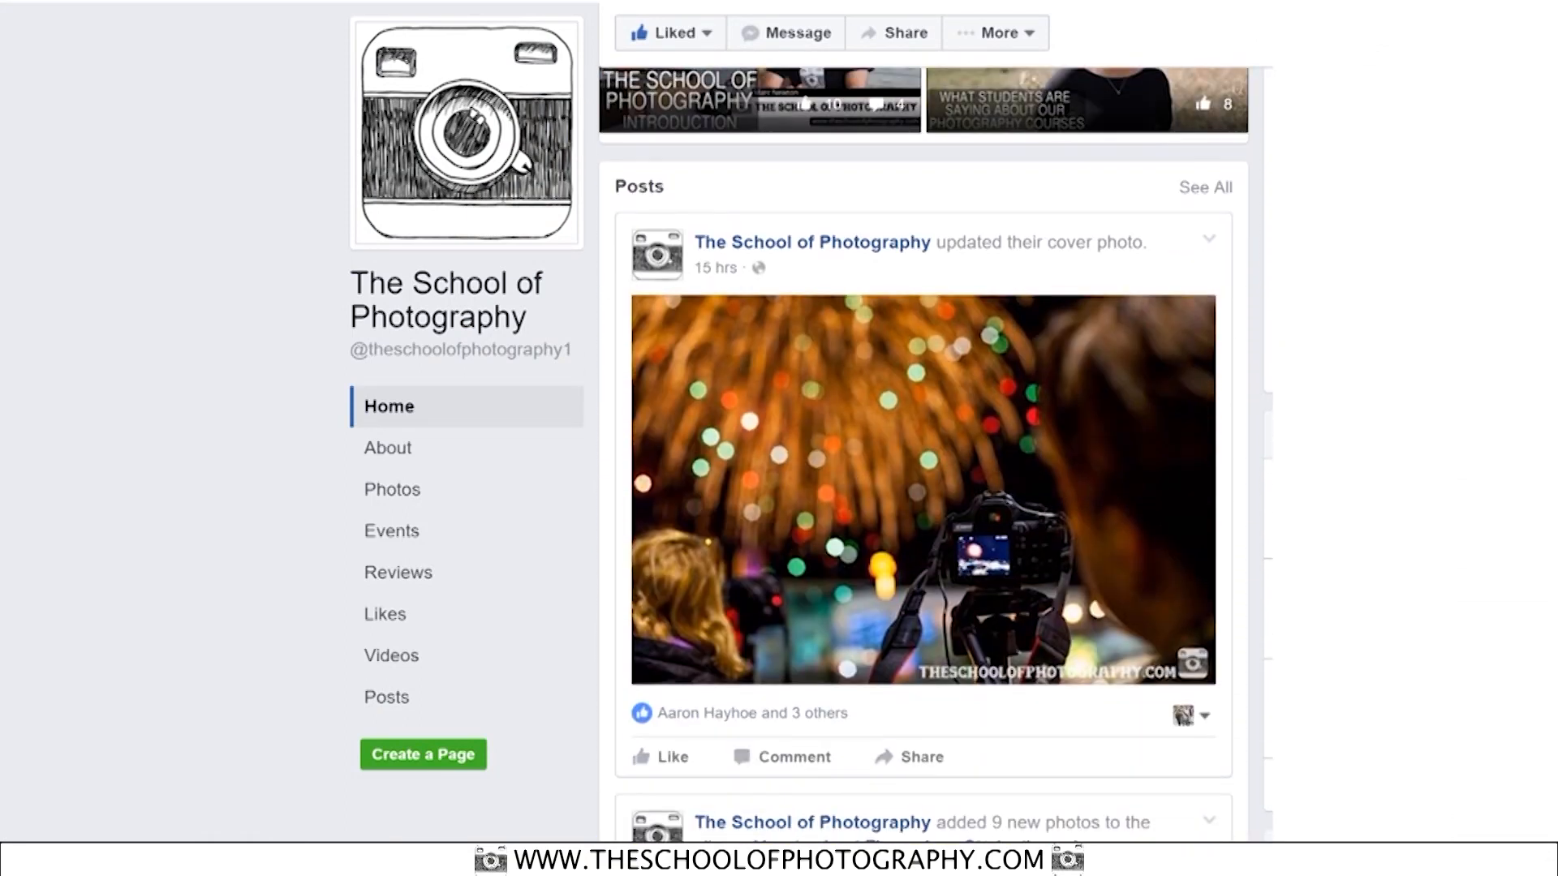